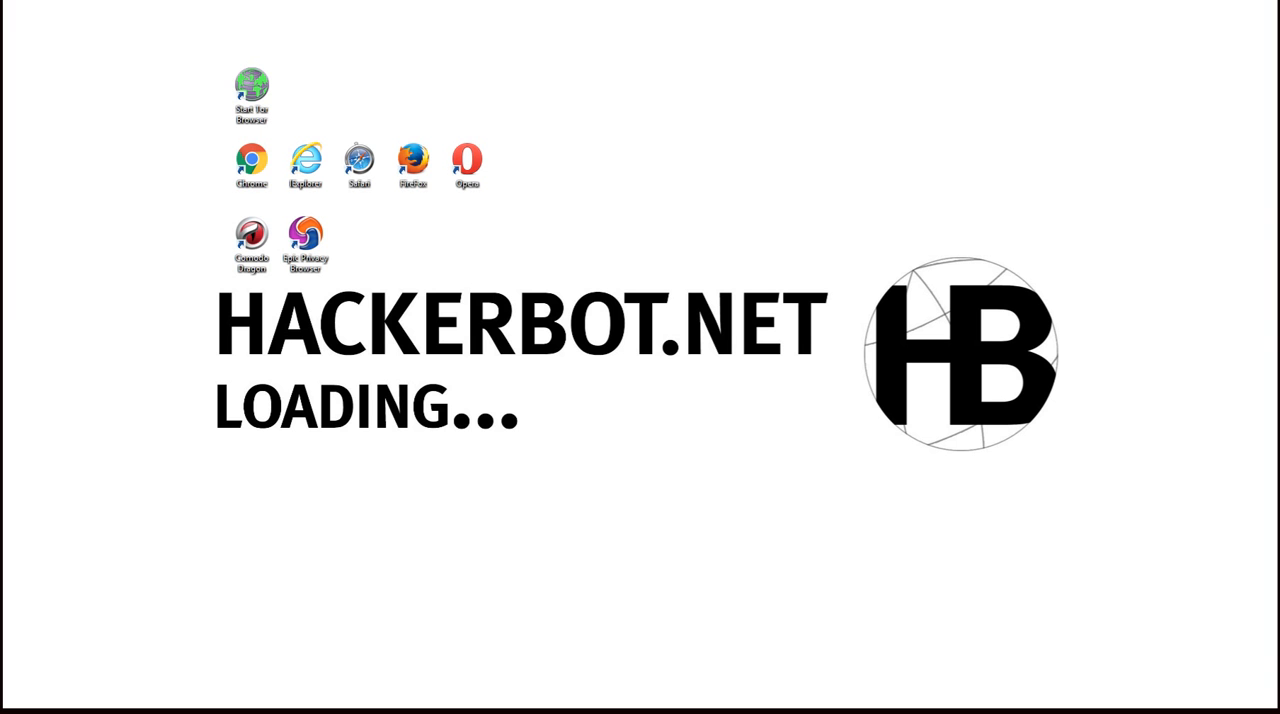
# Browse the HideMyAss IP and port table, clear the selection, and return to the desktop.
pyautogui.moveTo(185, 167); pyautogui.dragTo(635, 167)
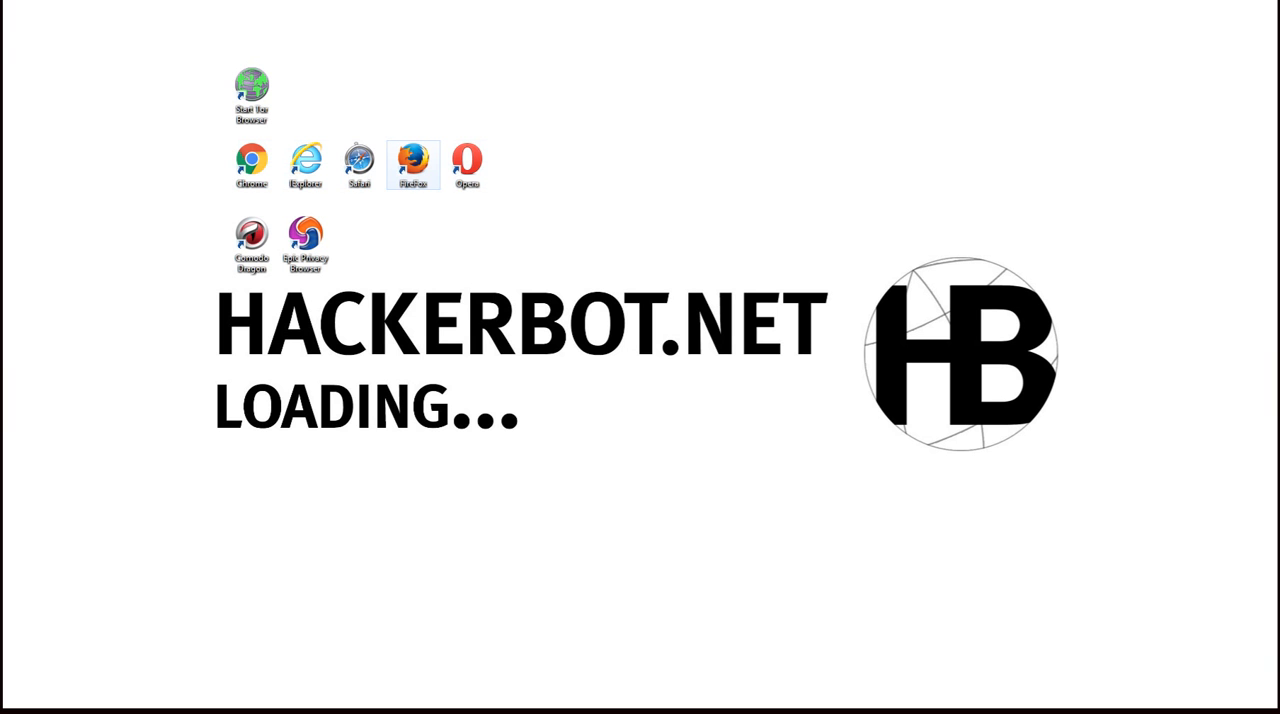
pyautogui.moveTo(466, 164)
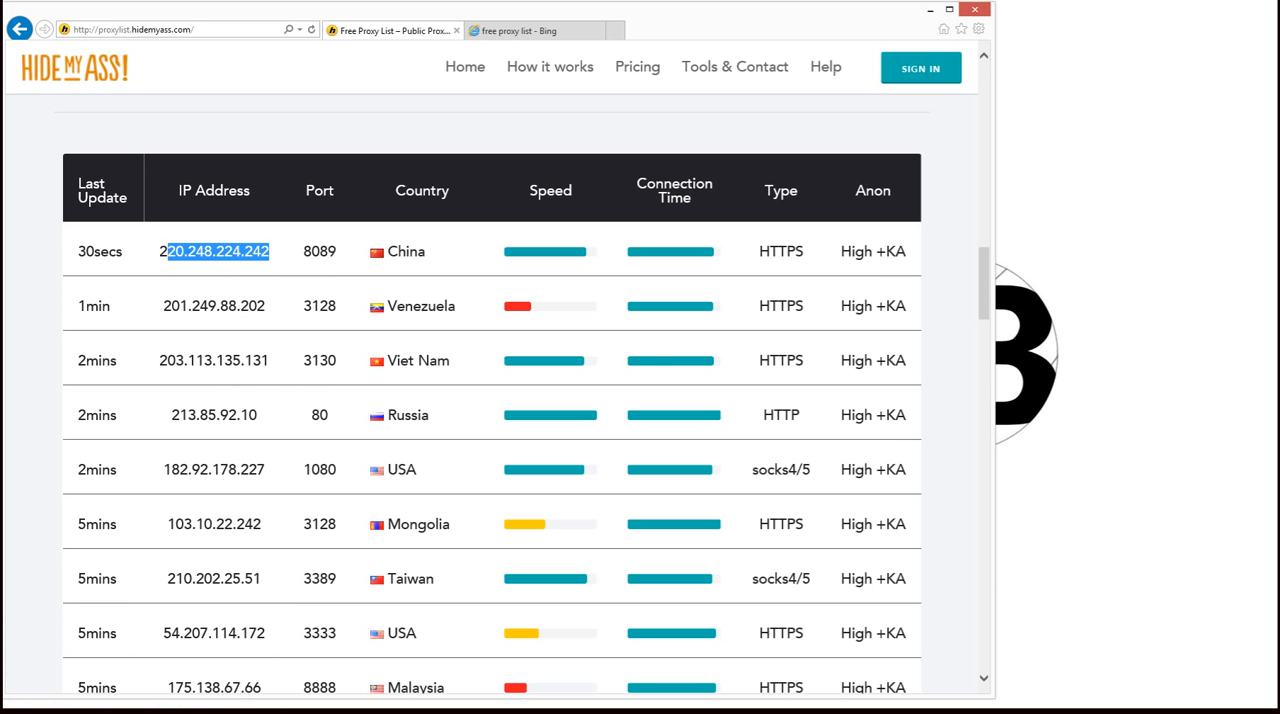
pyautogui.moveTo(530, 30)
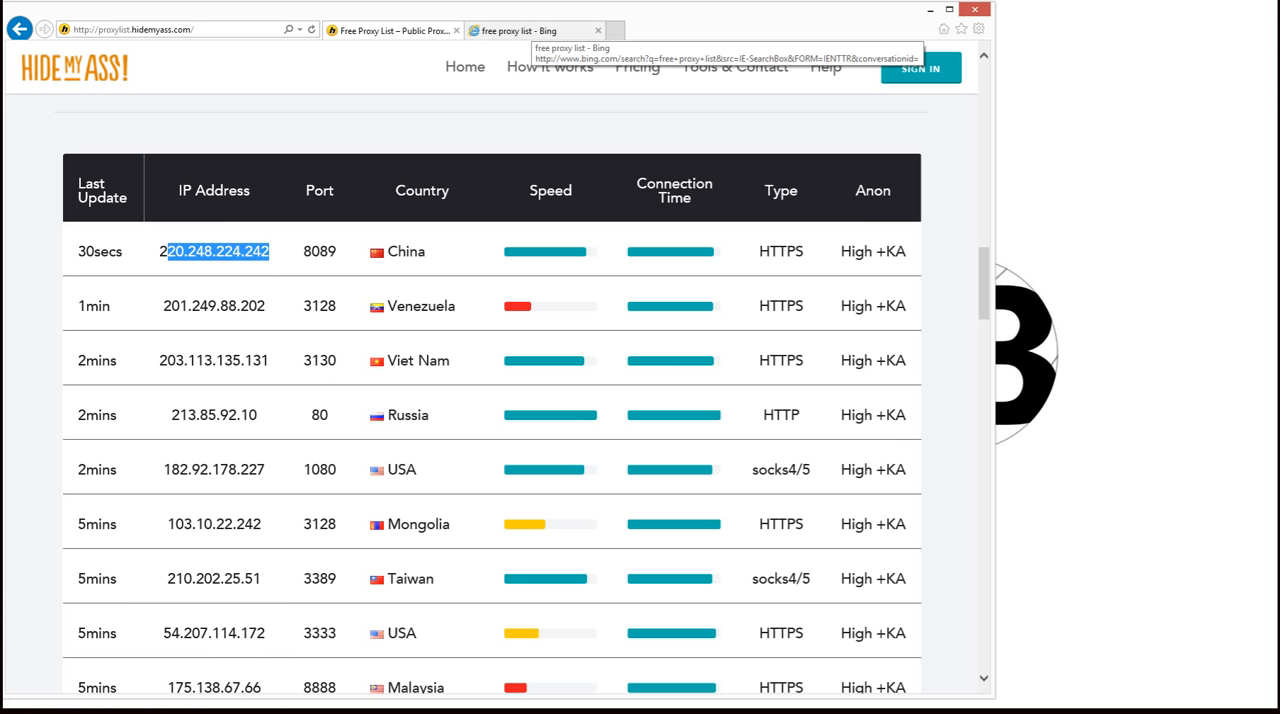
pyautogui.click(535, 30)
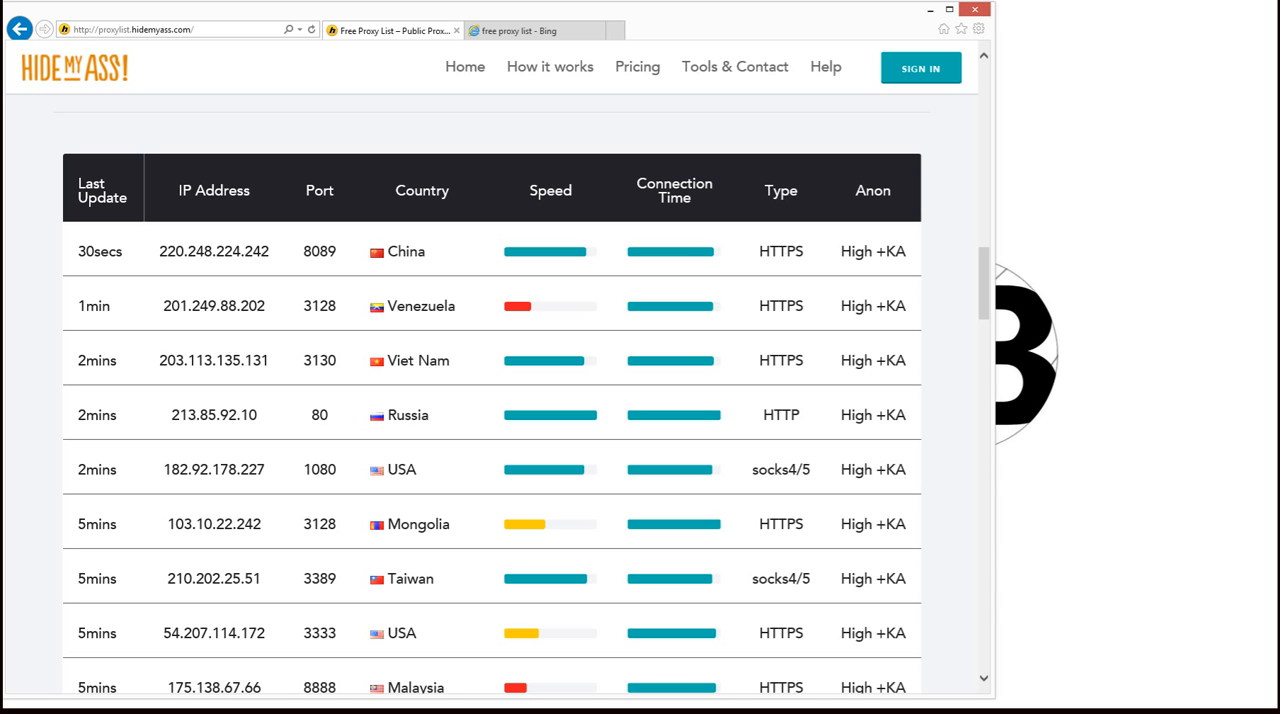
pyautogui.doubleClick(213, 251)
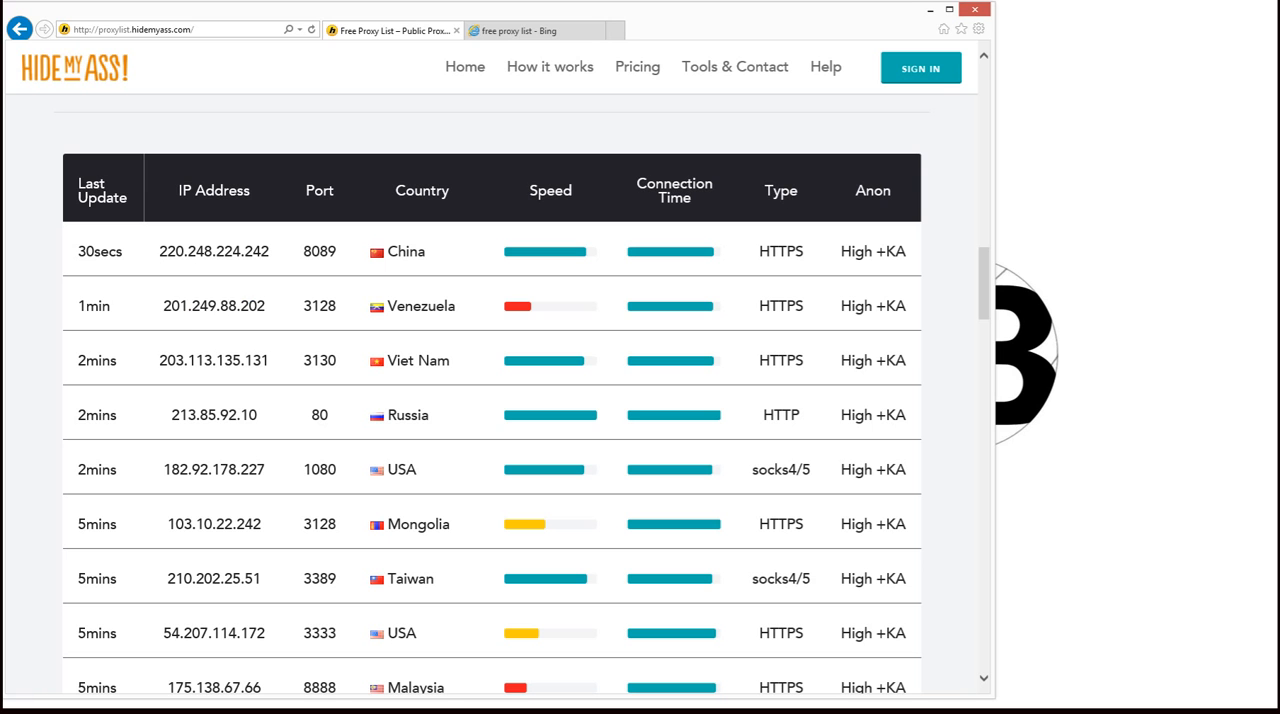
pyautogui.doubleClick(225, 305)
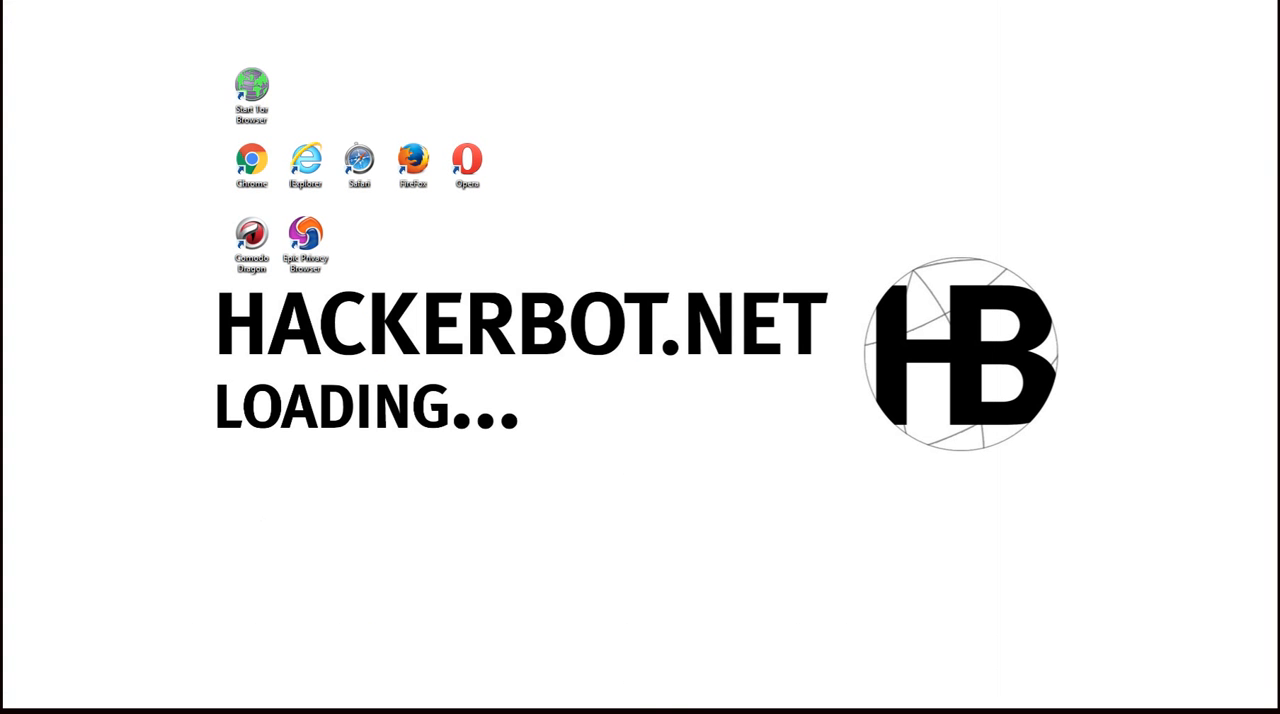
# Launch Chrome and open Change proxy settings from the Network section of Settings.
pyautogui.doubleClick(251, 161)
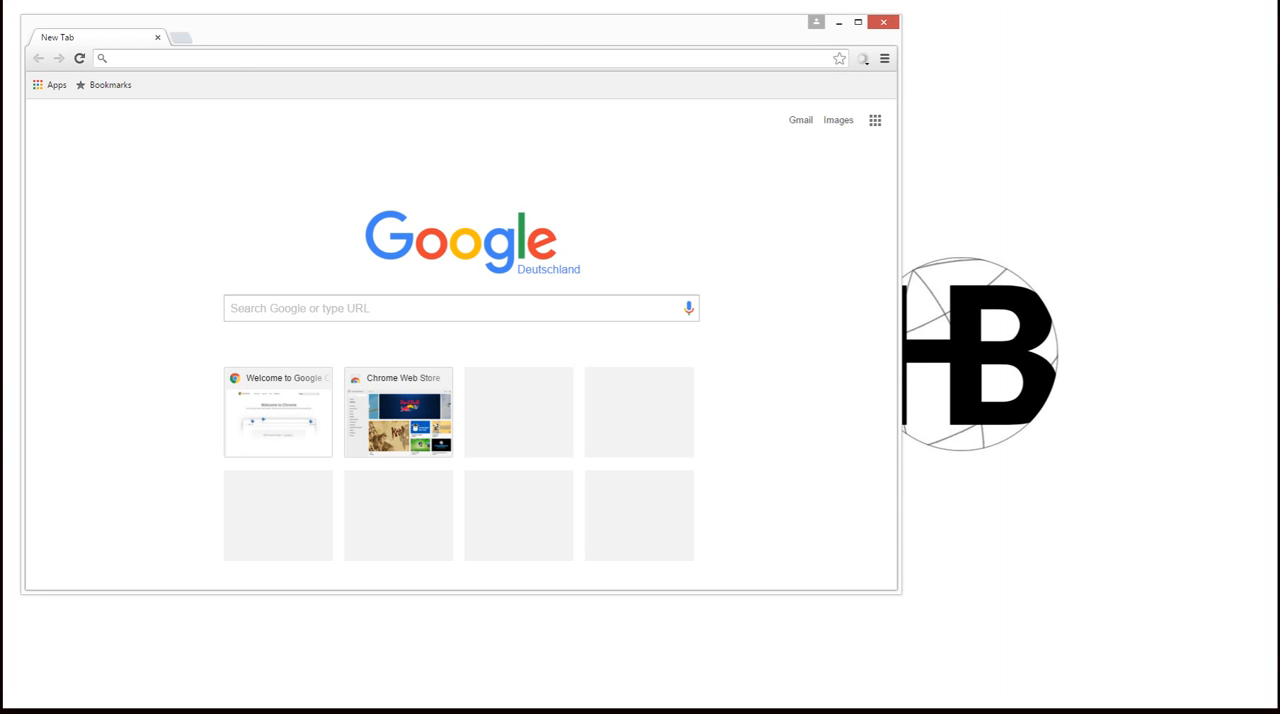
pyautogui.moveTo(884, 58)
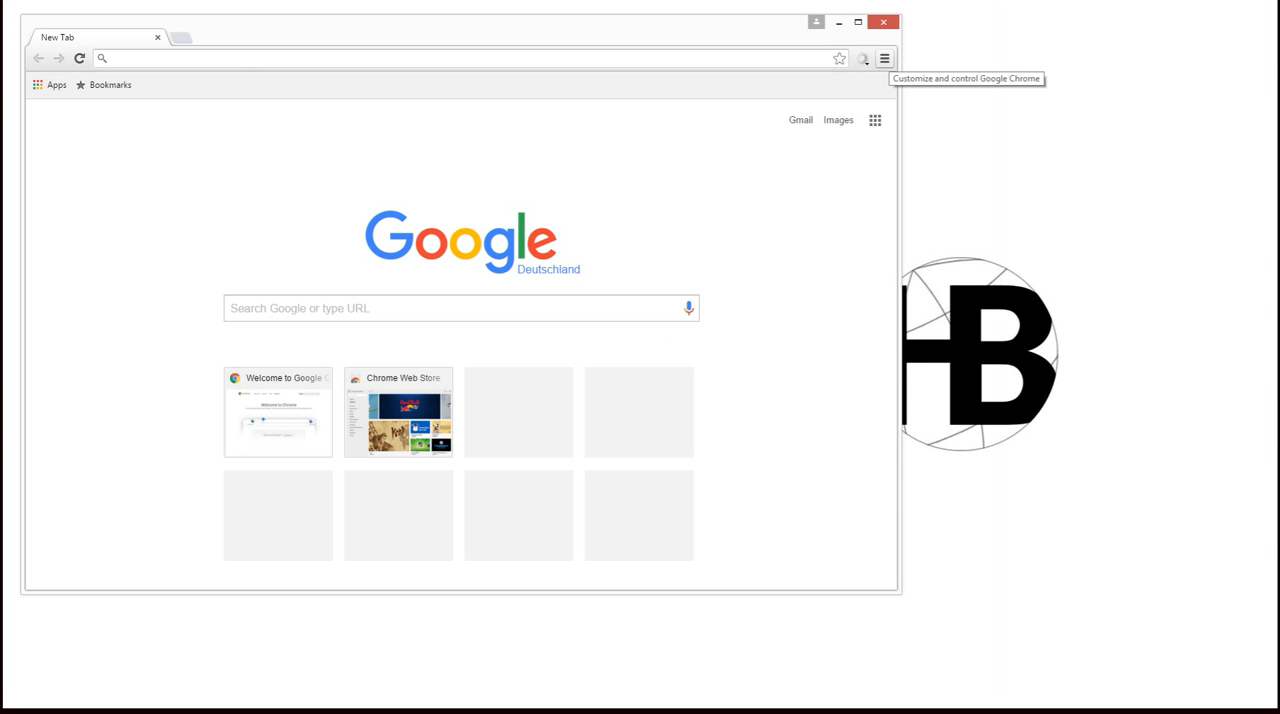
pyautogui.click(884, 58)
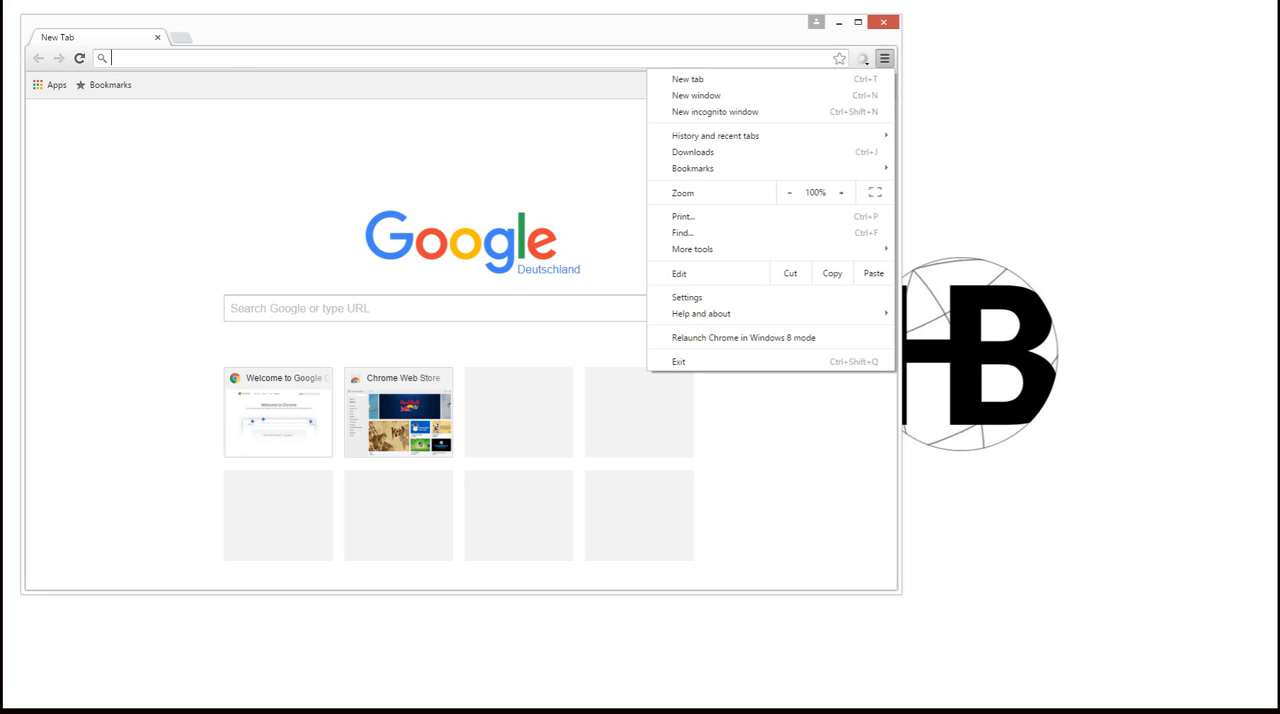
pyautogui.click(687, 297)
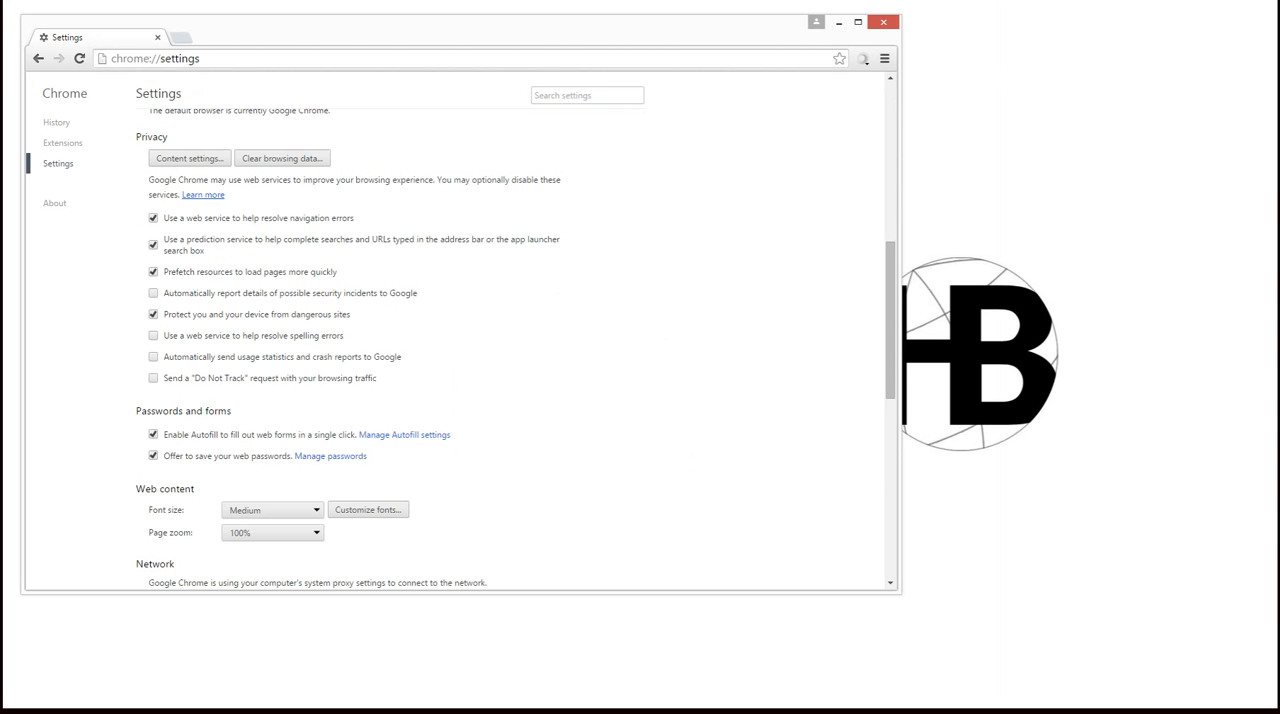
pyautogui.scroll(-3)
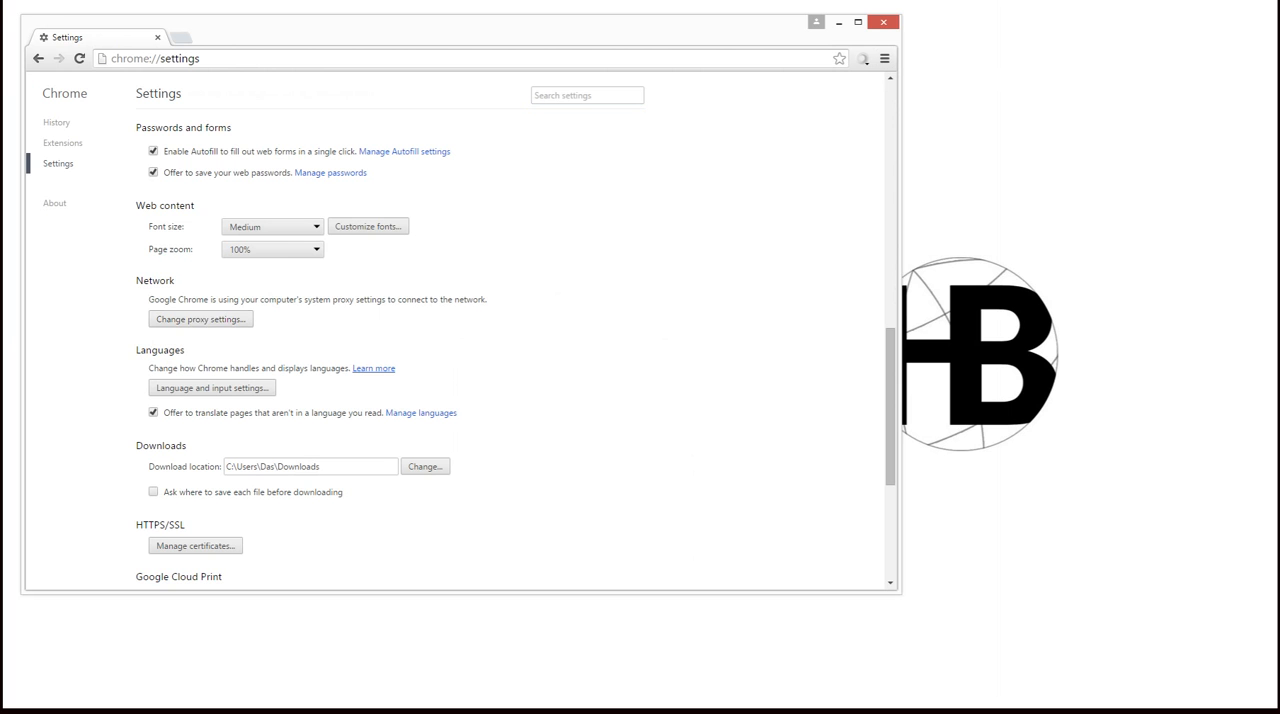
pyautogui.click(200, 318)
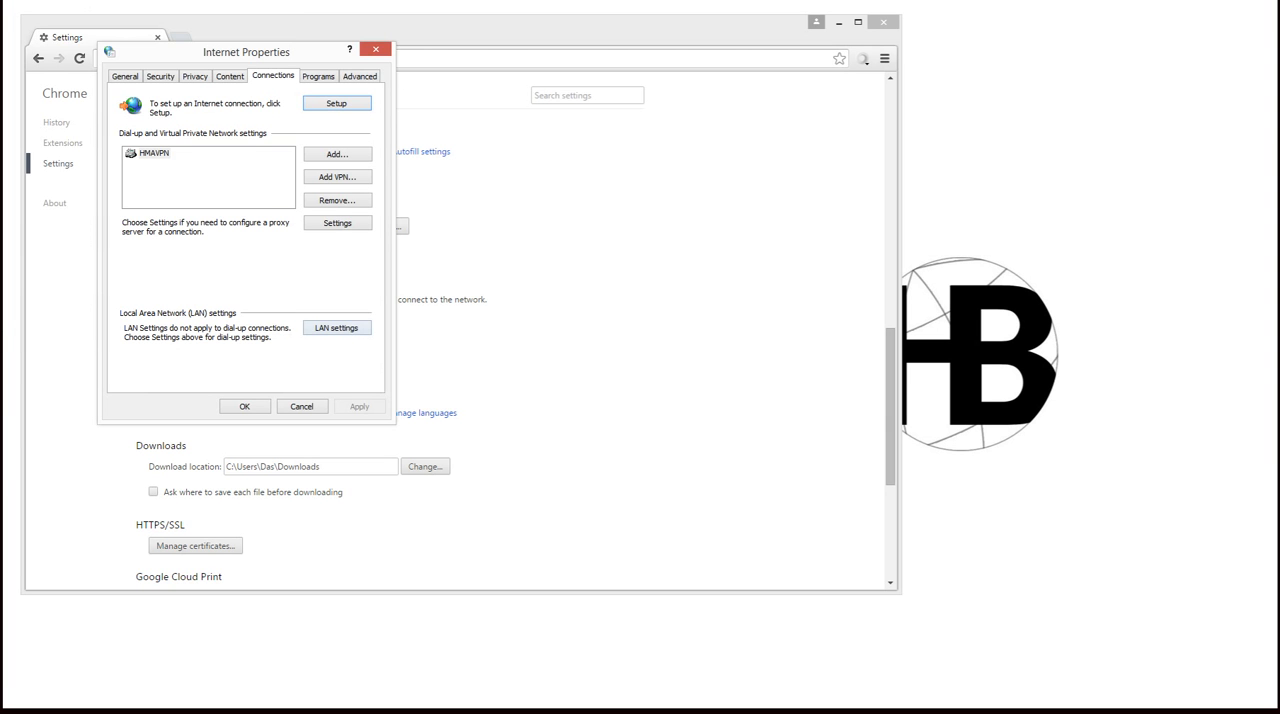
# Review the LAN settings proxy server options and close the dialog.
pyautogui.click(337, 327)
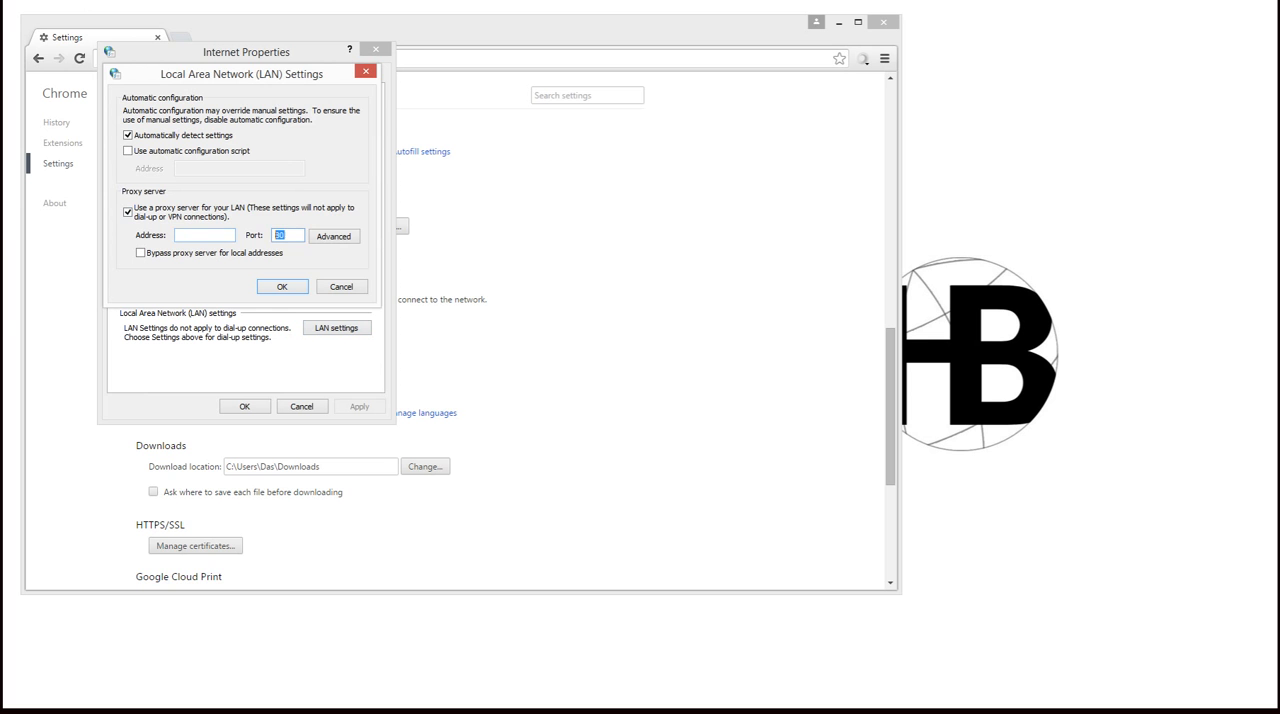
pyautogui.click(282, 286)
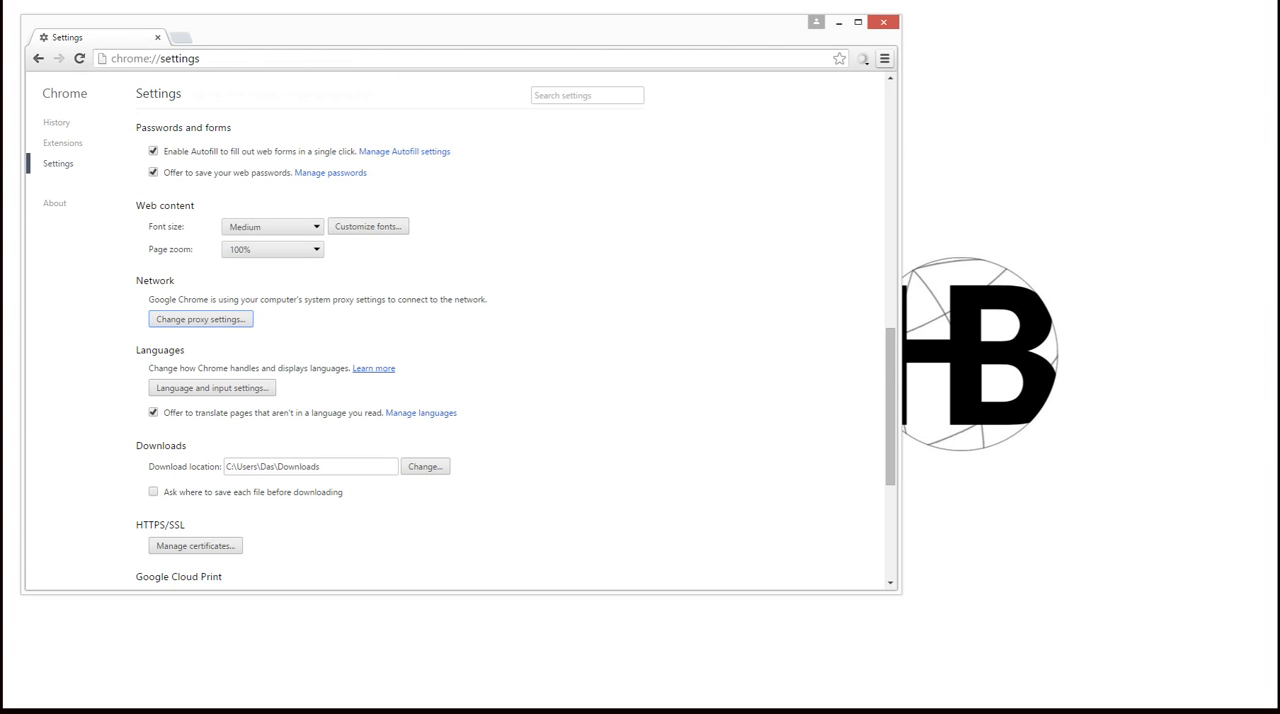
pyautogui.click(884, 58)
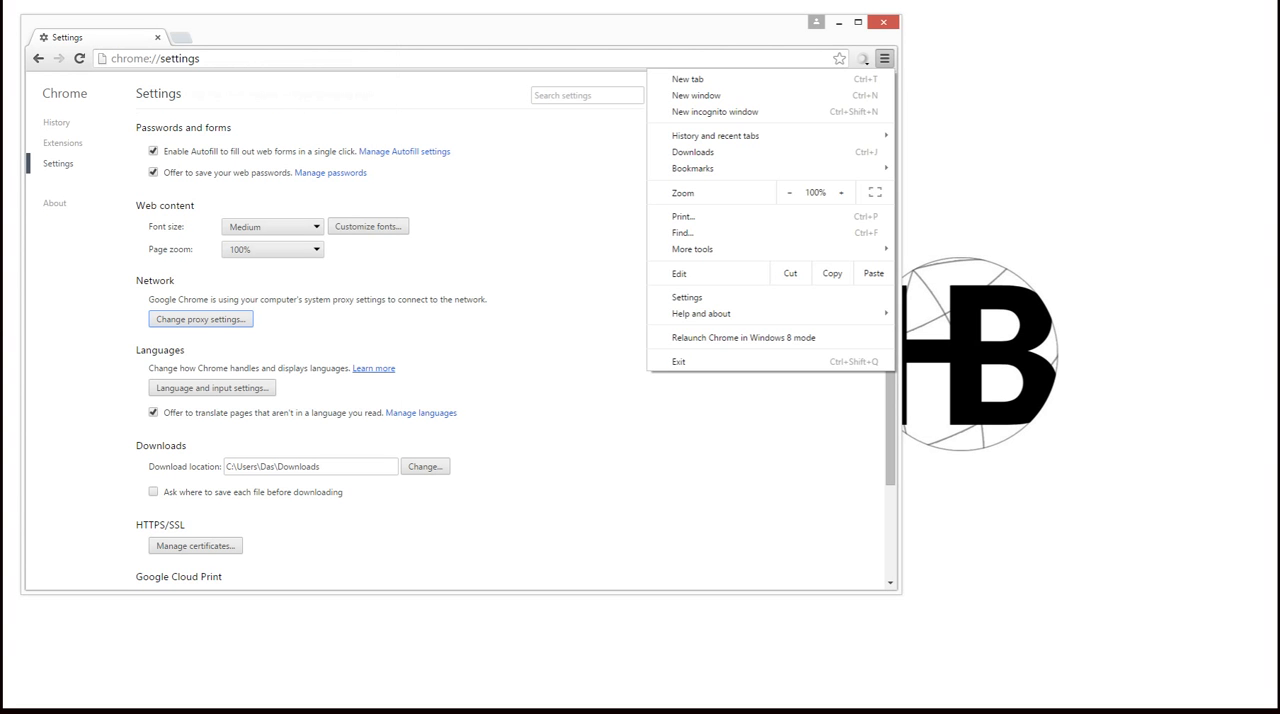
pyautogui.moveTo(692, 248)
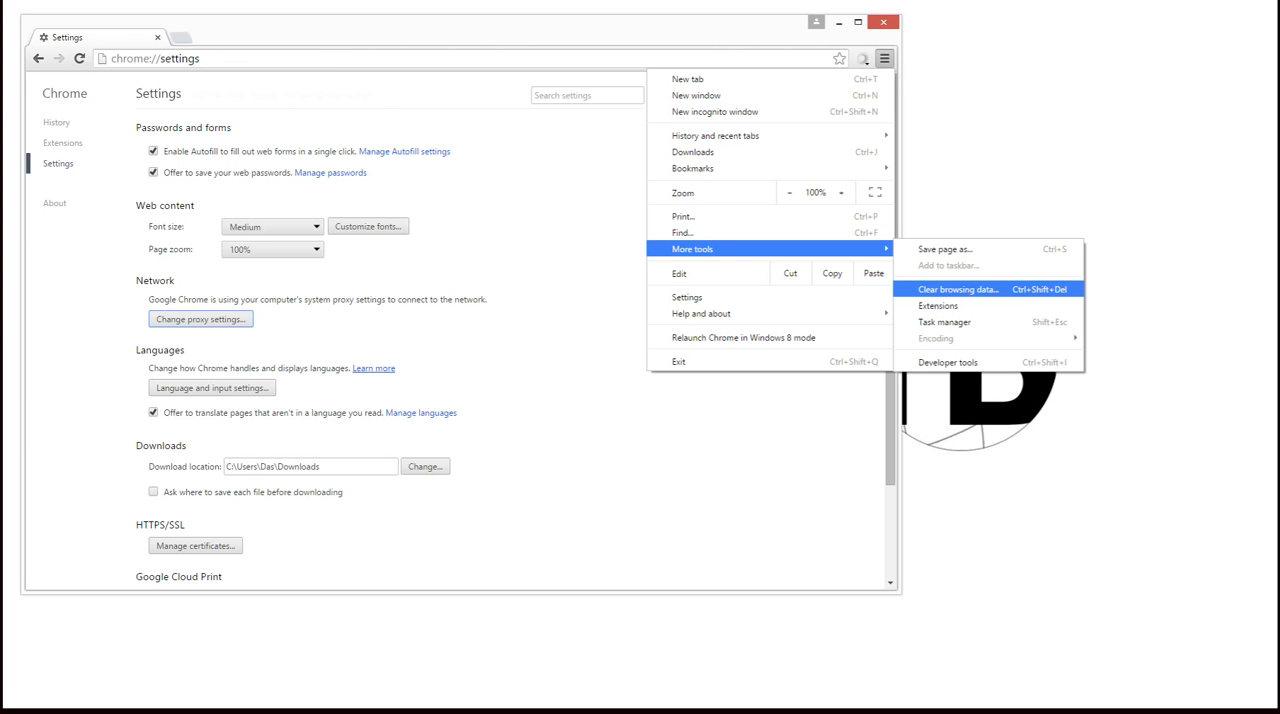
pyautogui.click(957, 289)
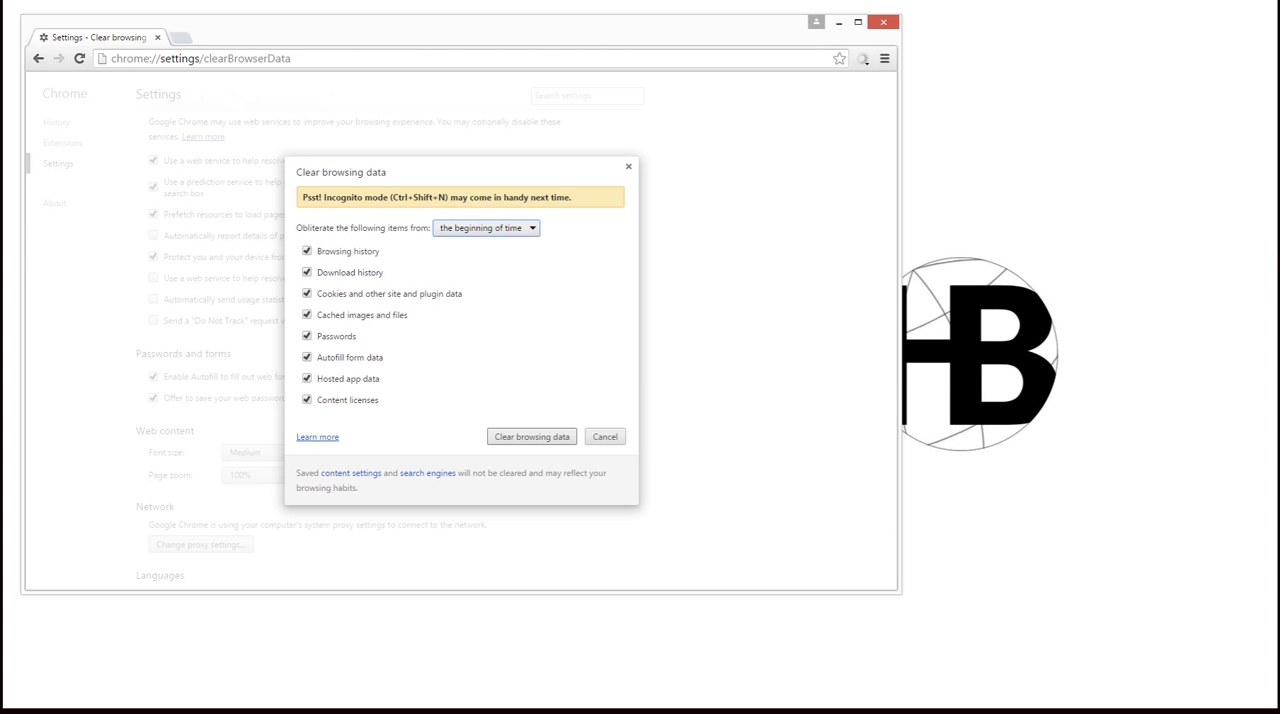
pyautogui.click(605, 436)
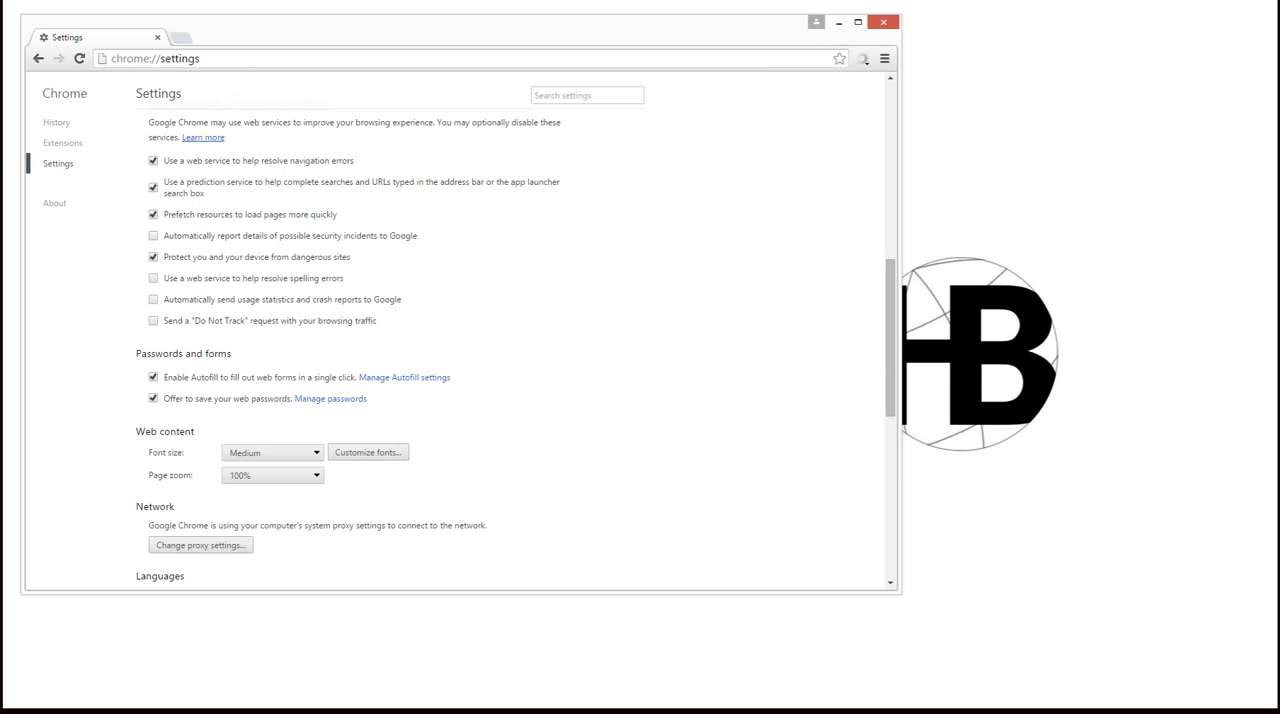
pyautogui.click(883, 58)
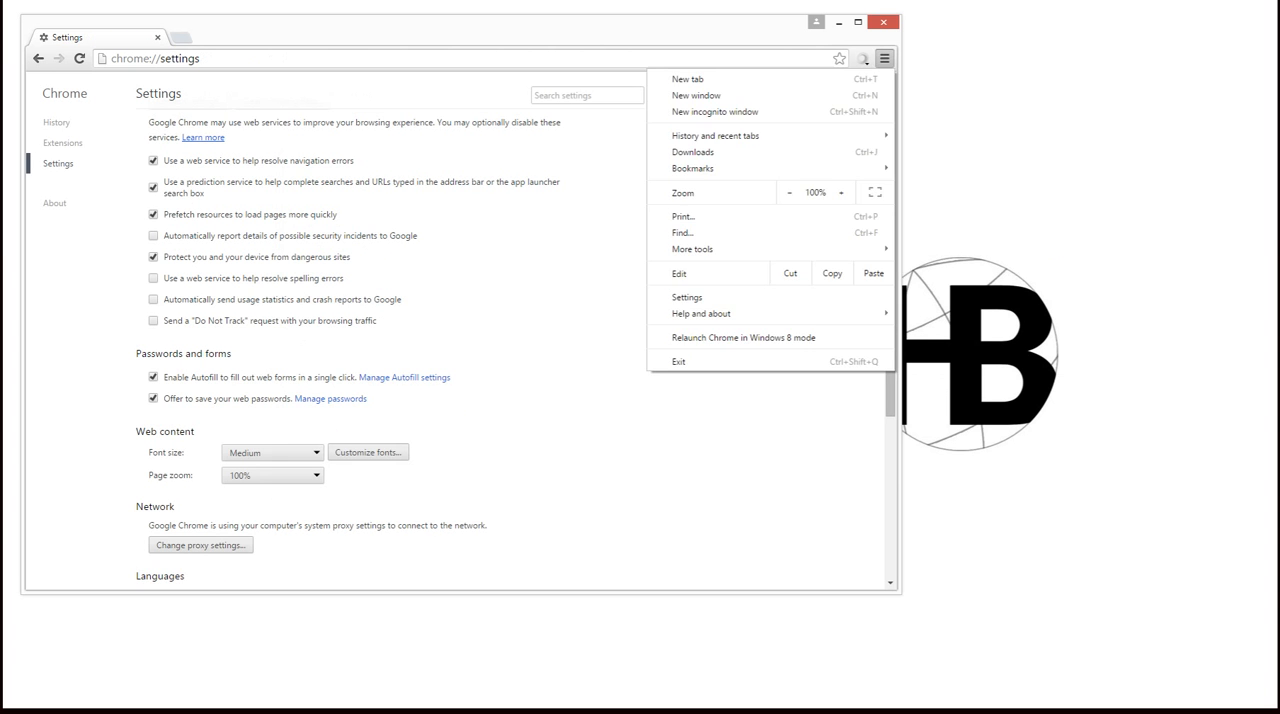
pyautogui.moveTo(714, 111)
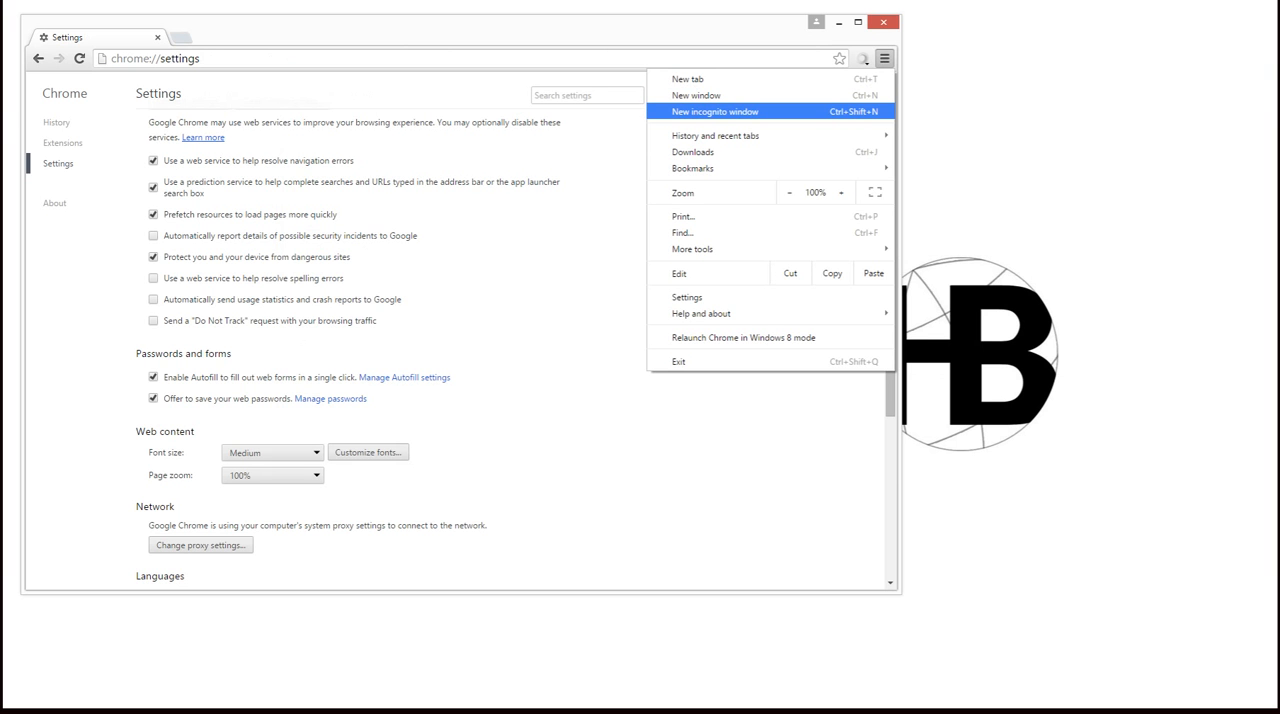
pyautogui.click(714, 111)
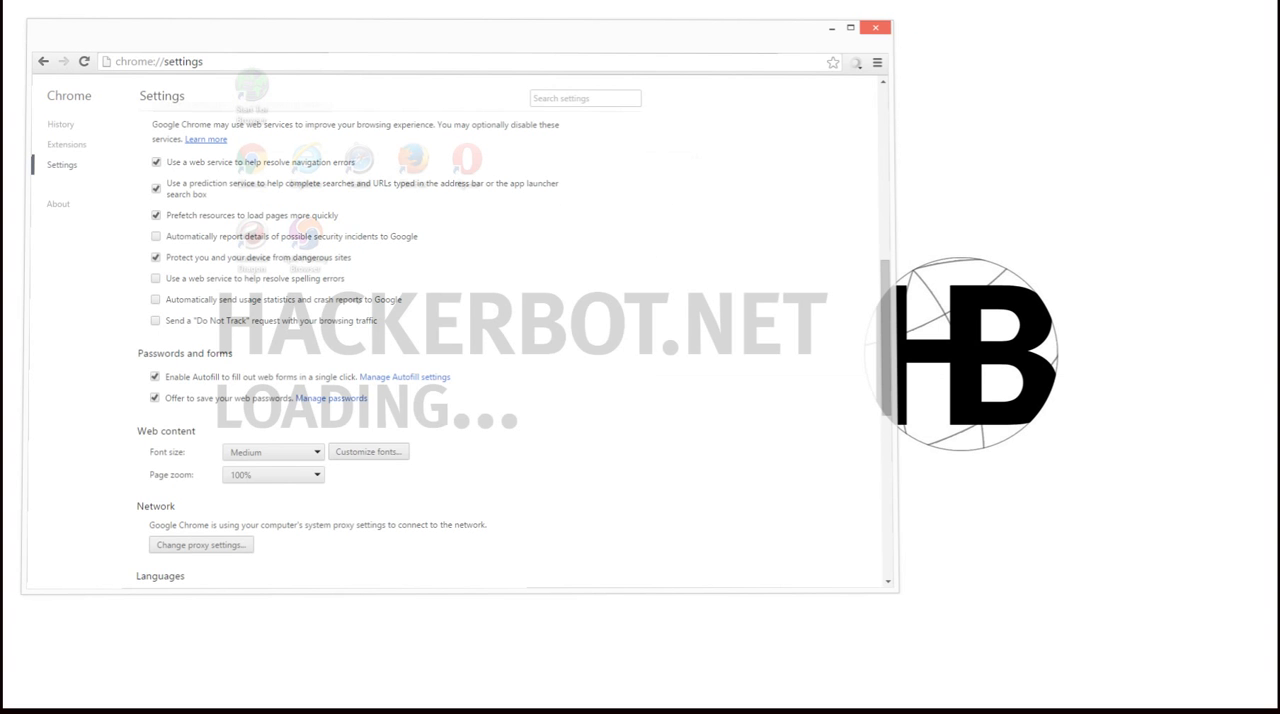
# Bring Internet Explorer forward and open Internet Options on the Connections tab.
pyautogui.click(874, 27)
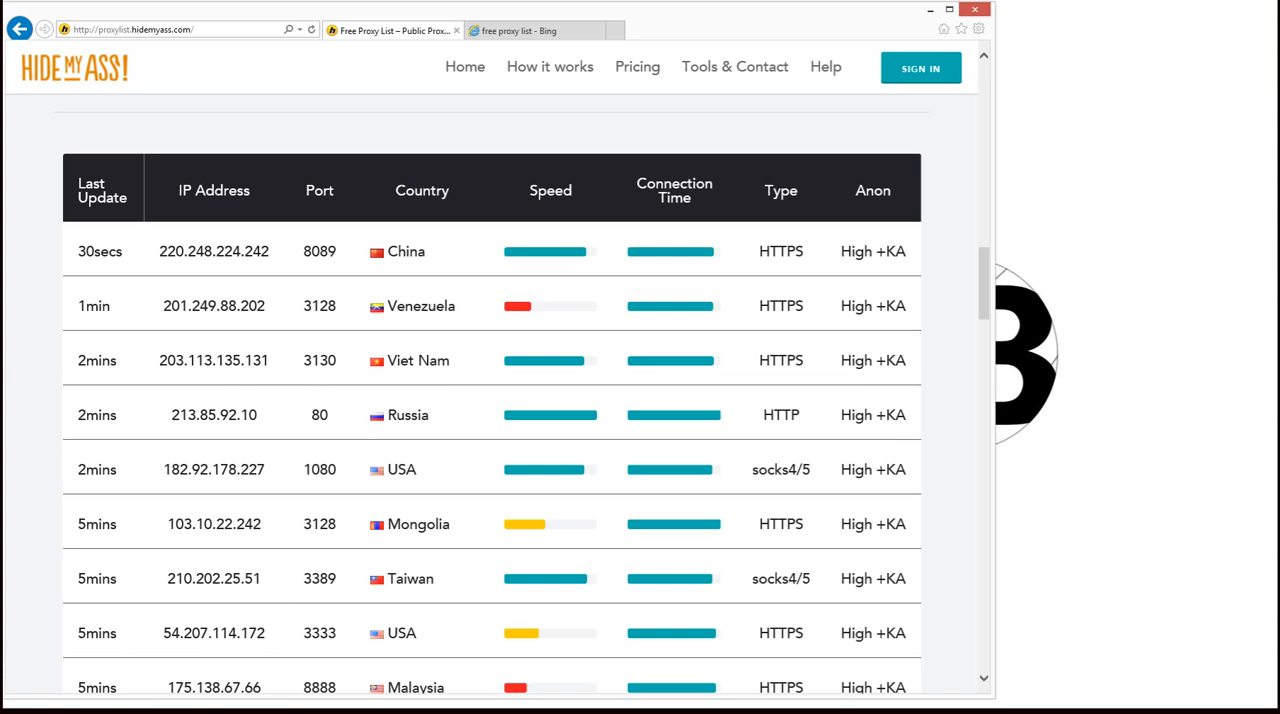
pyautogui.click(978, 28)
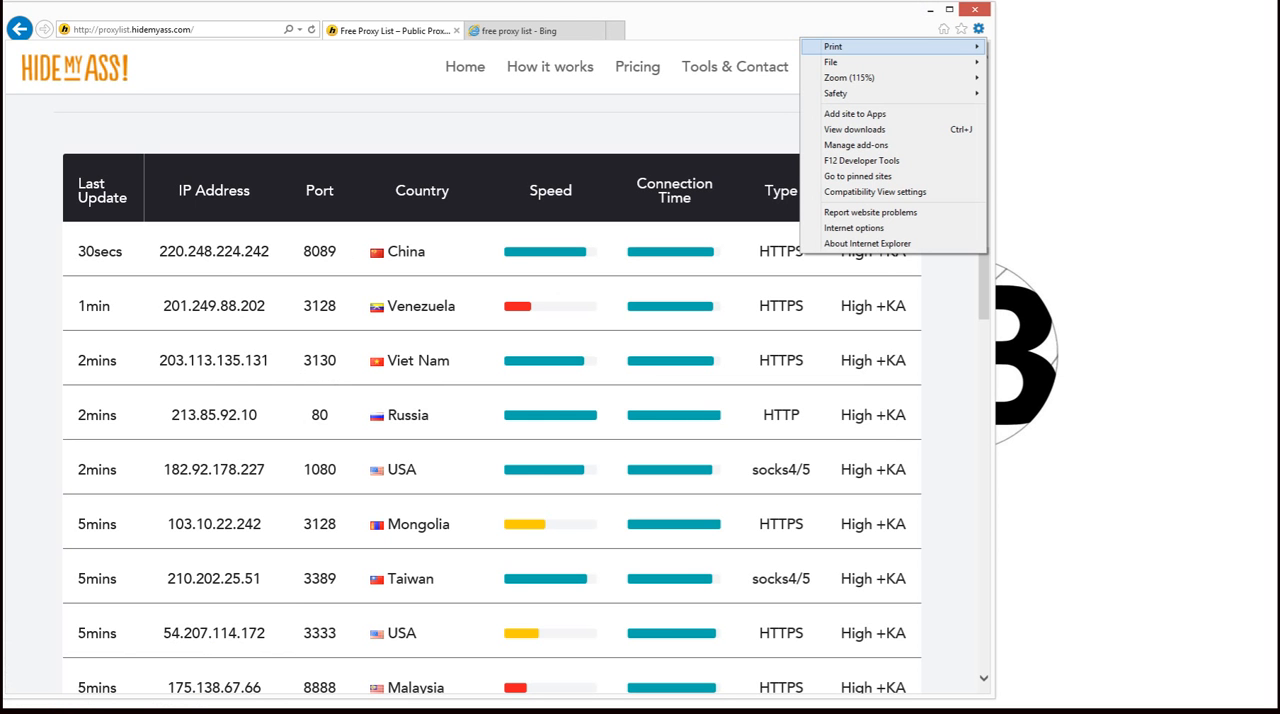
pyautogui.click(854, 227)
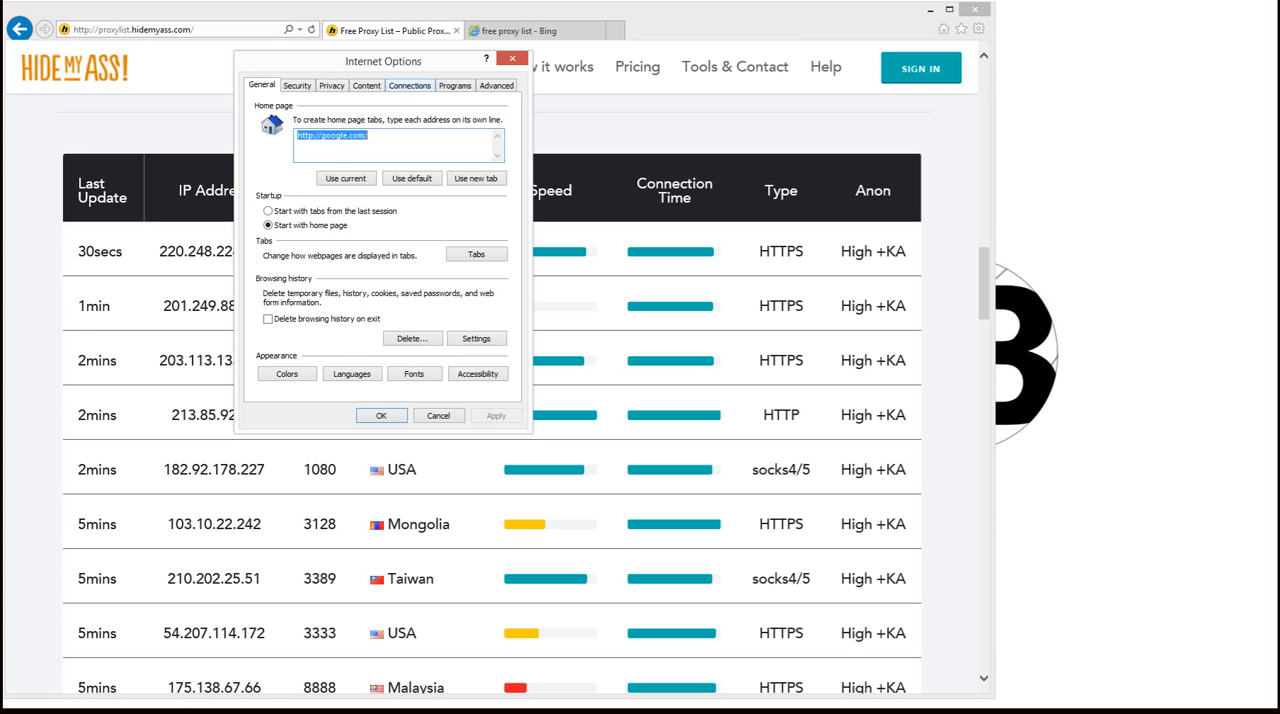
pyautogui.click(409, 85)
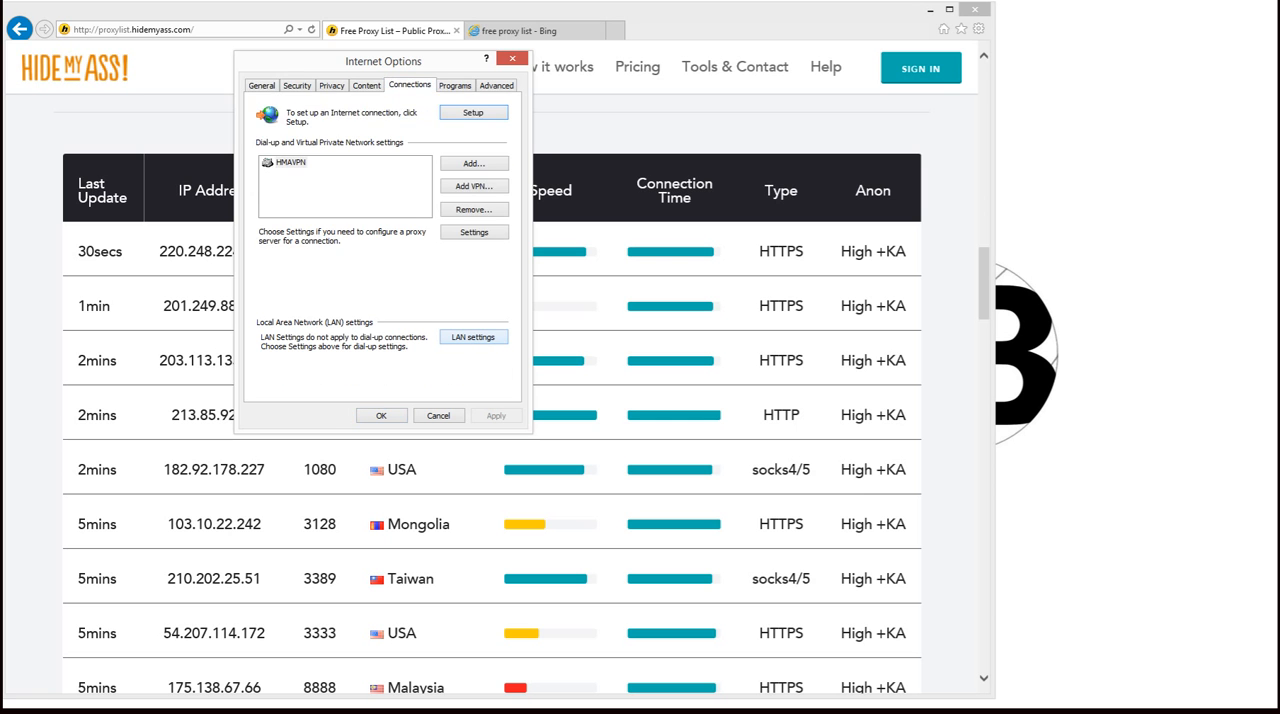
# Open and close the LAN proxy settings twice to review them.
pyautogui.click(473, 336)
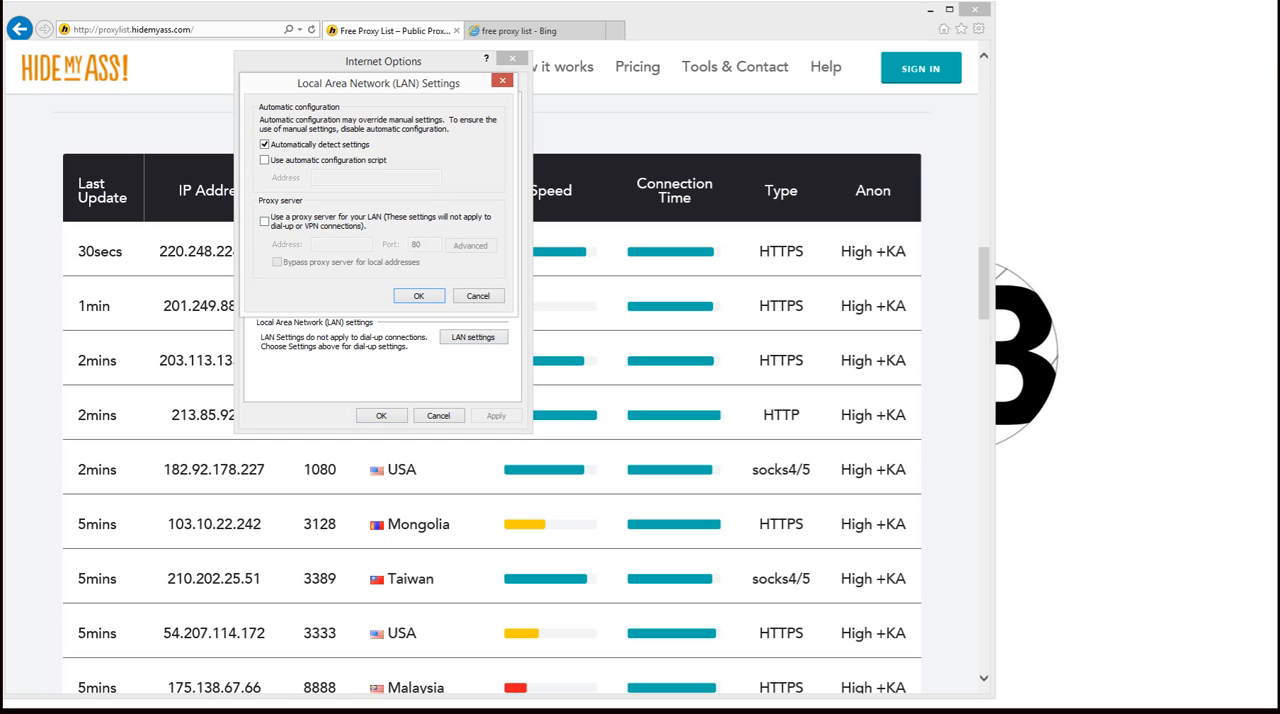
pyautogui.click(265, 220)
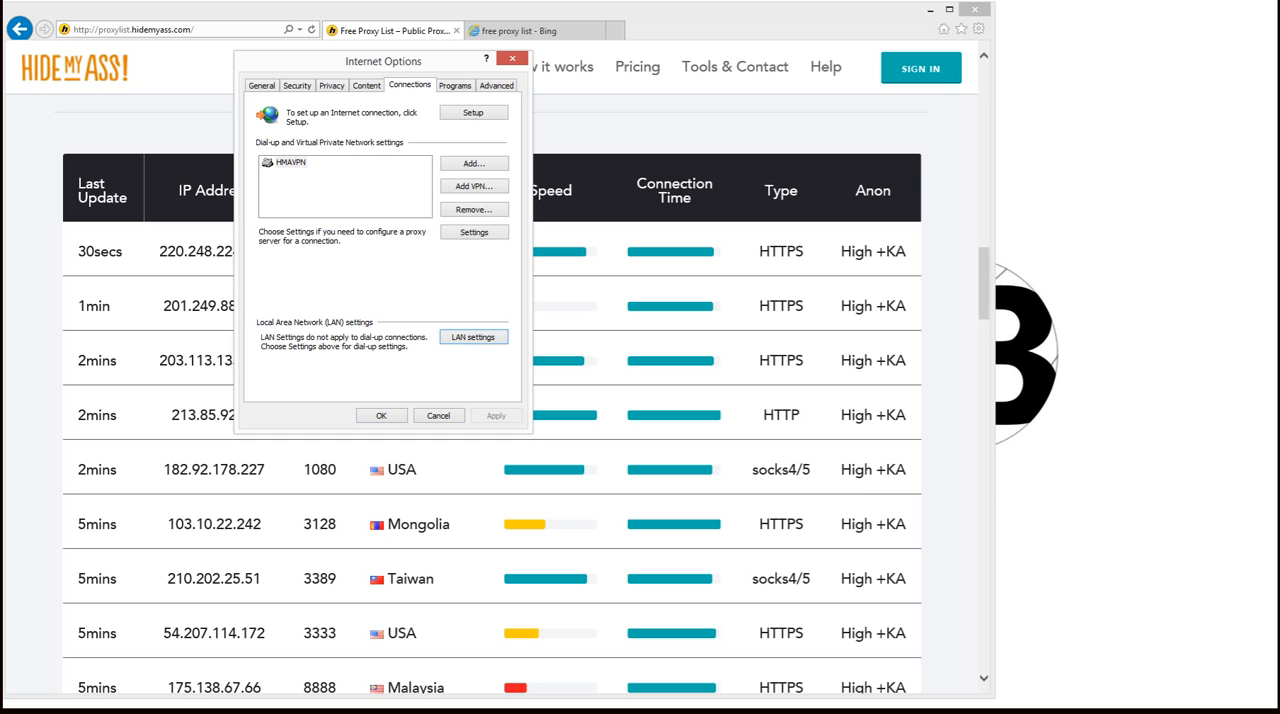
pyautogui.click(473, 336)
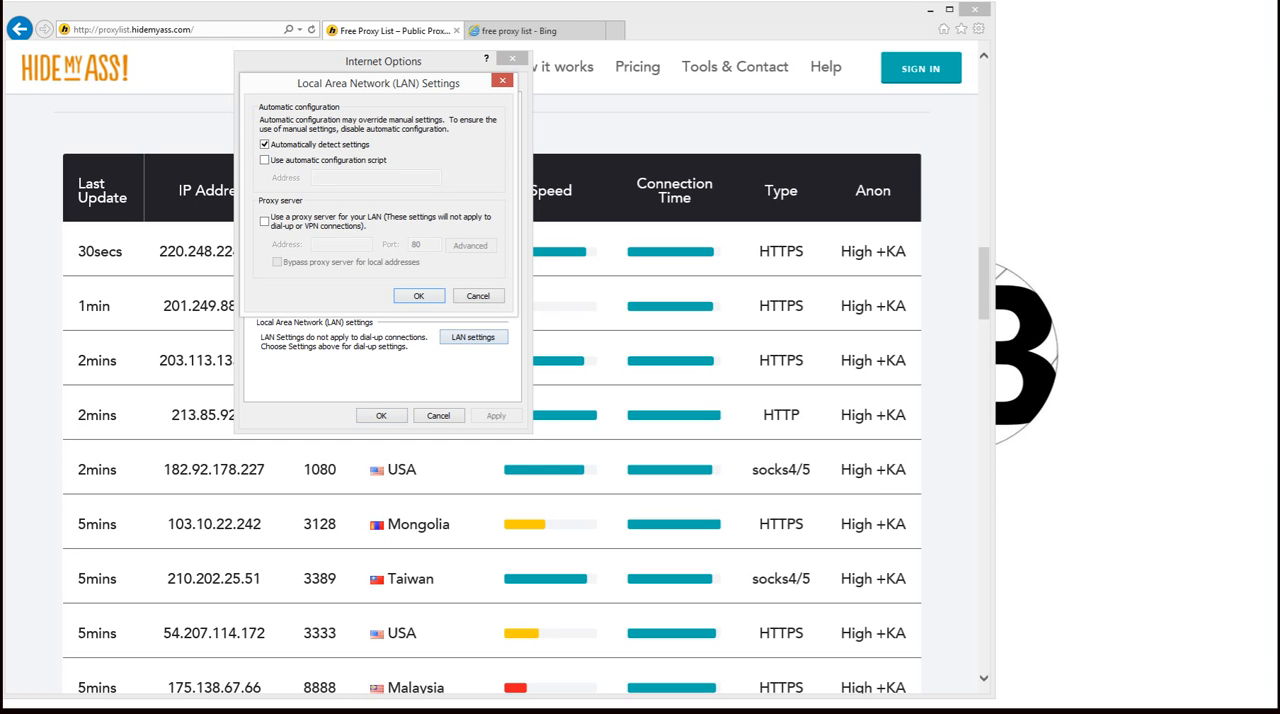
pyautogui.click(265, 220)
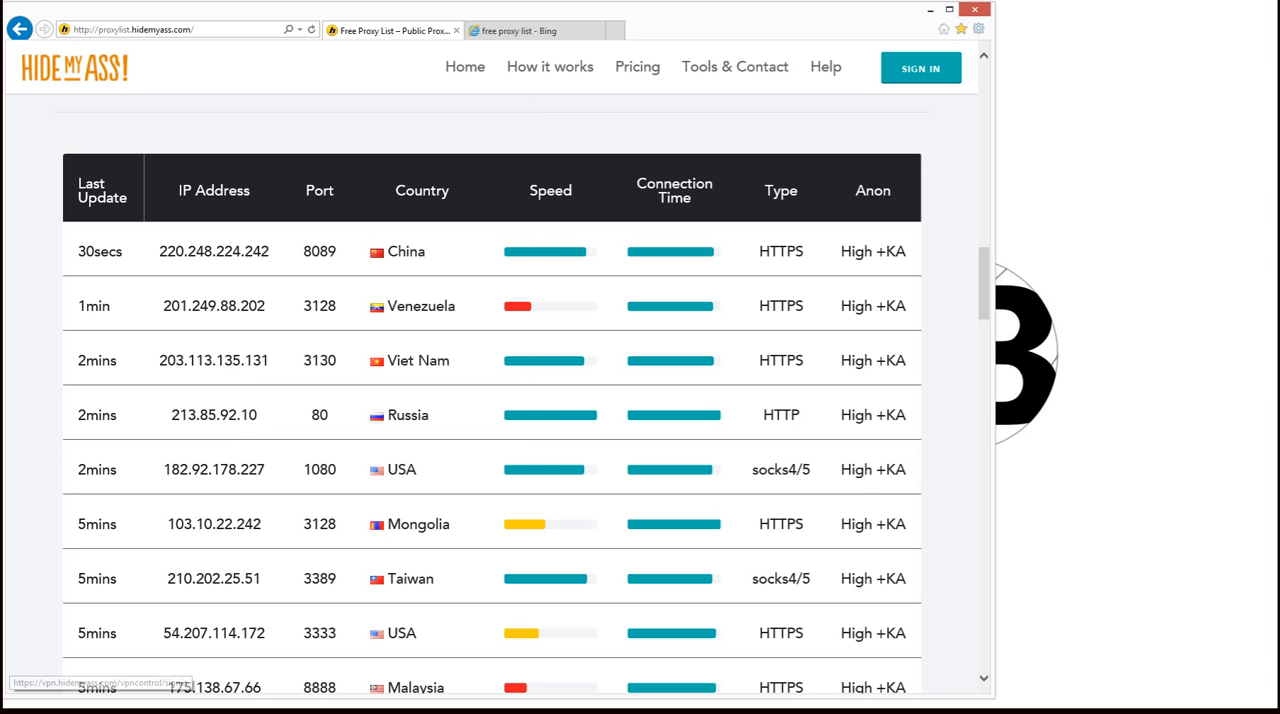
# Delete Internet Explorer's browsing history, then open and close an InPrivate browsing window.
pyautogui.click(977, 28)
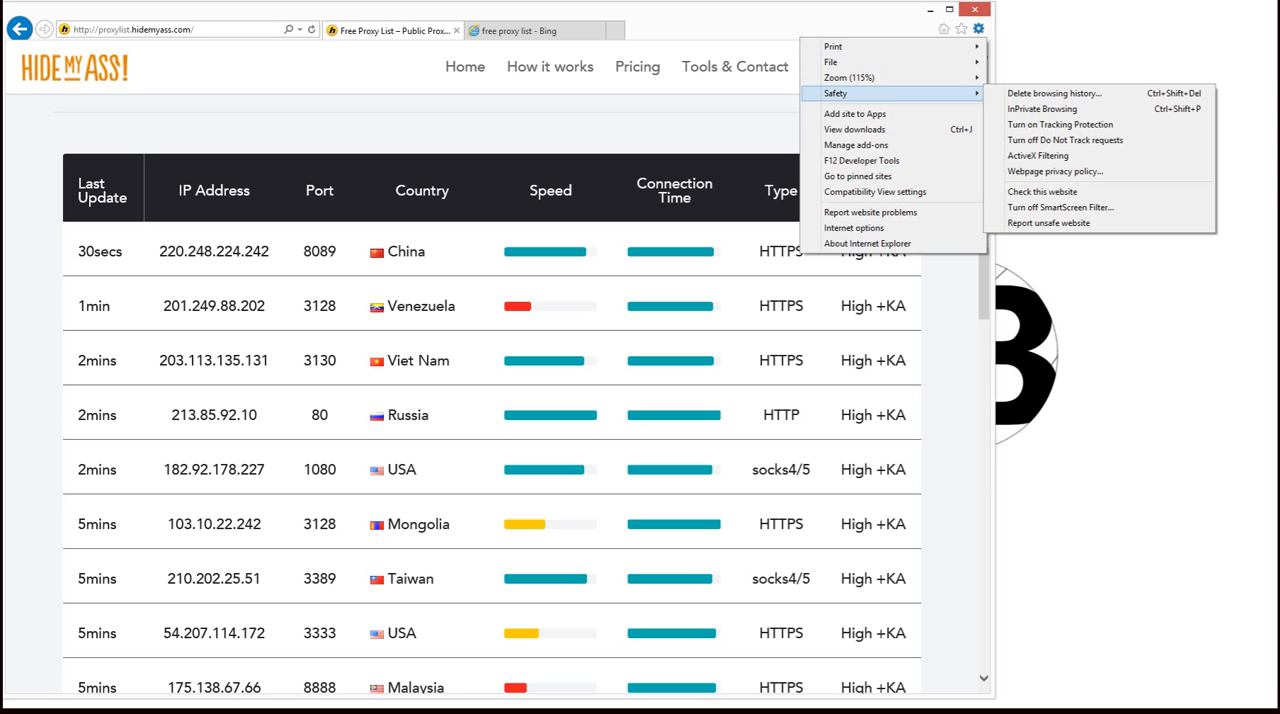
pyautogui.click(1054, 93)
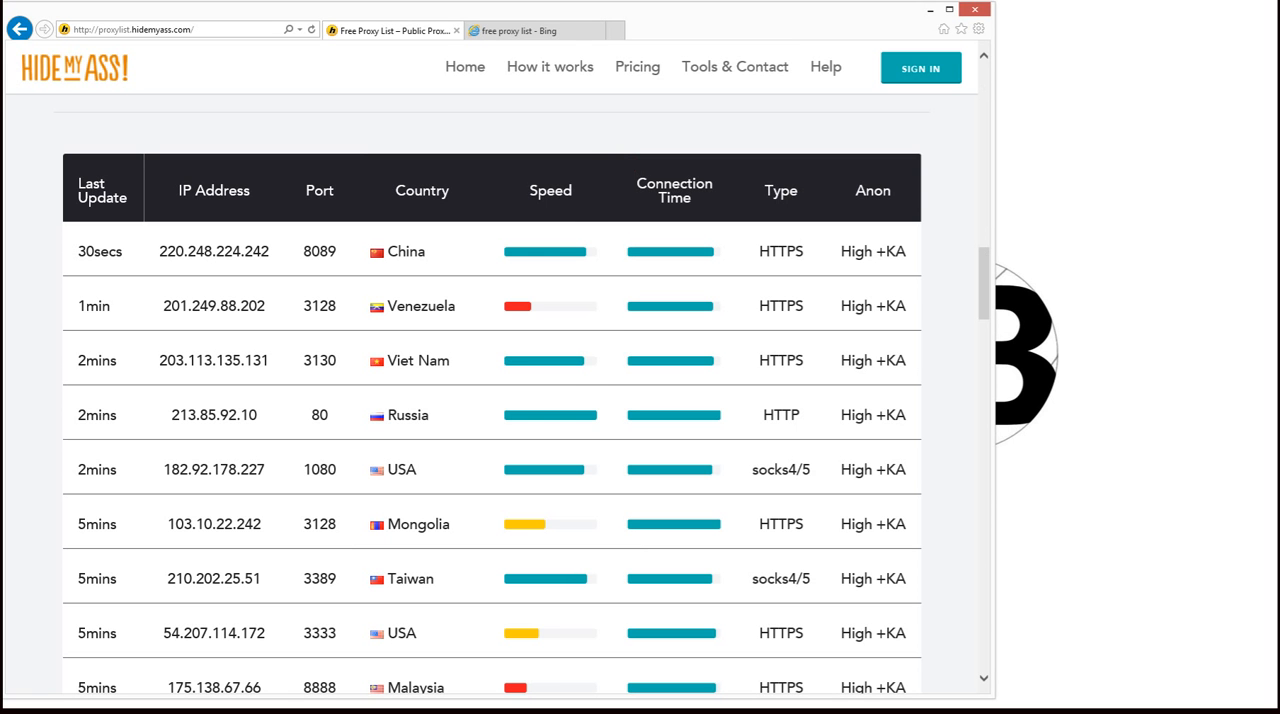
pyautogui.click(978, 28)
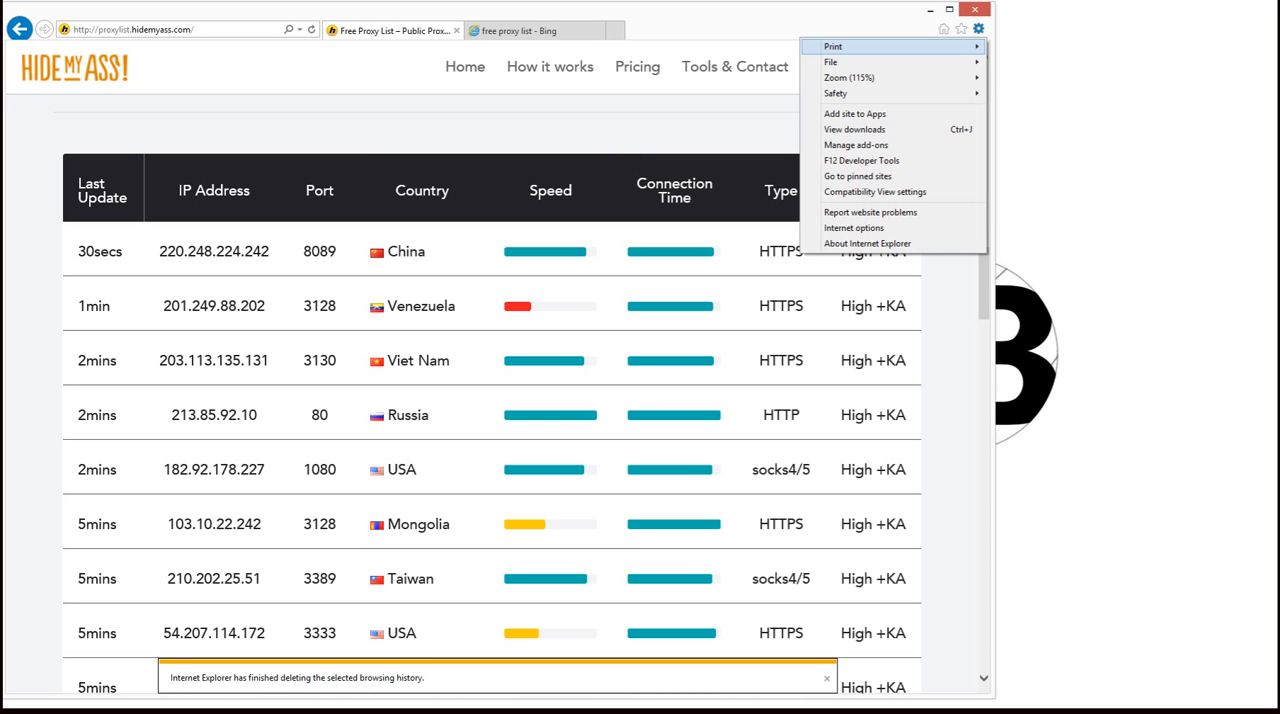
pyautogui.moveTo(835, 93)
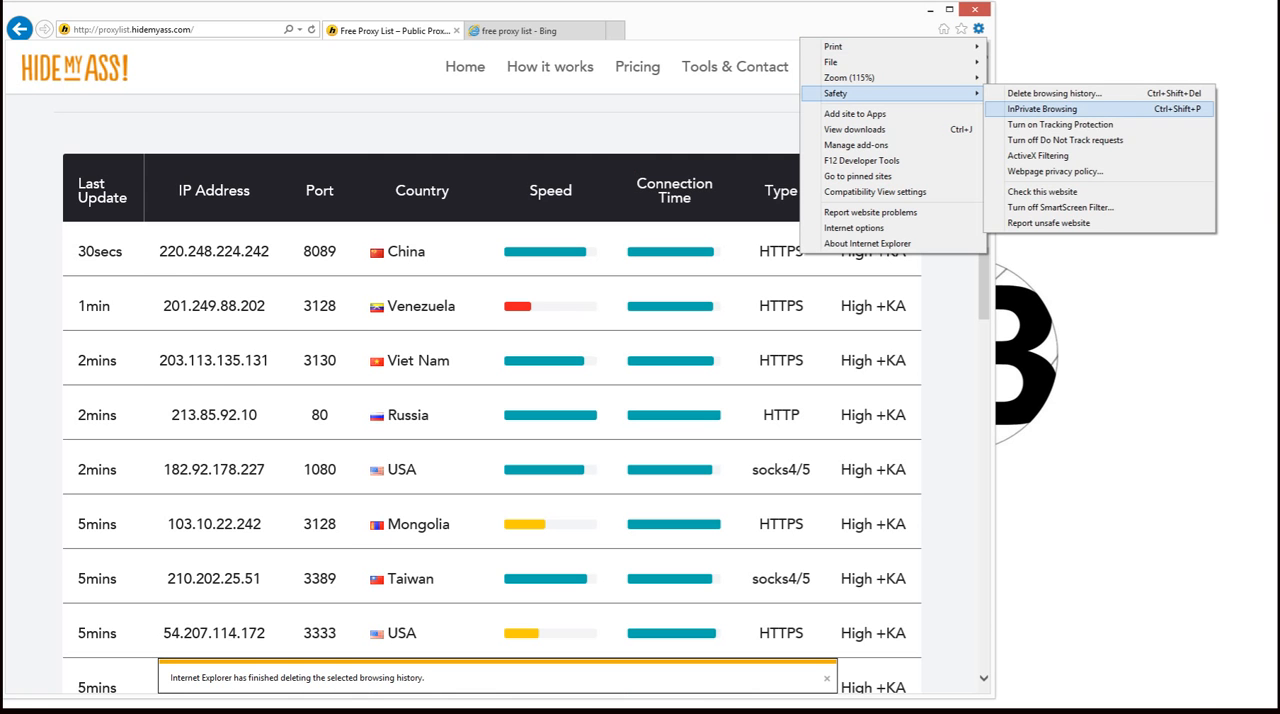
pyautogui.click(1043, 108)
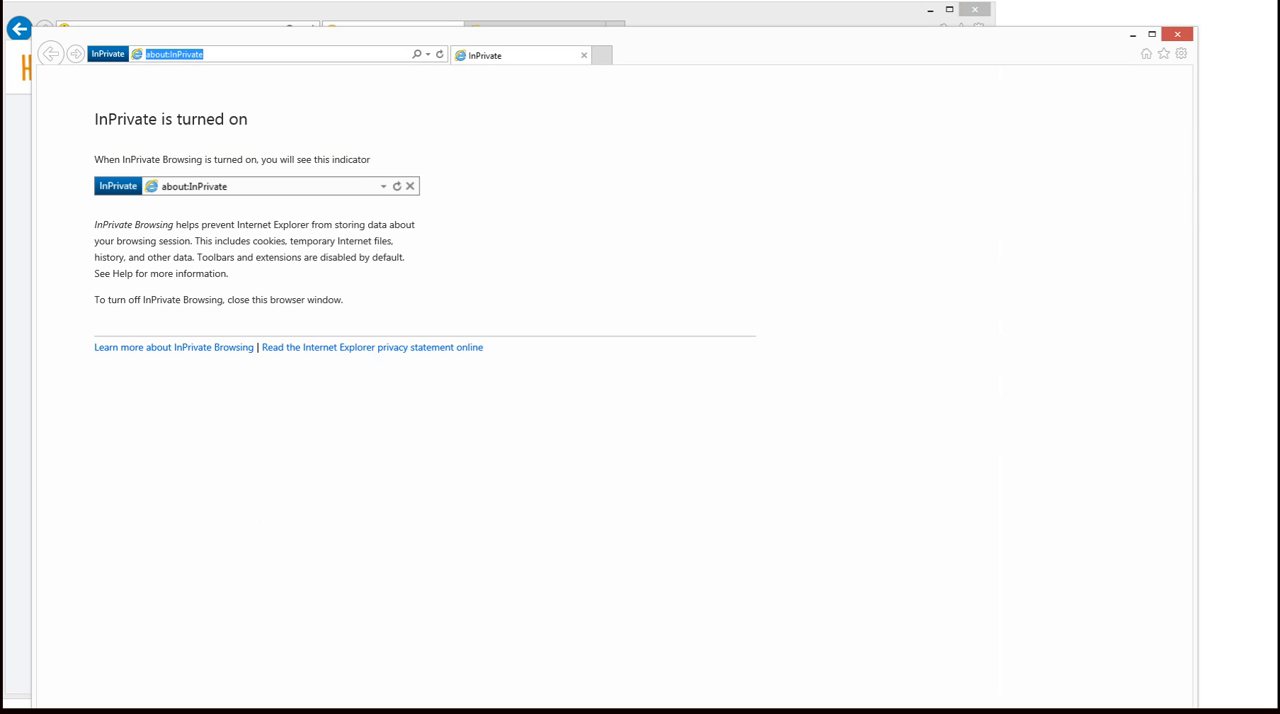
pyautogui.click(250, 53)
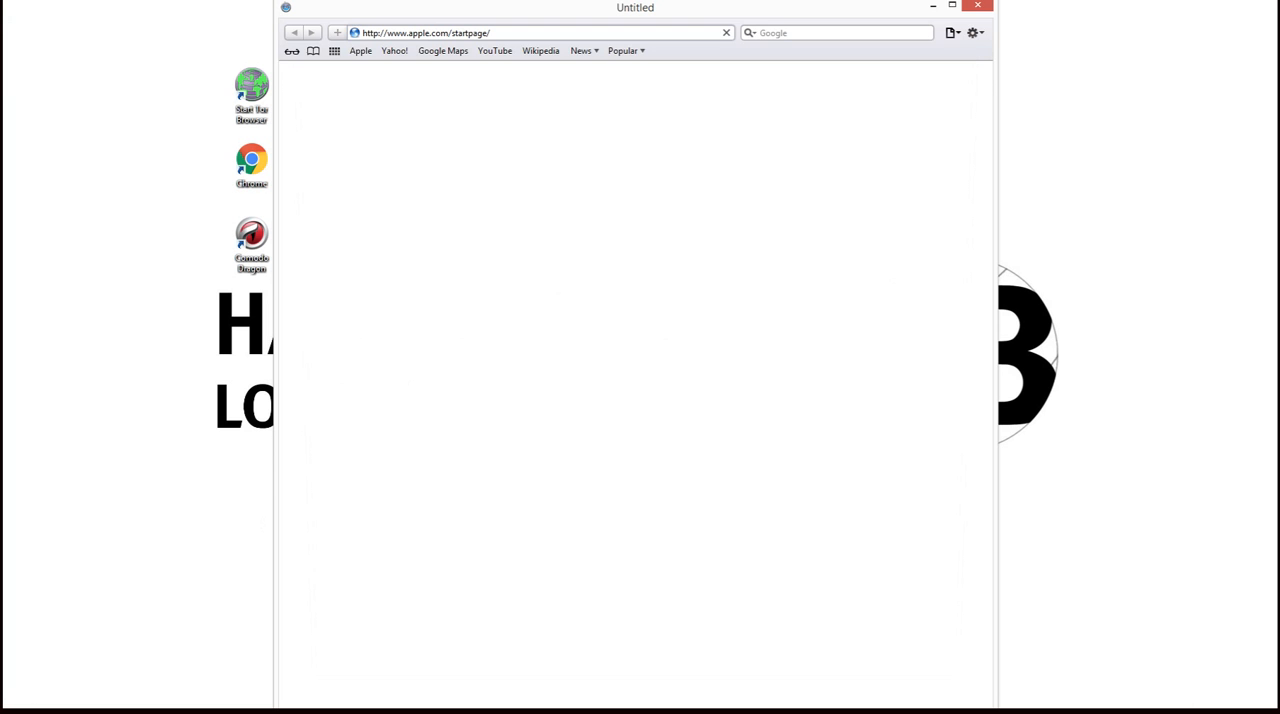
# Turn on Safari's private browsing and show the browsing history.
pyautogui.moveTo(635, 7); pyautogui.dragTo(635, 26)
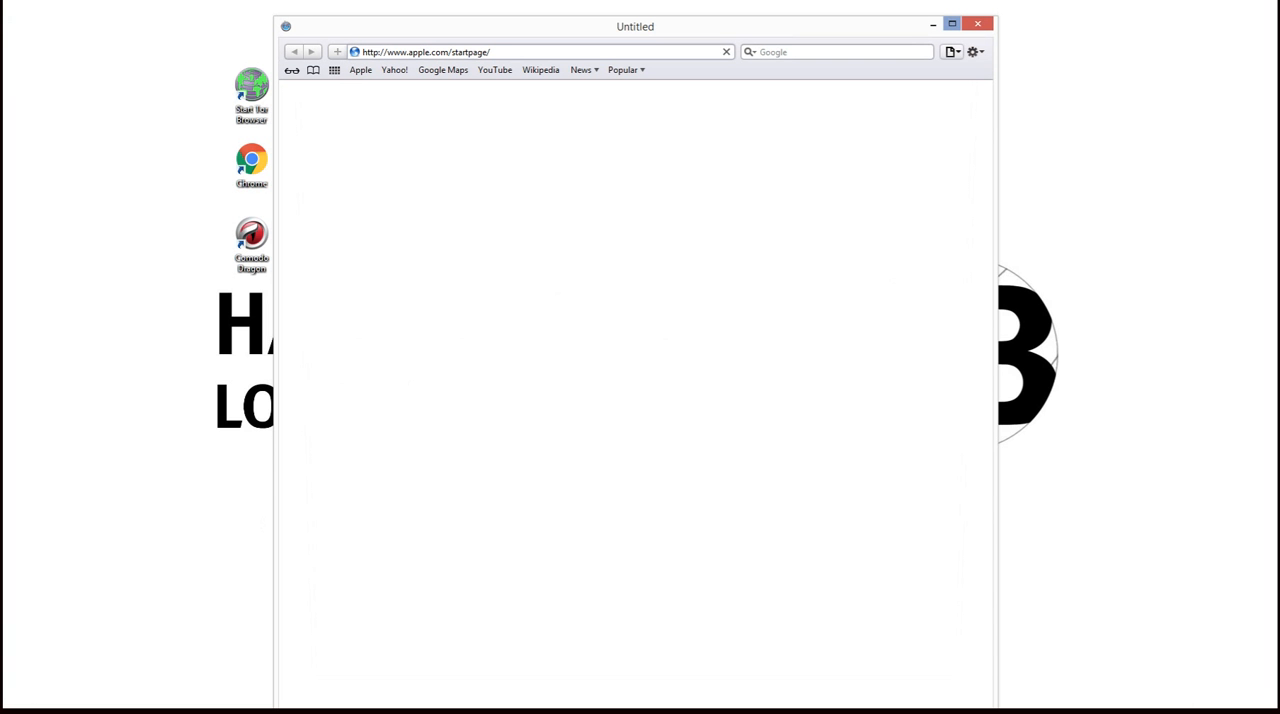
pyautogui.click(972, 51)
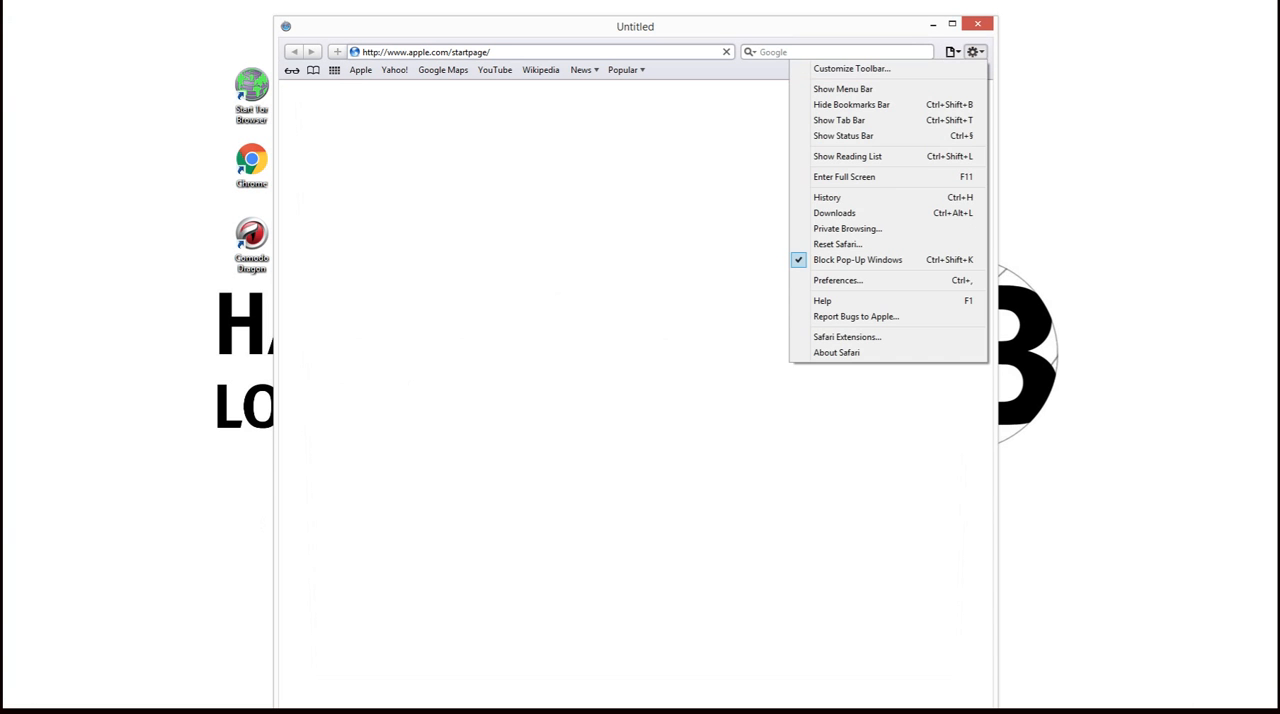
pyautogui.moveTo(843, 135)
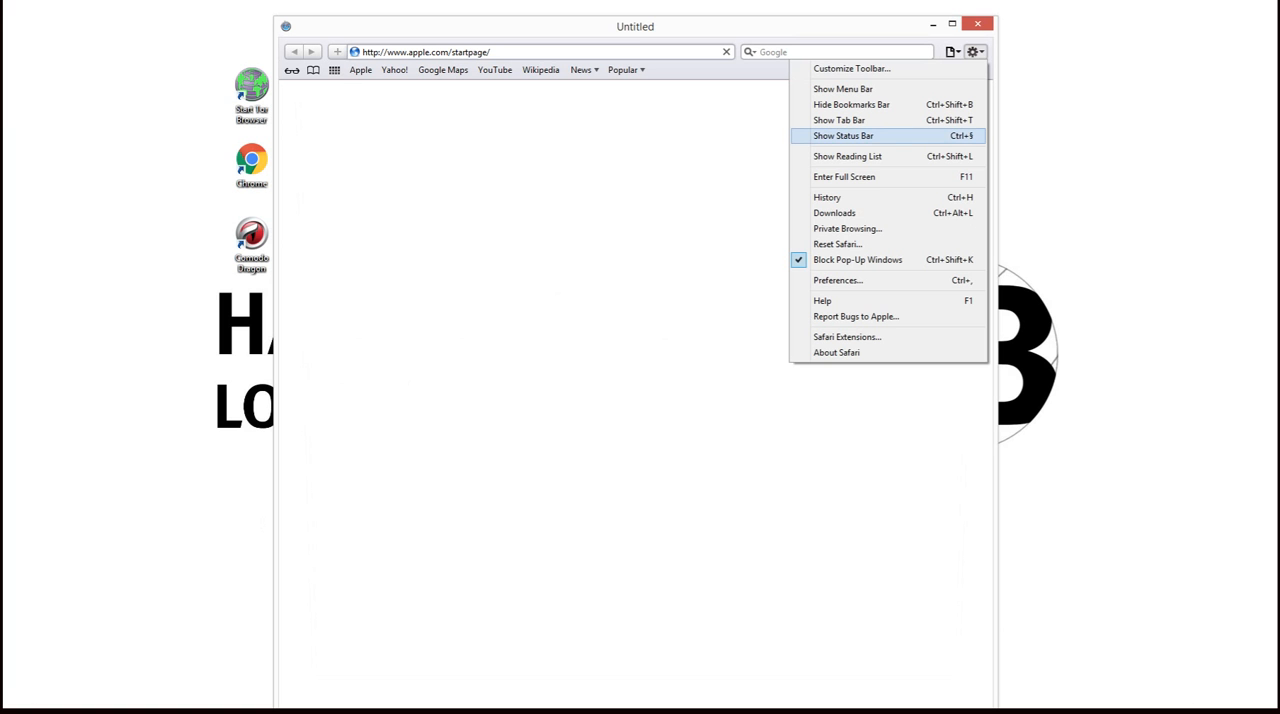
pyautogui.moveTo(847, 228)
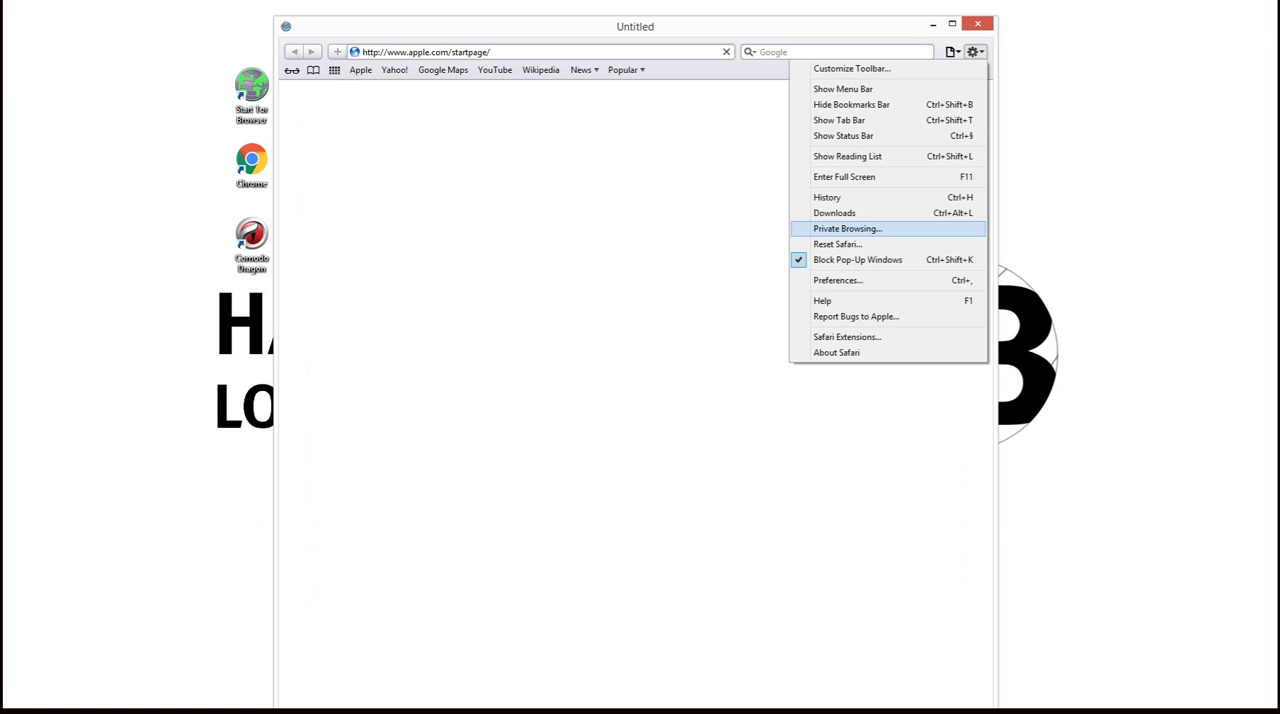
pyautogui.click(847, 228)
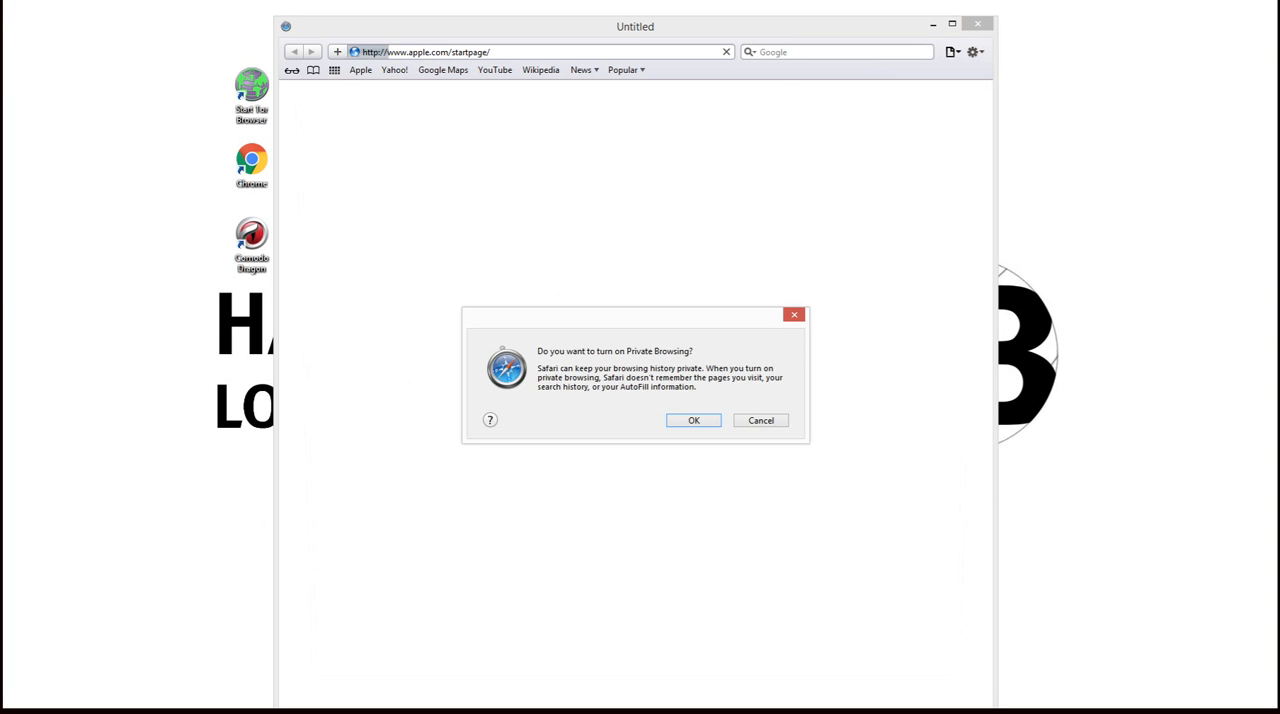
pyautogui.click(693, 420)
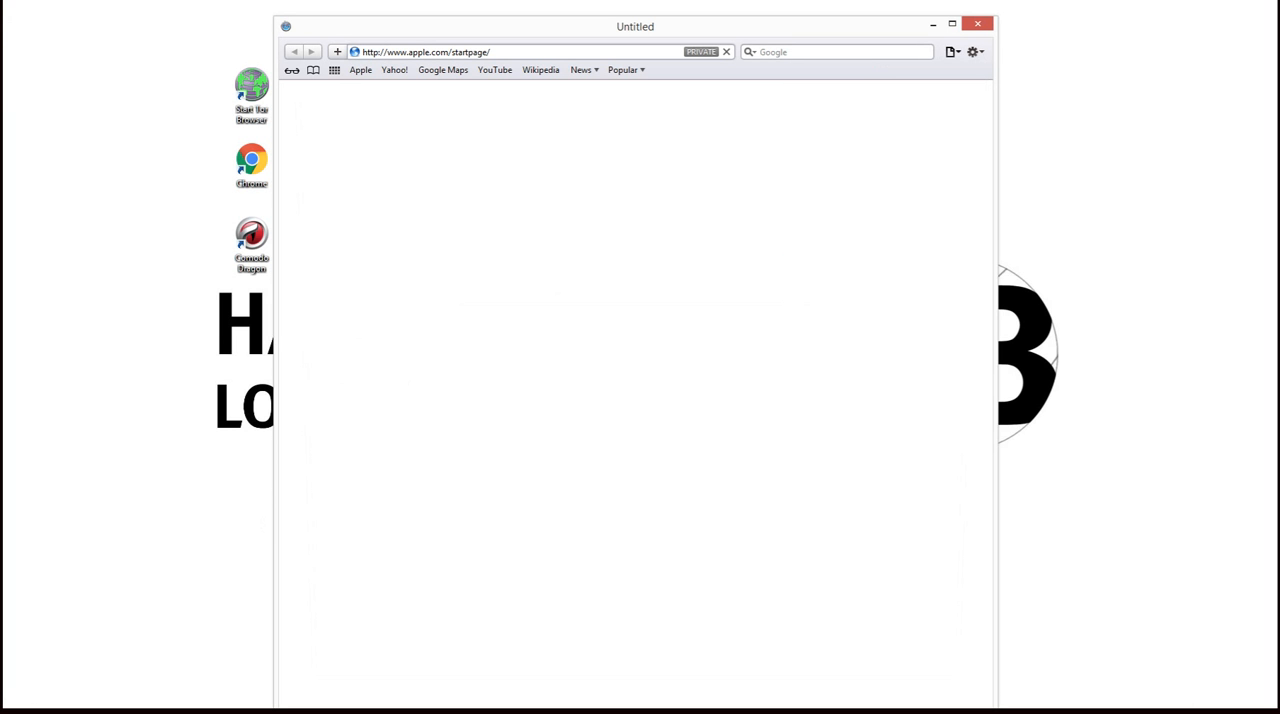
pyautogui.click(973, 52)
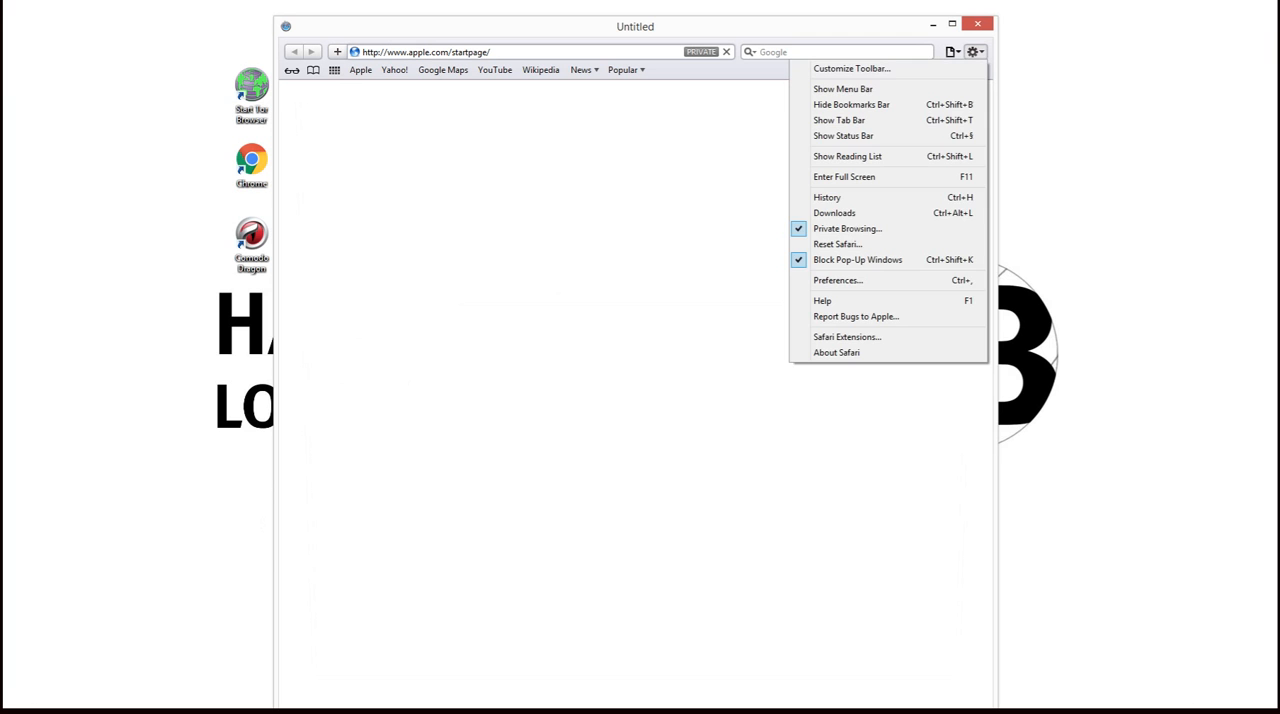
pyautogui.click(826, 197)
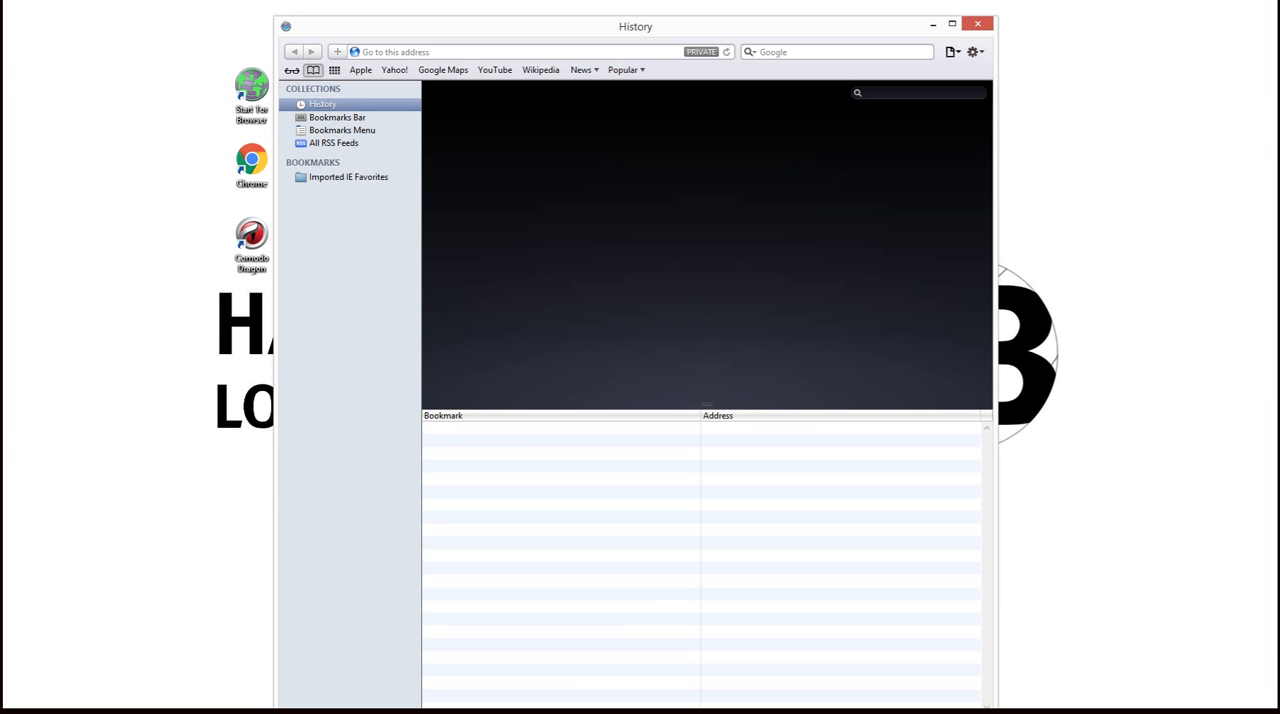
# Review and dismiss the Reset Safari dialog, then open Safari's preferences.
pyautogui.click(972, 51)
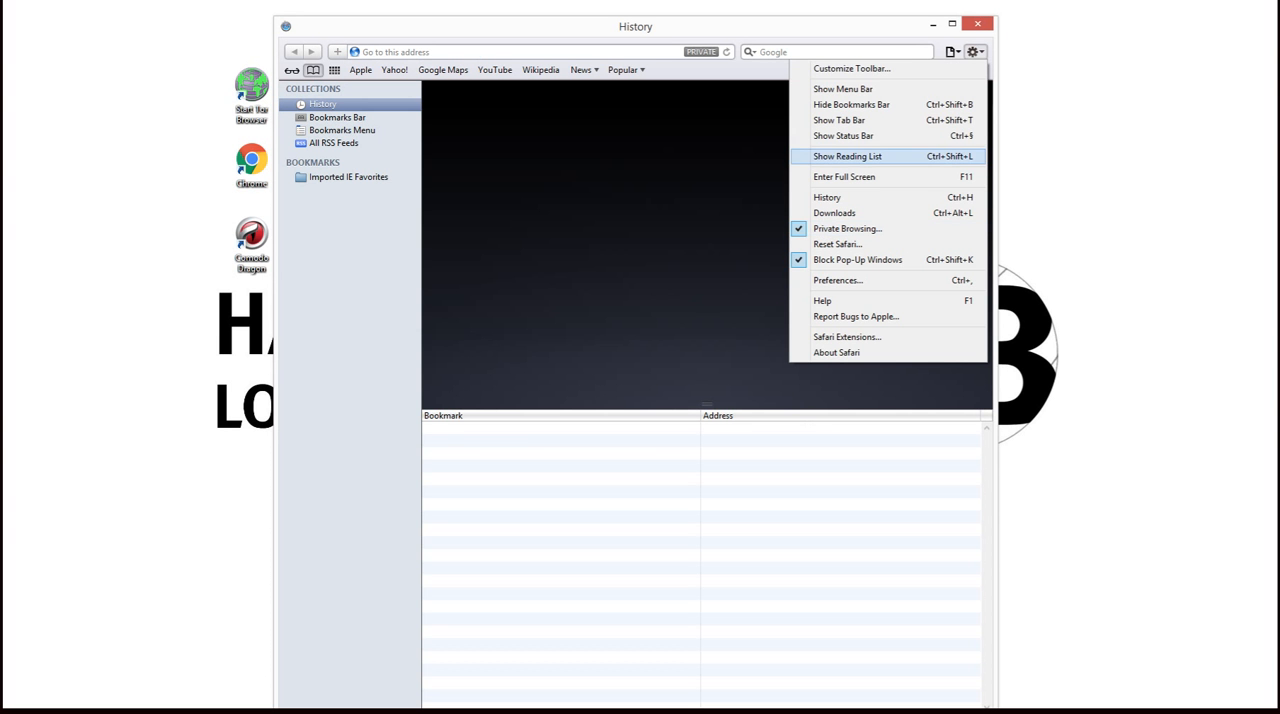
pyautogui.moveTo(847, 336)
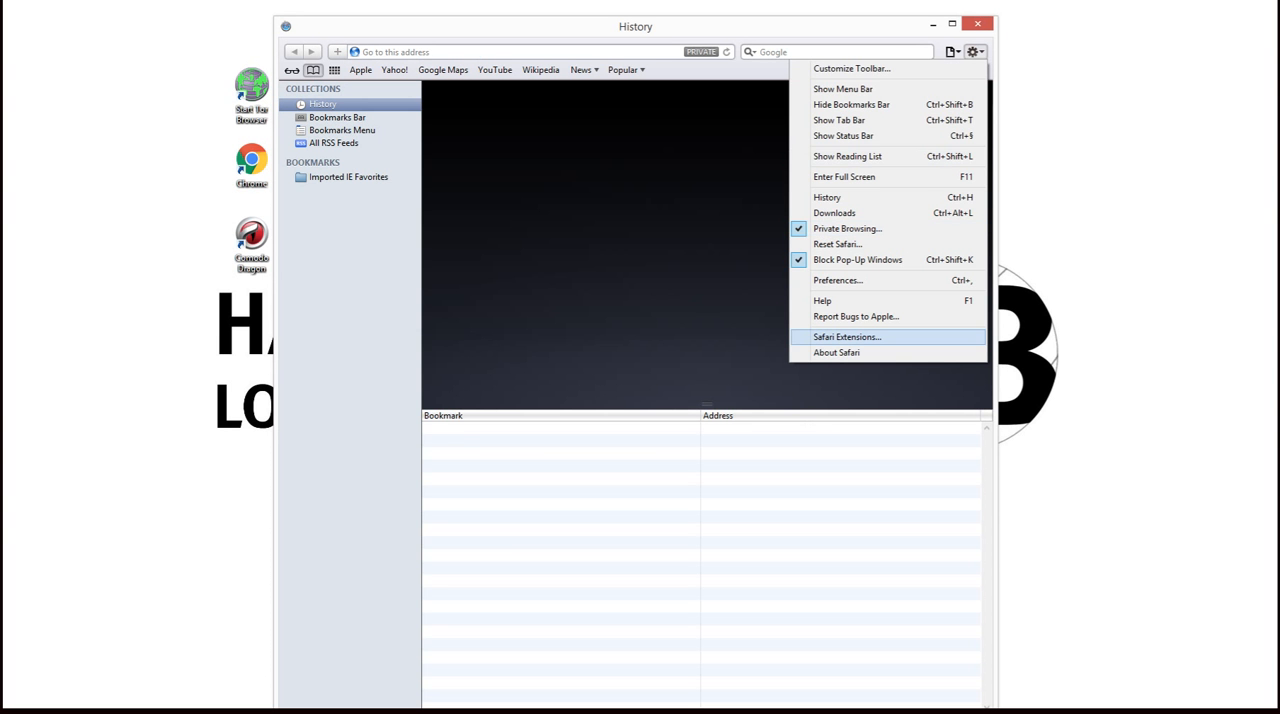
pyautogui.click(837, 244)
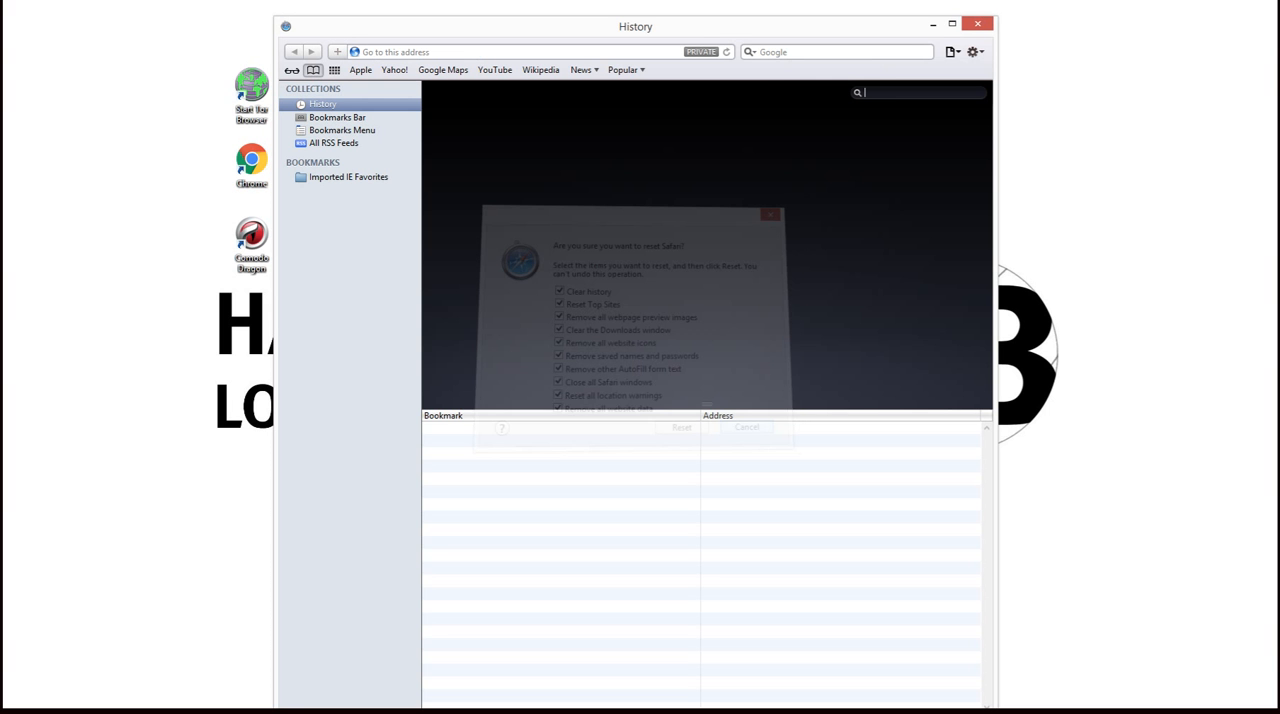
pyautogui.click(973, 51)
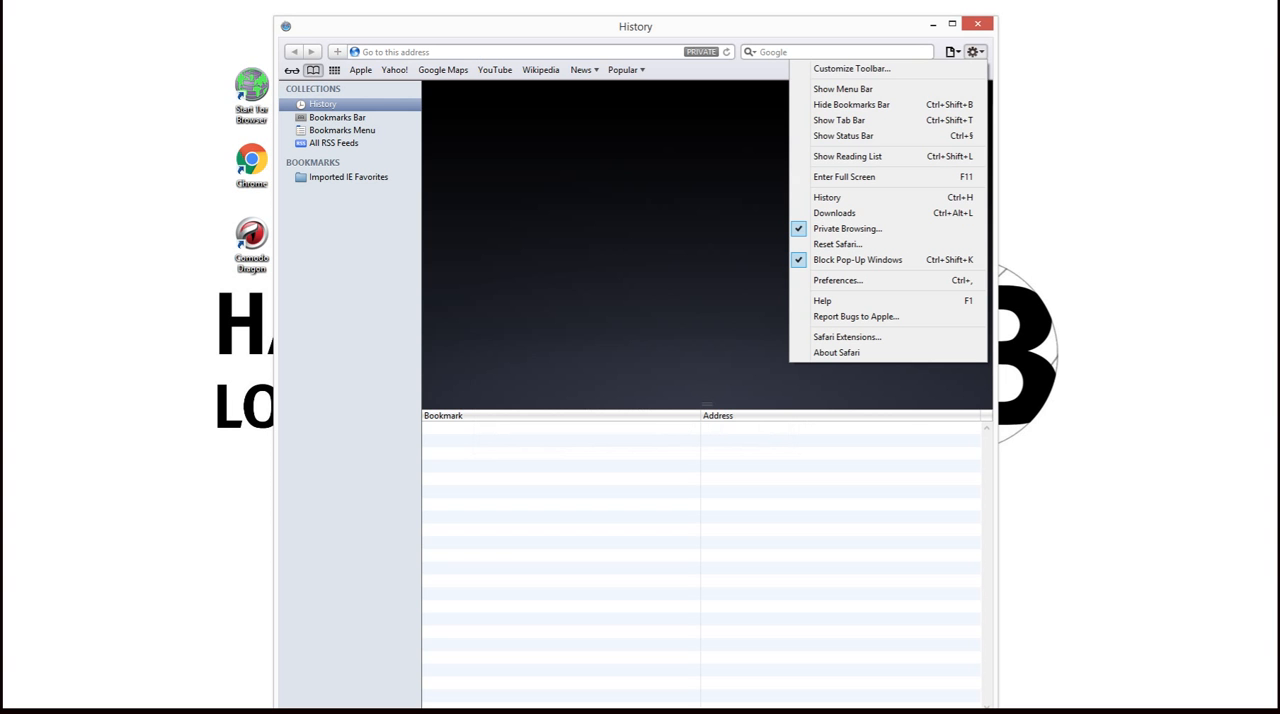
pyautogui.moveTo(838, 280)
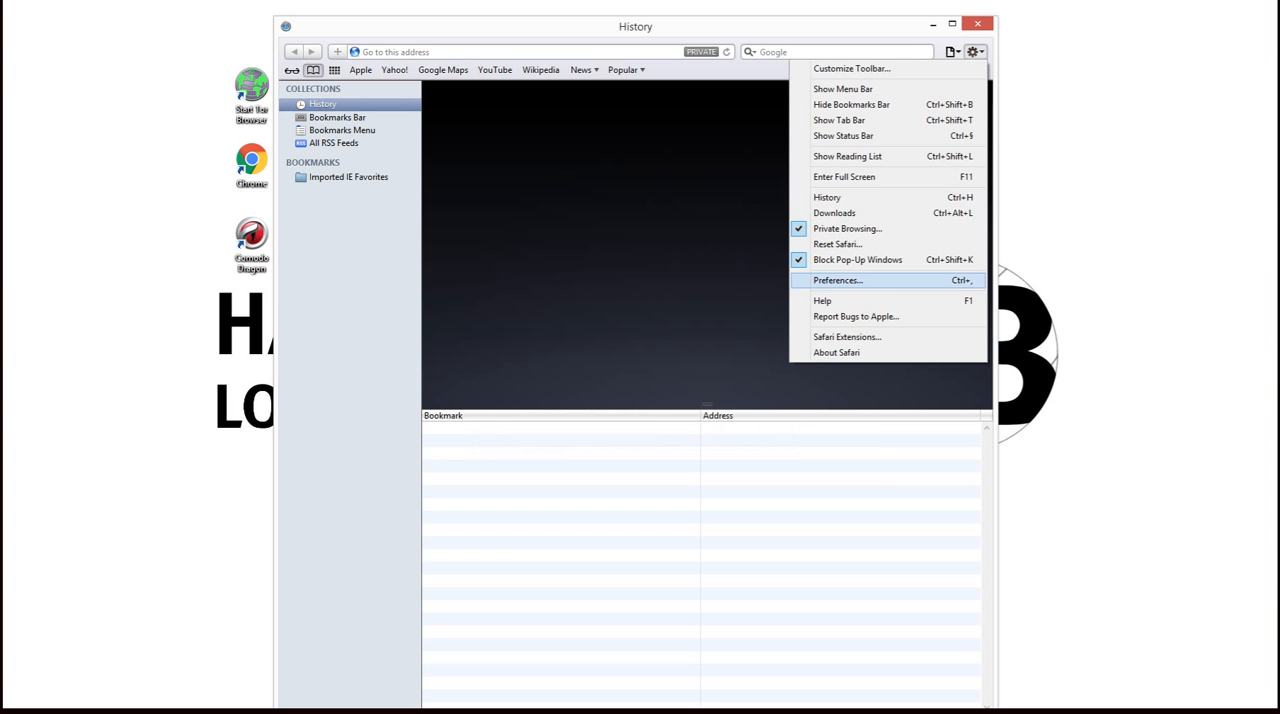
pyautogui.click(837, 280)
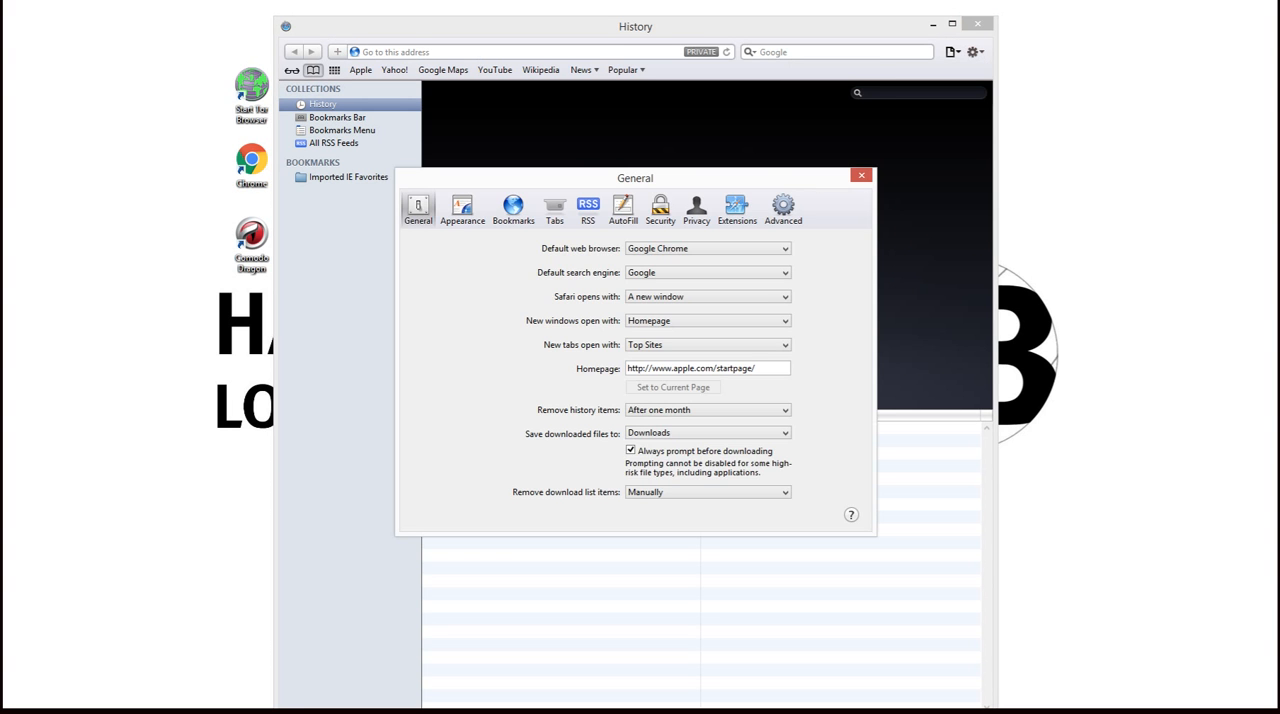
# From Safari's Advanced preferences, open the Windows LAN proxy settings and dismiss them.
pyautogui.click(783, 207)
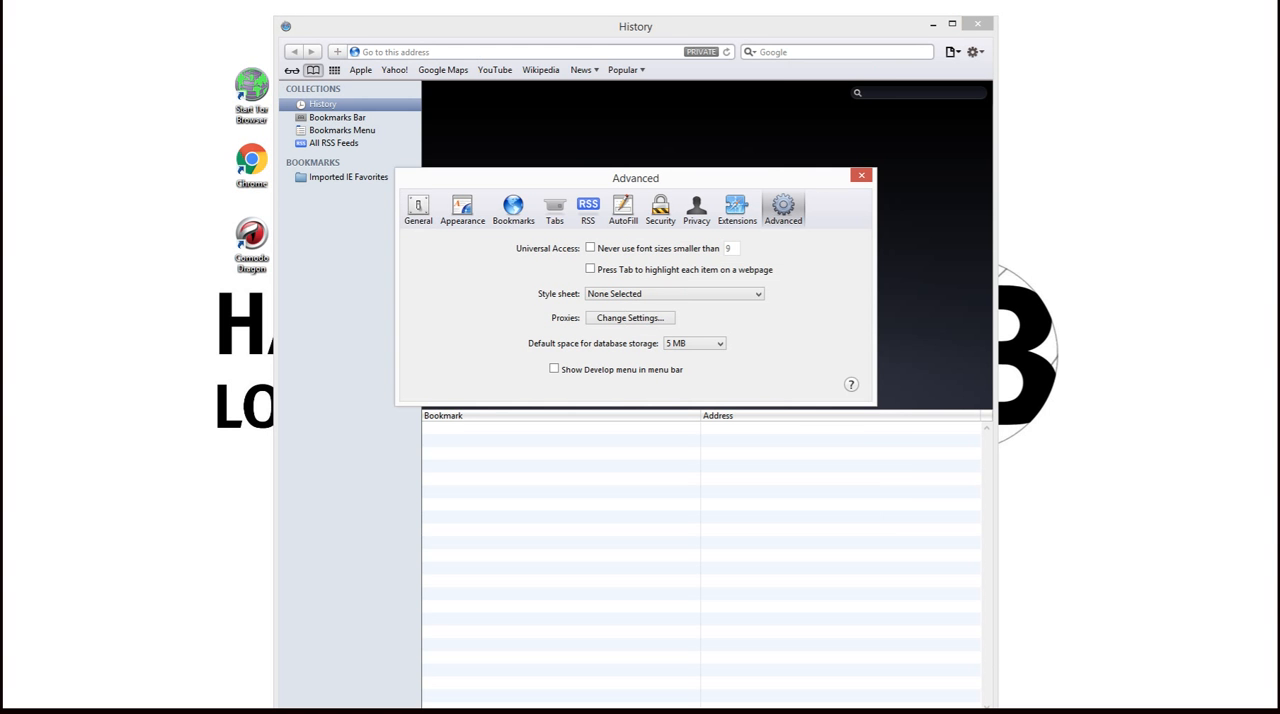
pyautogui.moveTo(629, 317)
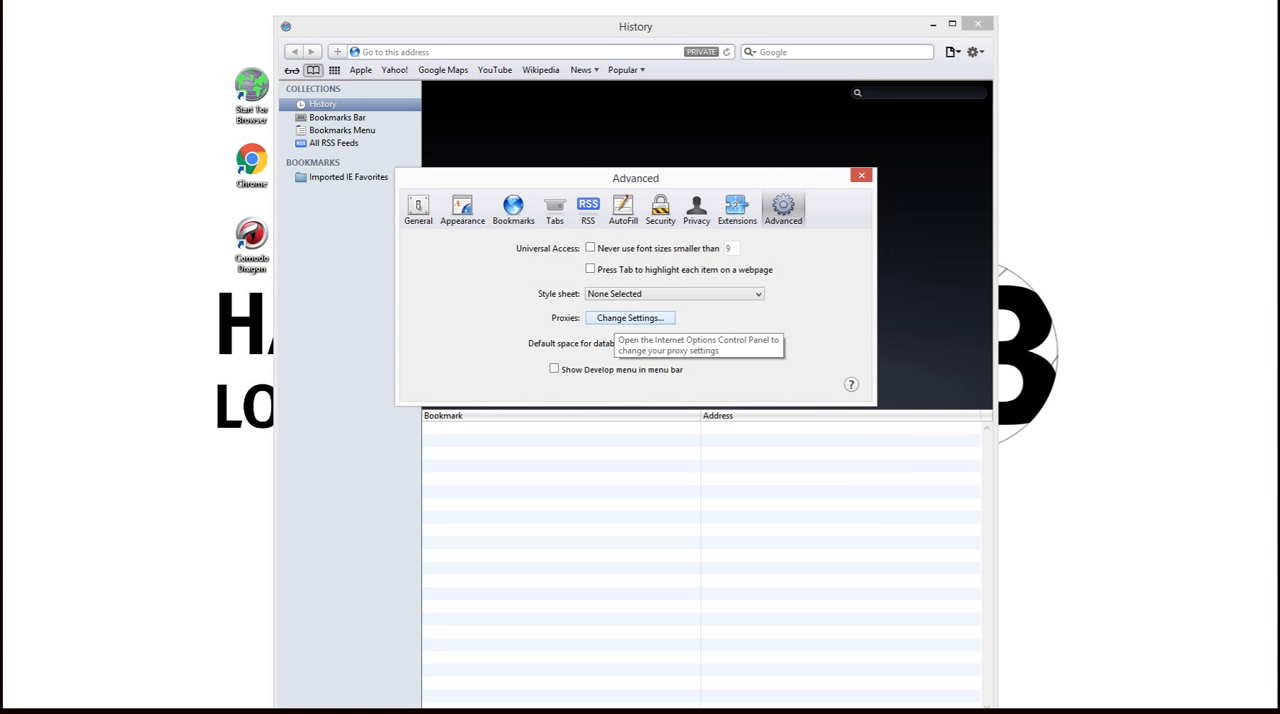
pyautogui.click(629, 317)
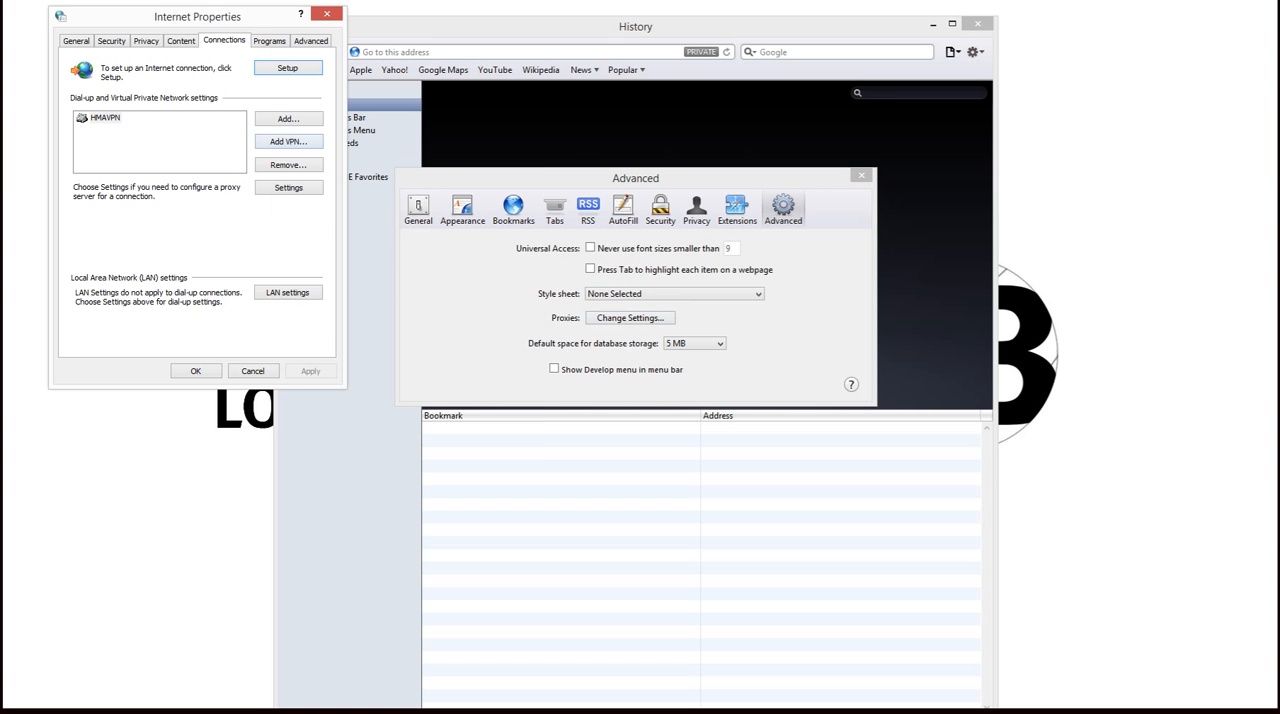
pyautogui.moveTo(197, 16); pyautogui.dragTo(345, 81)
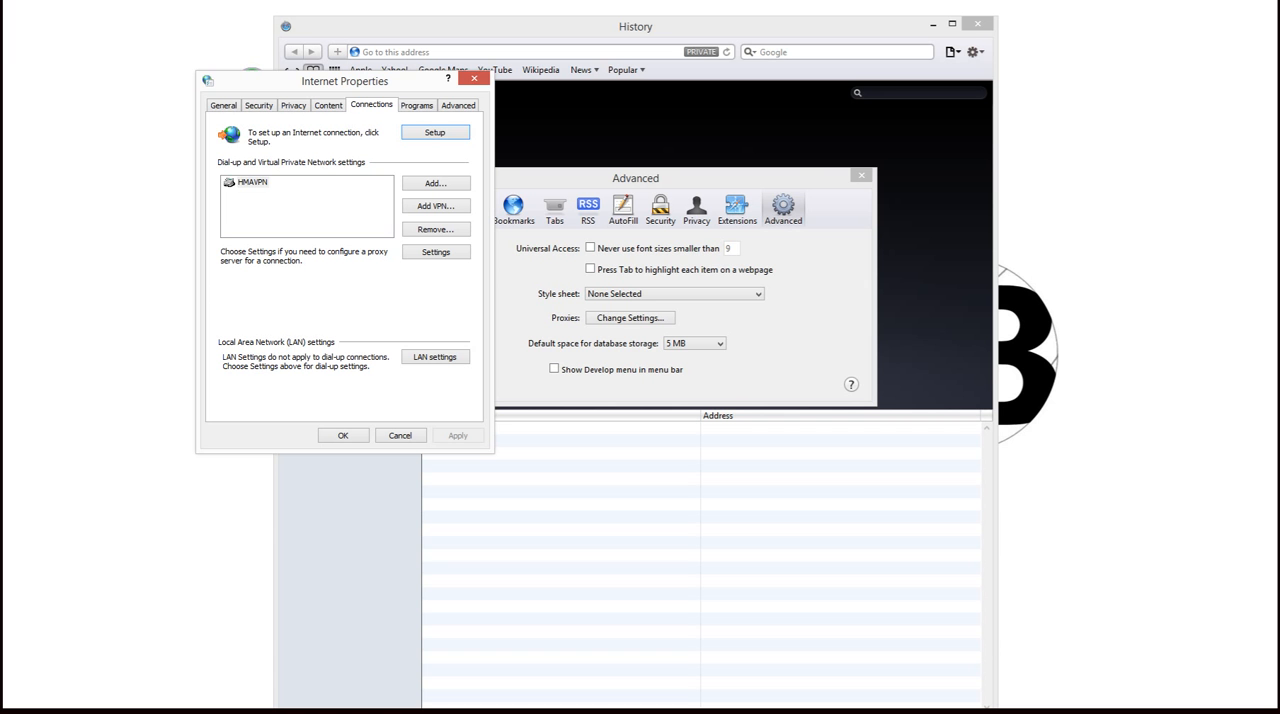
pyautogui.click(435, 357)
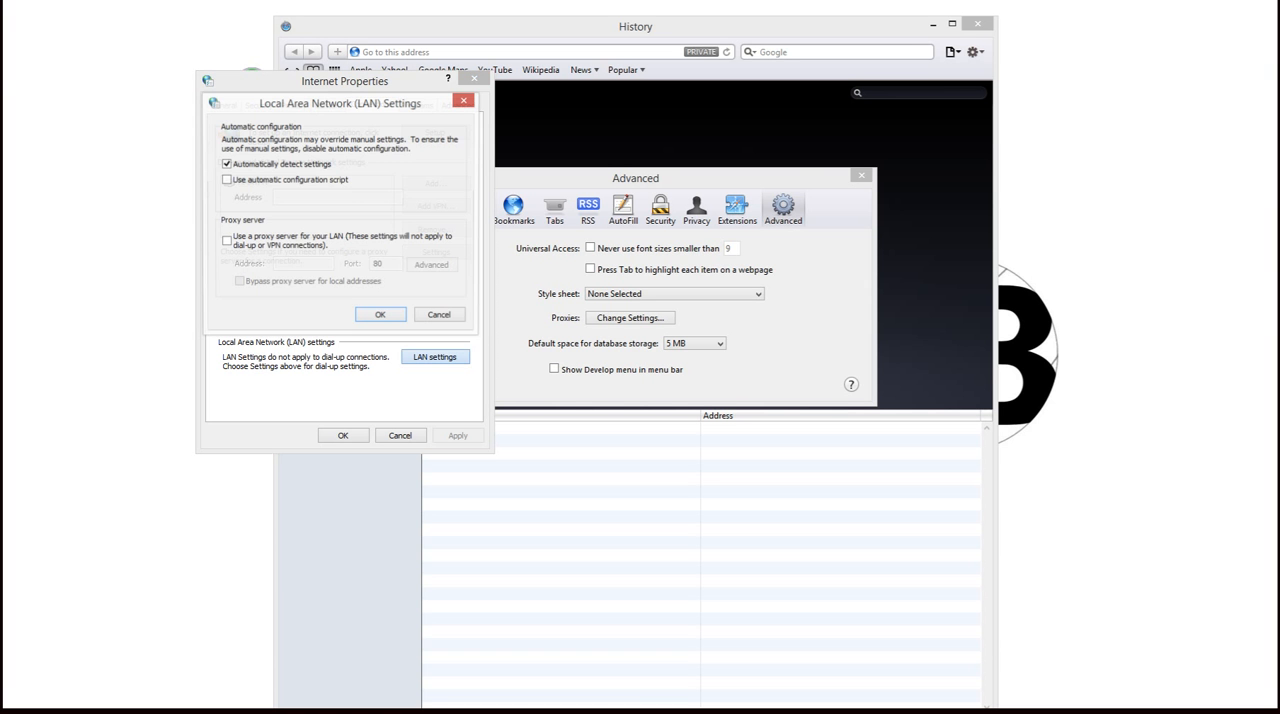
pyautogui.click(227, 241)
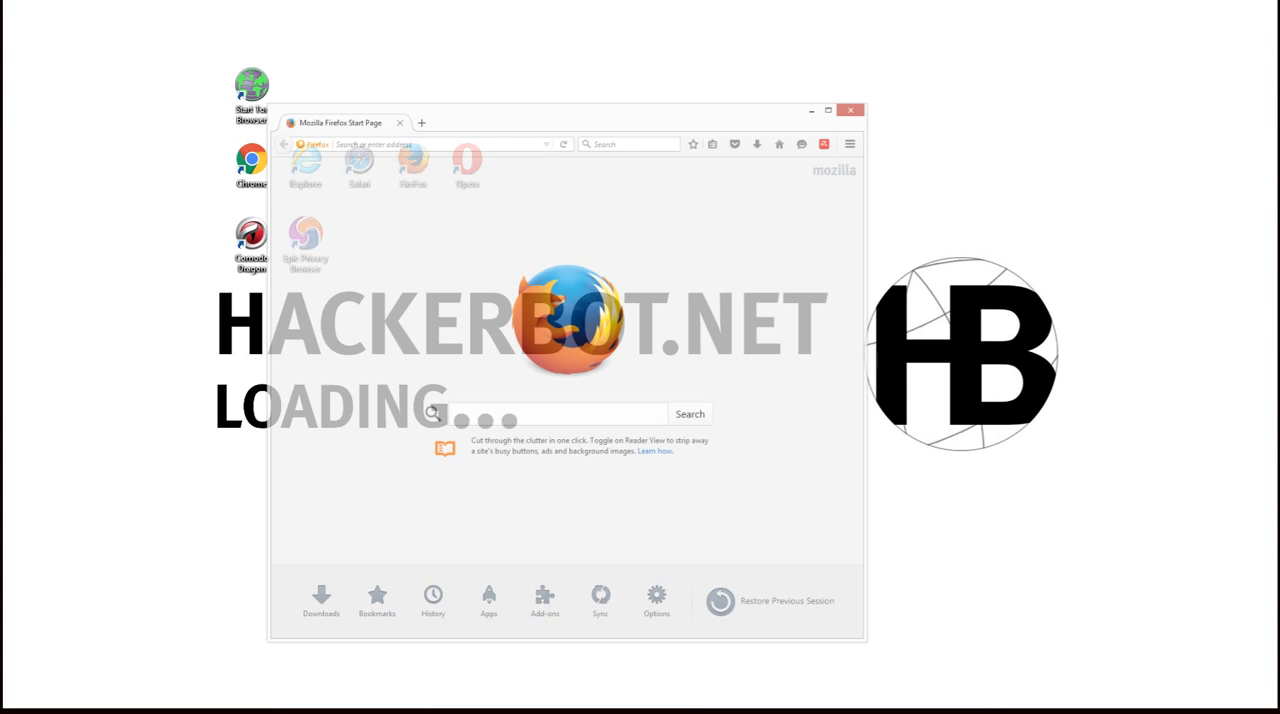
# Open Firefox Options via the menu, viewing Security and Sync before Advanced > Network.
pyautogui.click(951, 59)
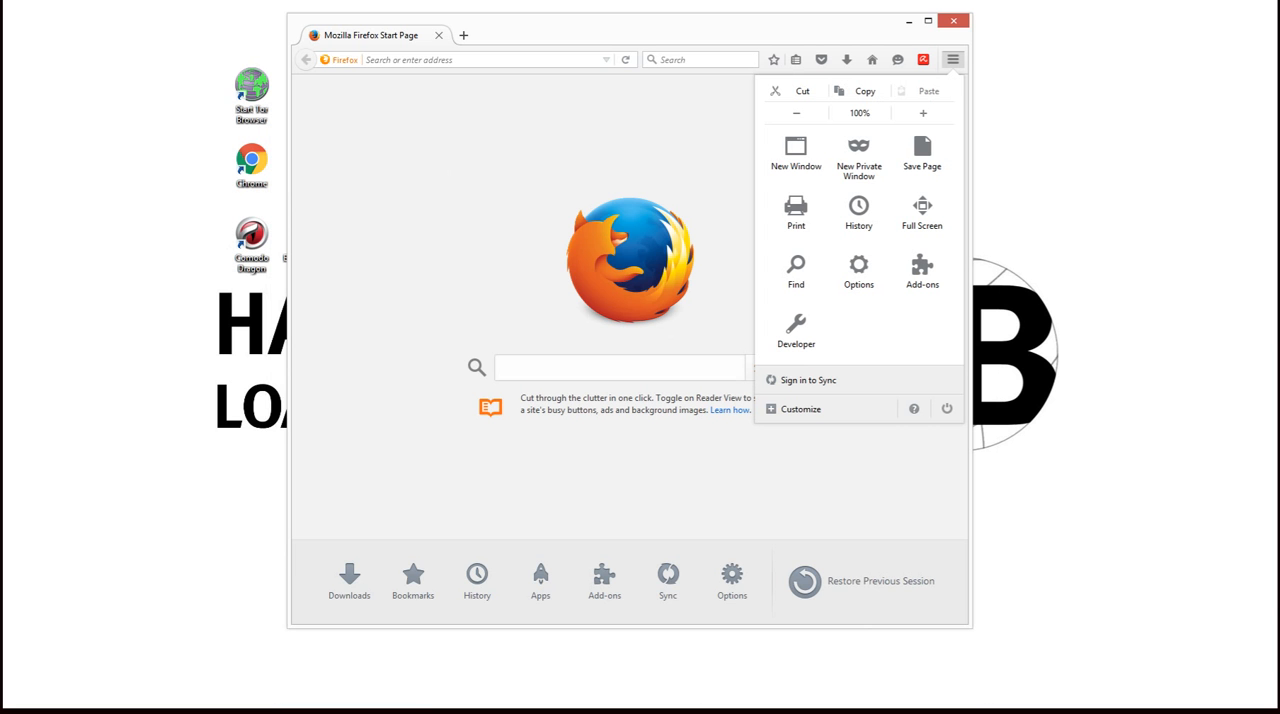
pyautogui.moveTo(858, 155)
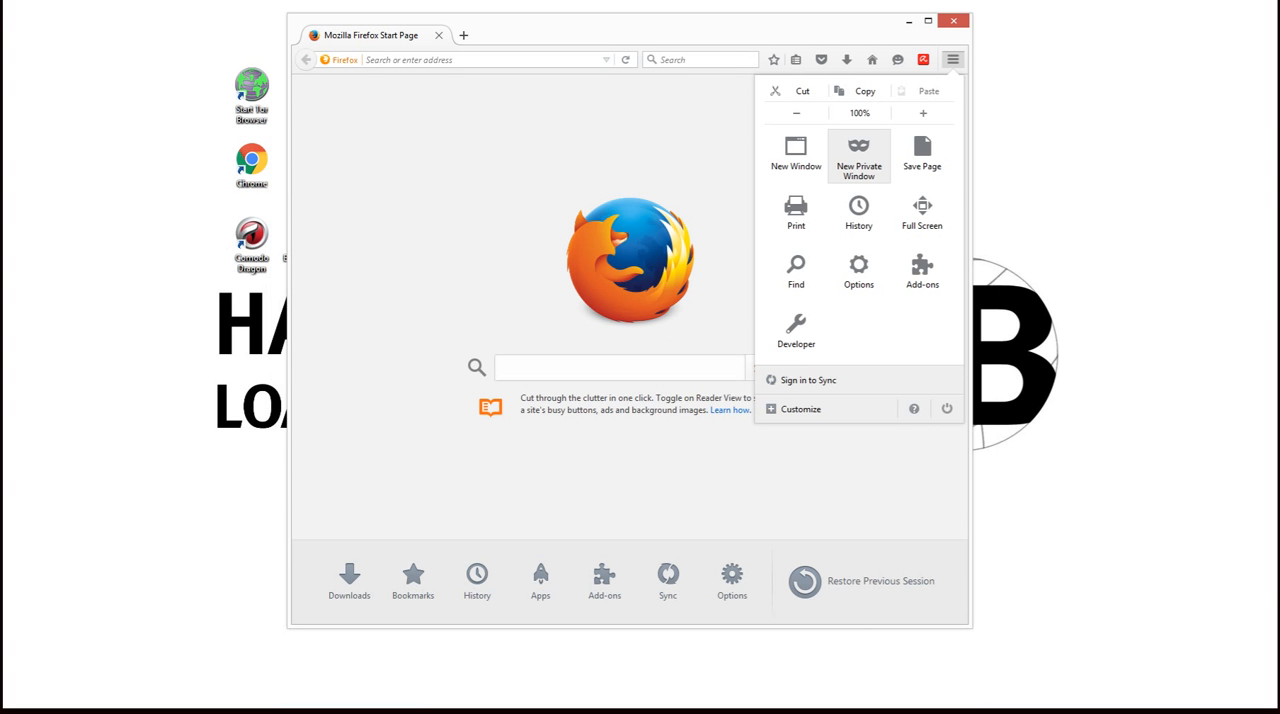
pyautogui.click(858, 213)
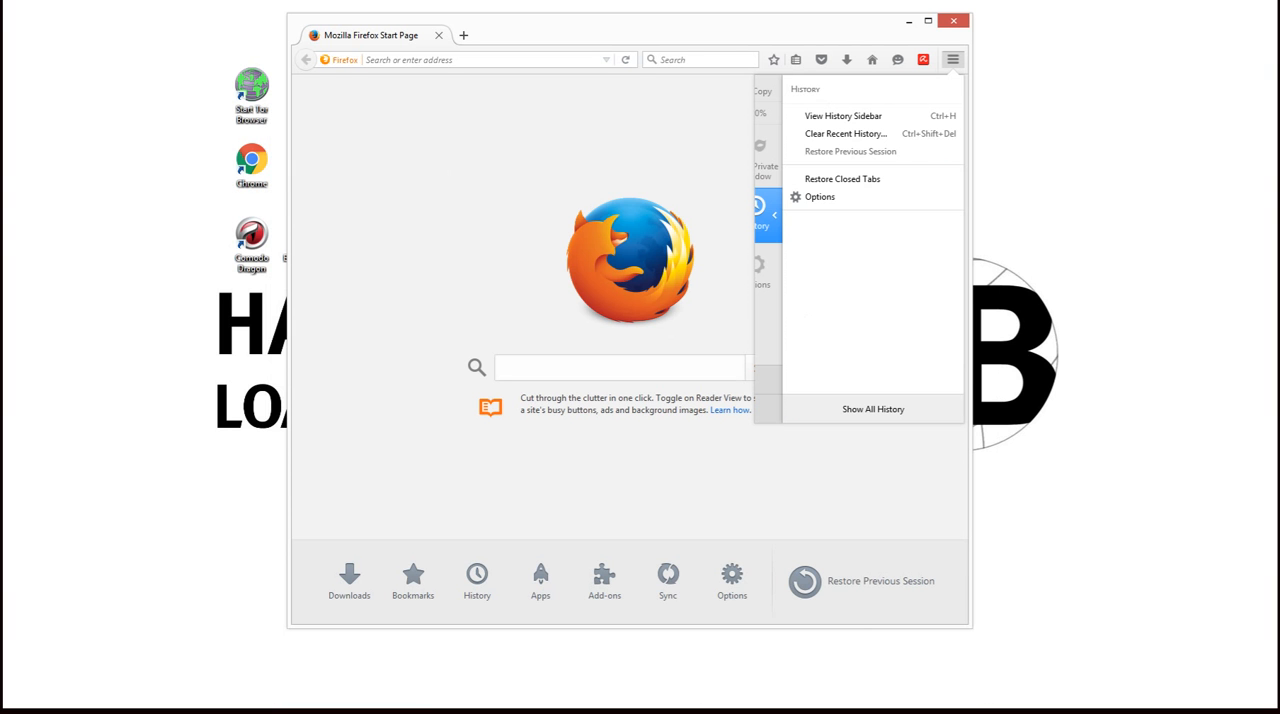
pyautogui.moveTo(845, 133)
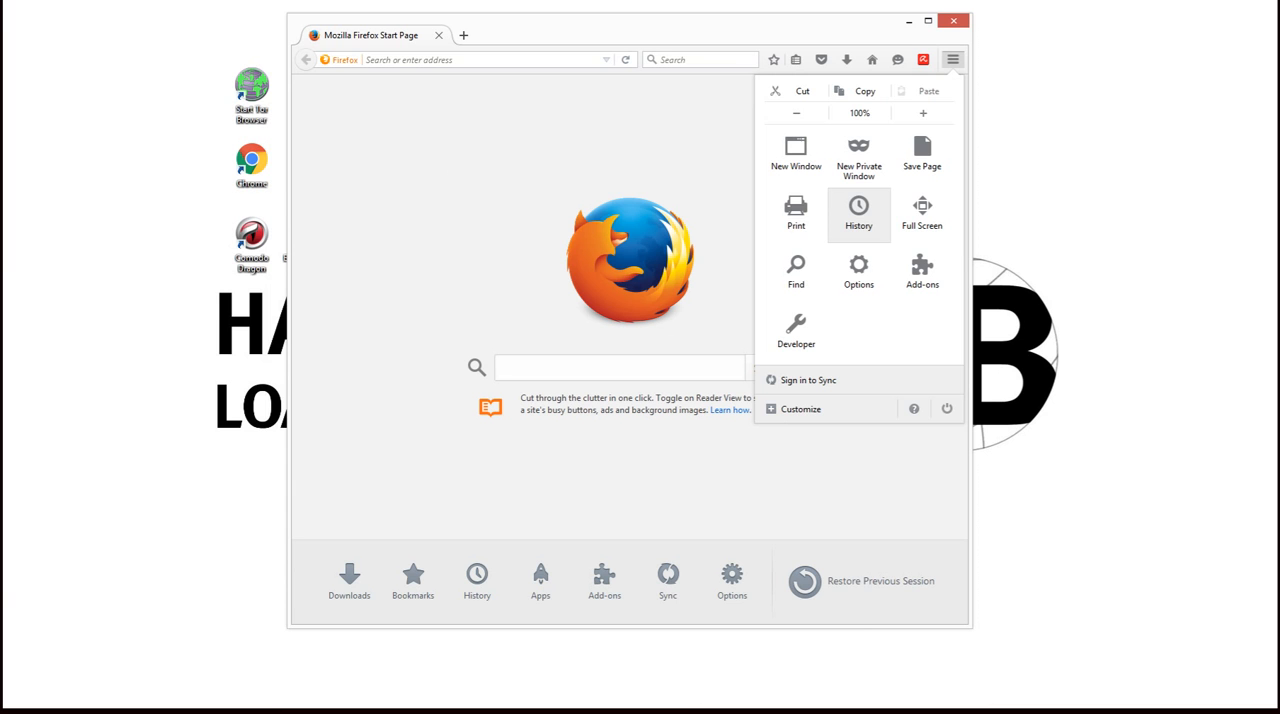
pyautogui.click(858, 272)
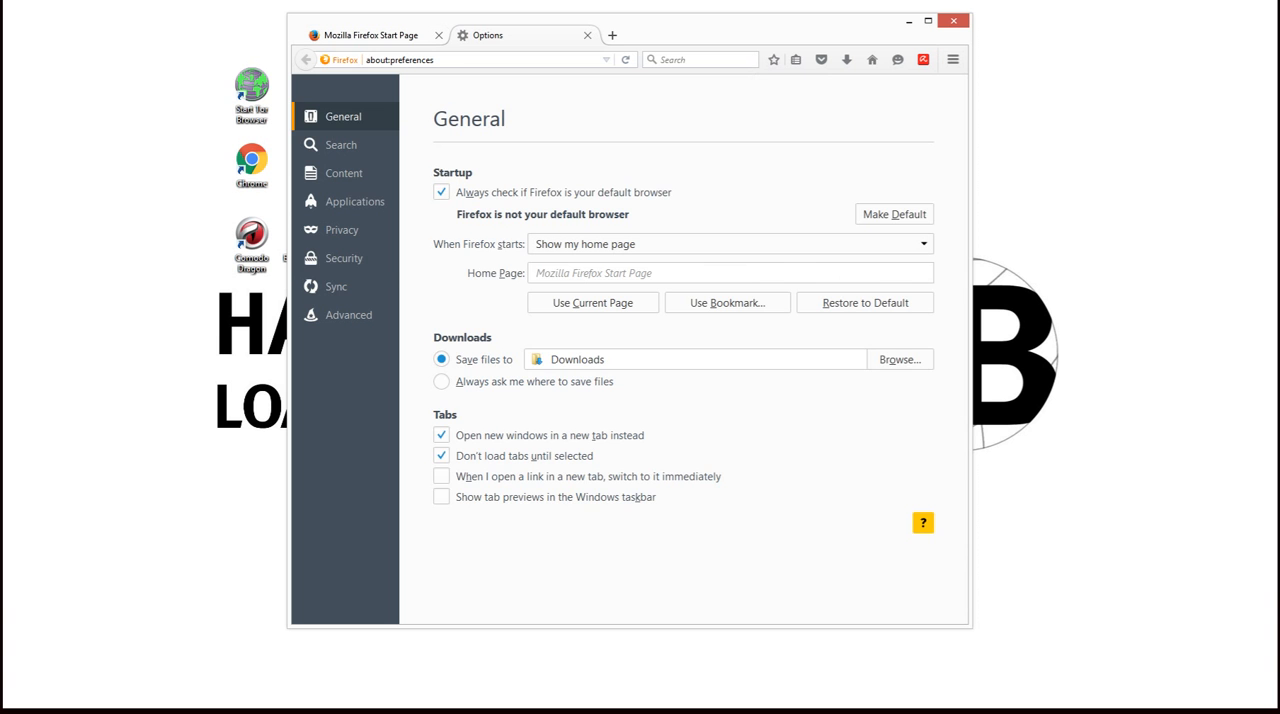
pyautogui.click(343, 258)
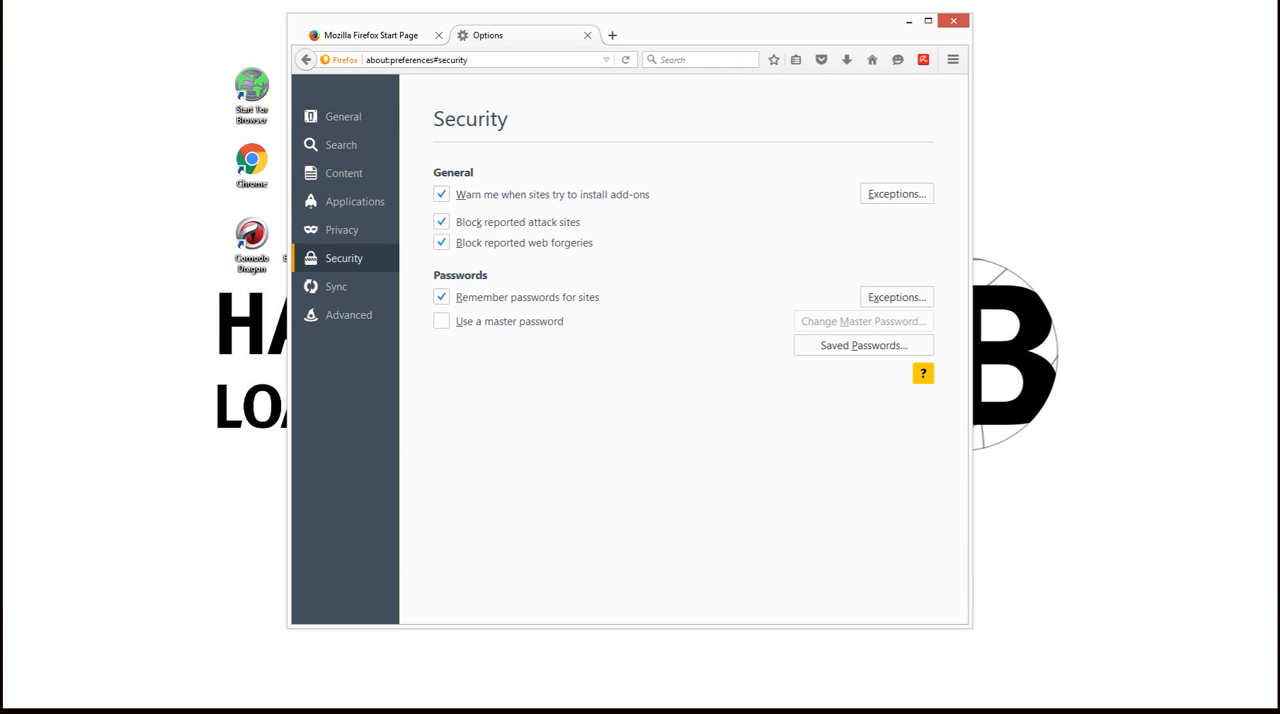
pyautogui.click(336, 286)
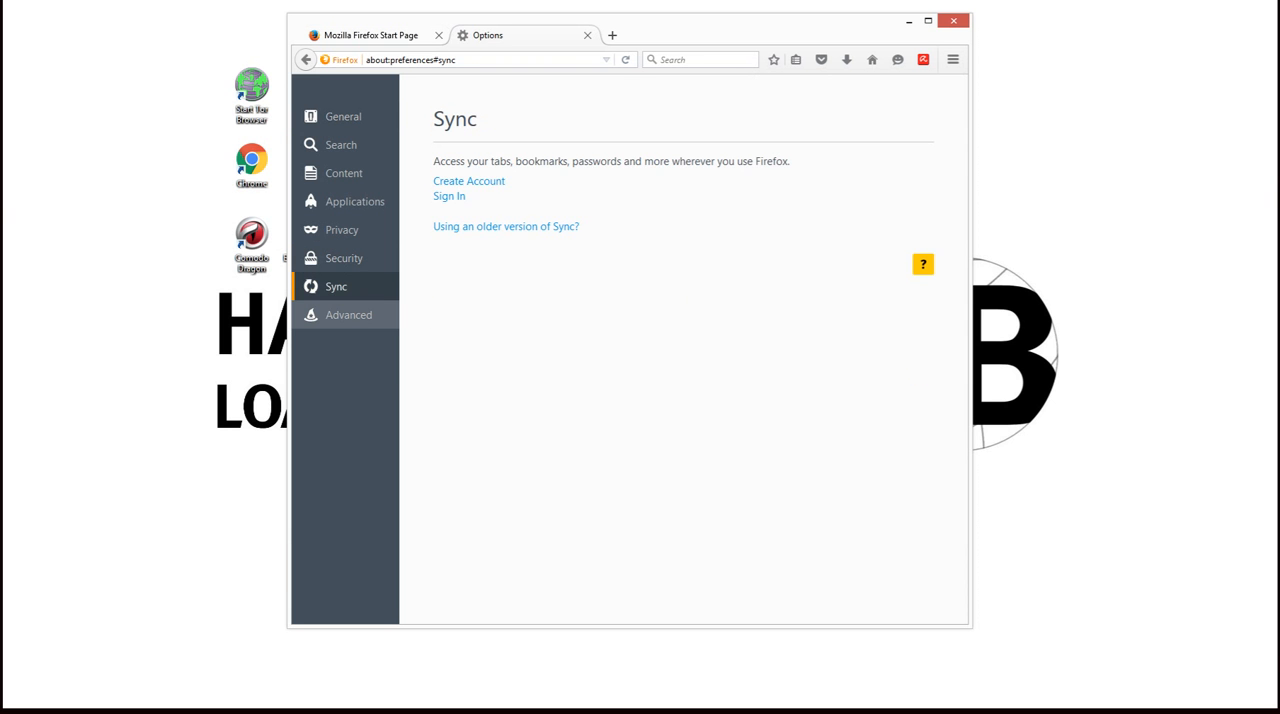
pyautogui.click(348, 314)
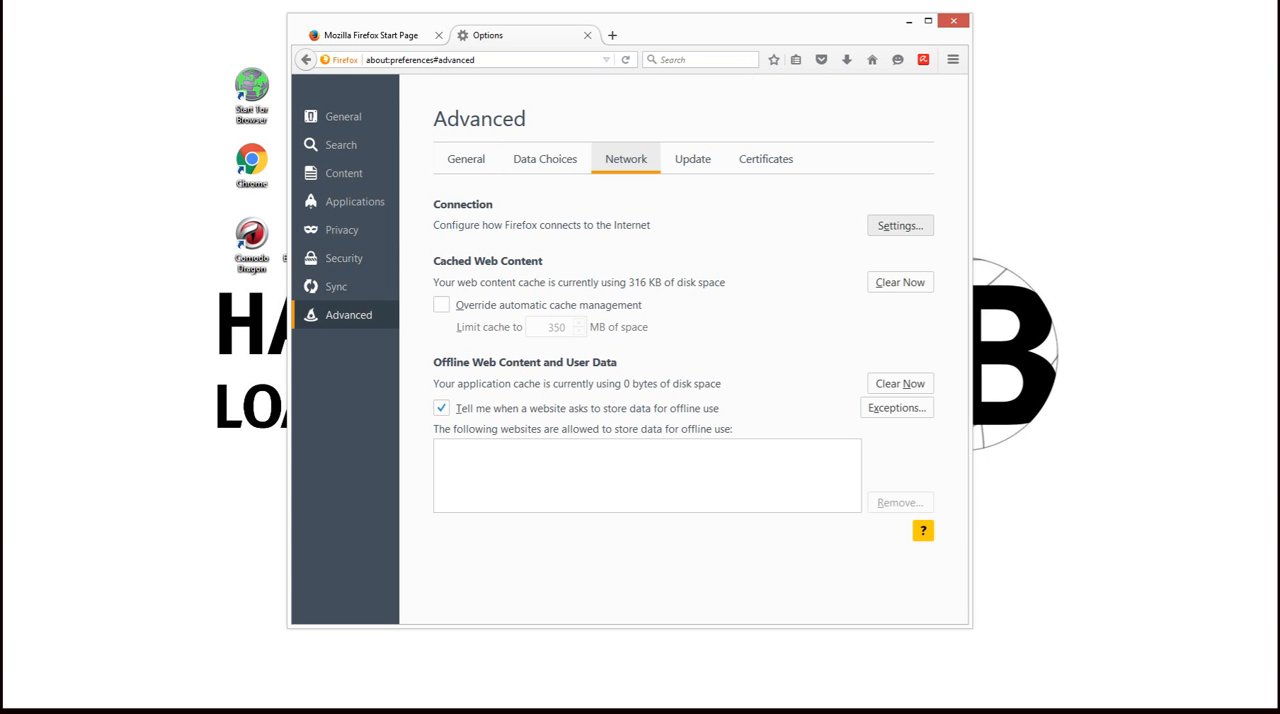
# Select Manual proxy configuration in Firefox's connection settings, cancel it, and close Firefox.
pyautogui.click(899, 225)
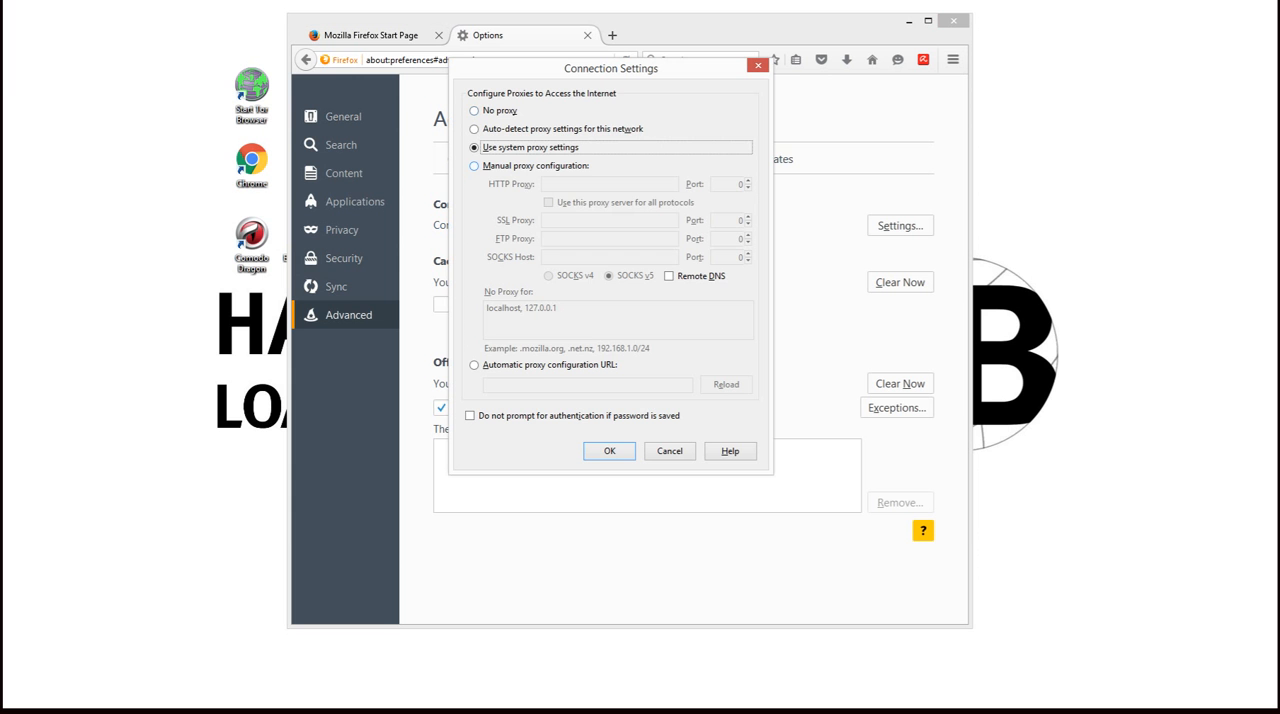
pyautogui.click(474, 165)
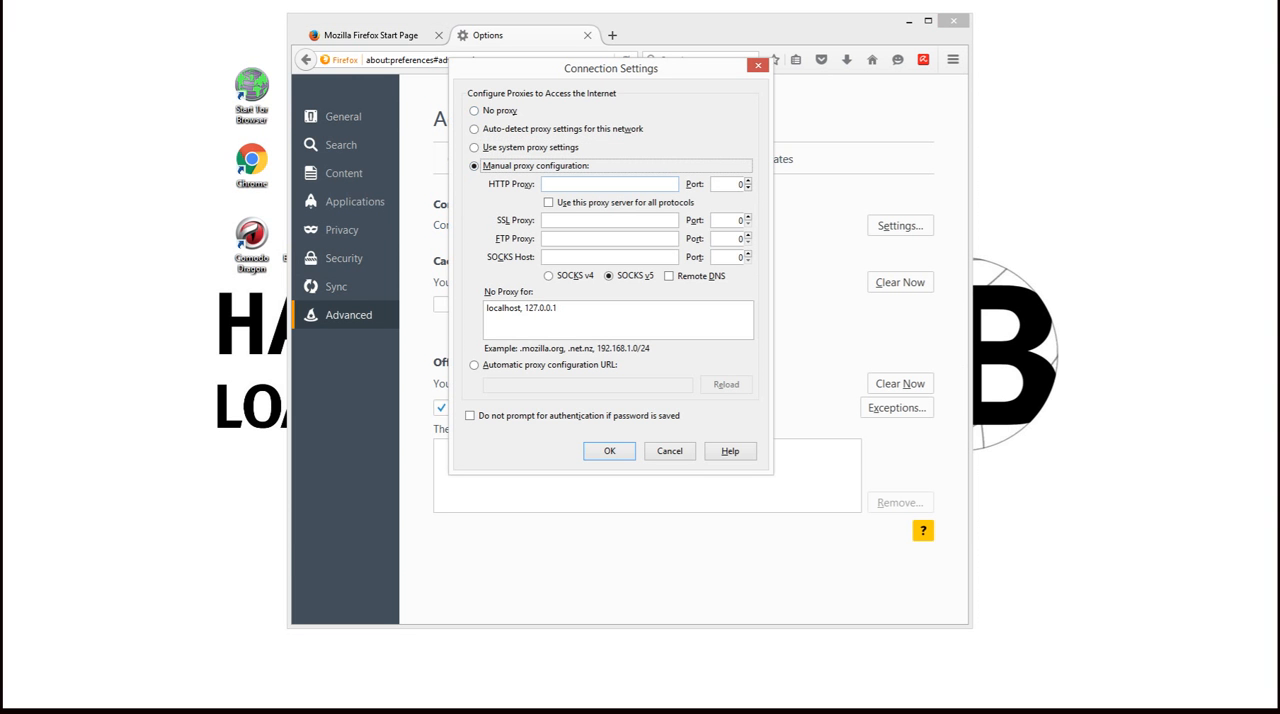
pyautogui.click(610, 184)
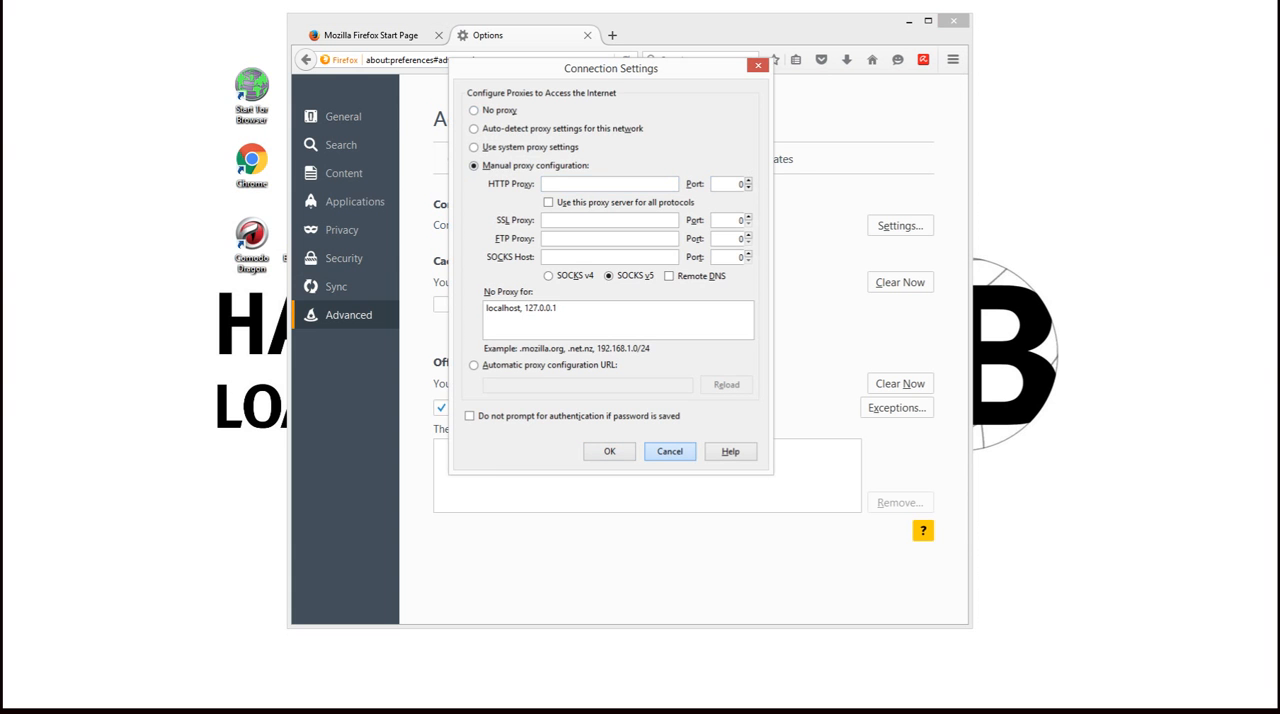
pyautogui.click(669, 451)
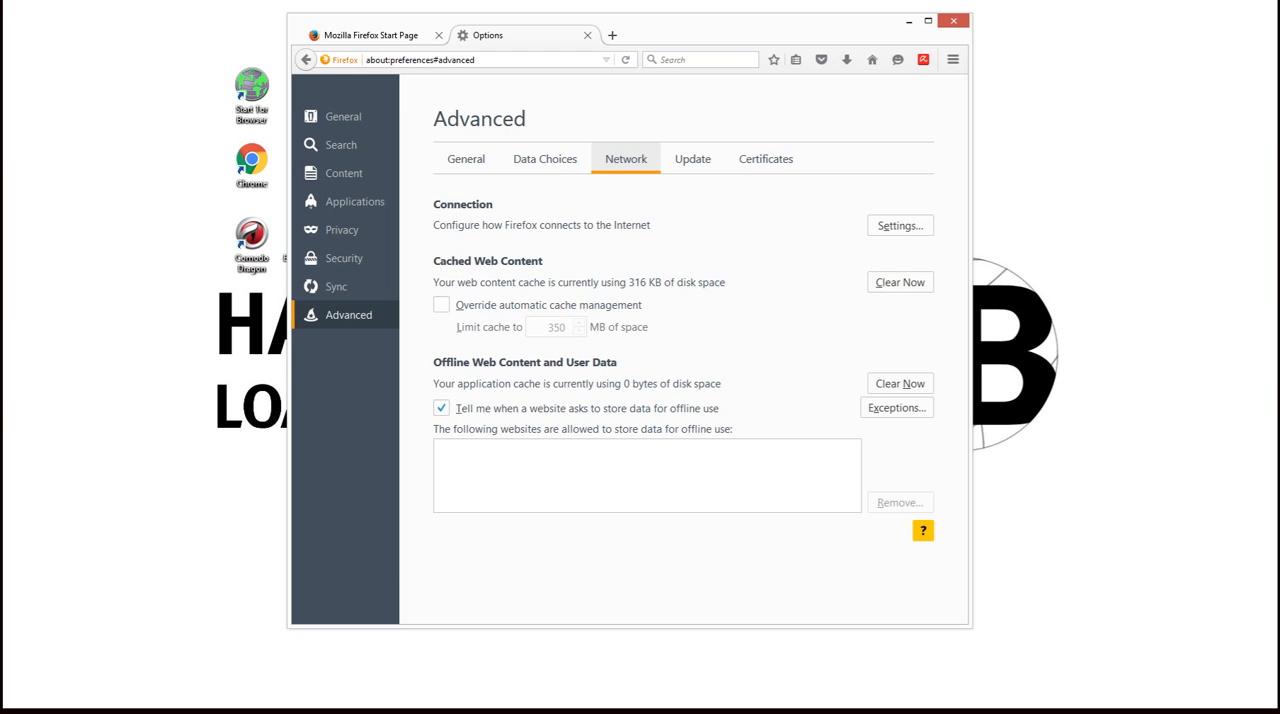
pyautogui.click(953, 20)
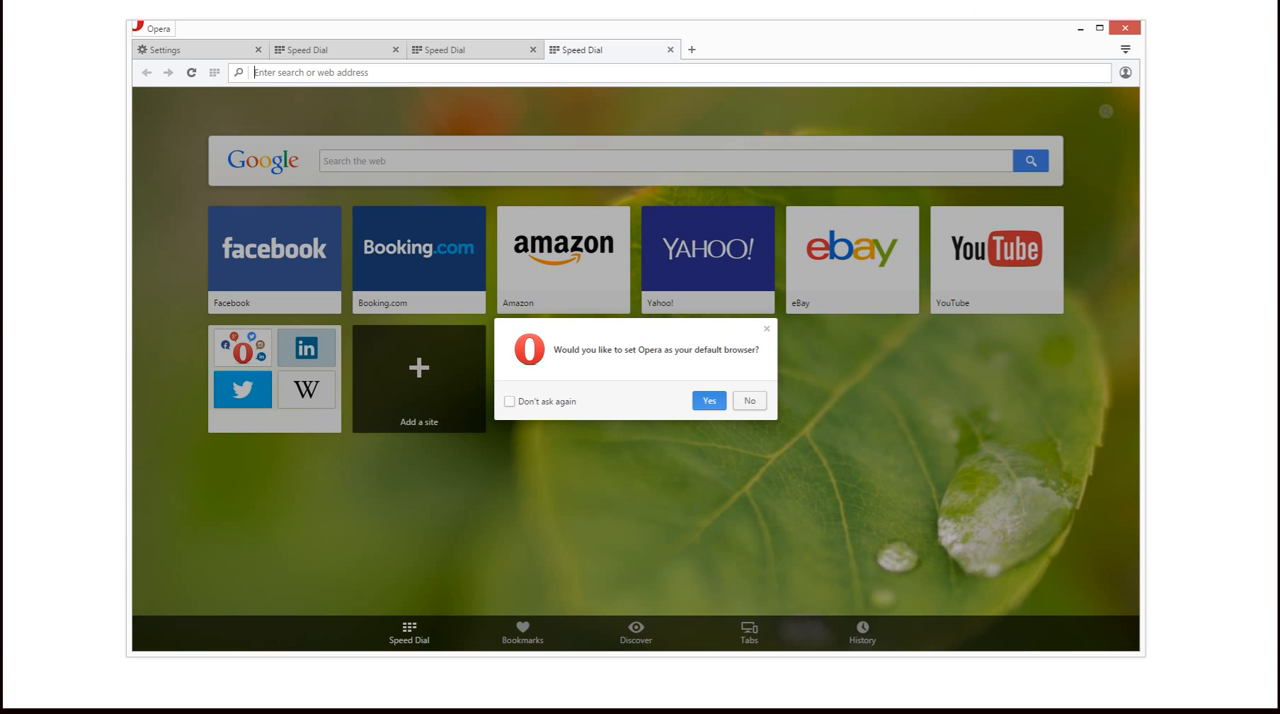
# Open Opera Settings, view Privacy & security, then Change proxy settings under Network.
pyautogui.click(151, 28)
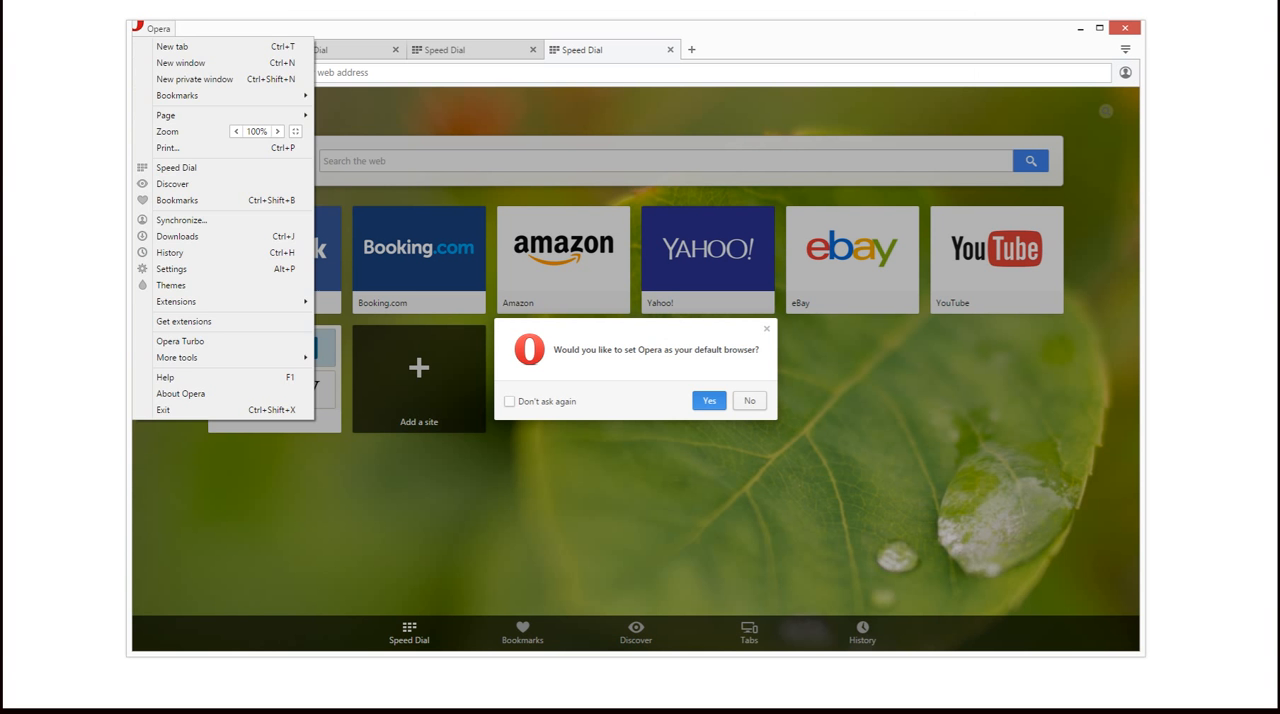
pyautogui.moveTo(181, 219)
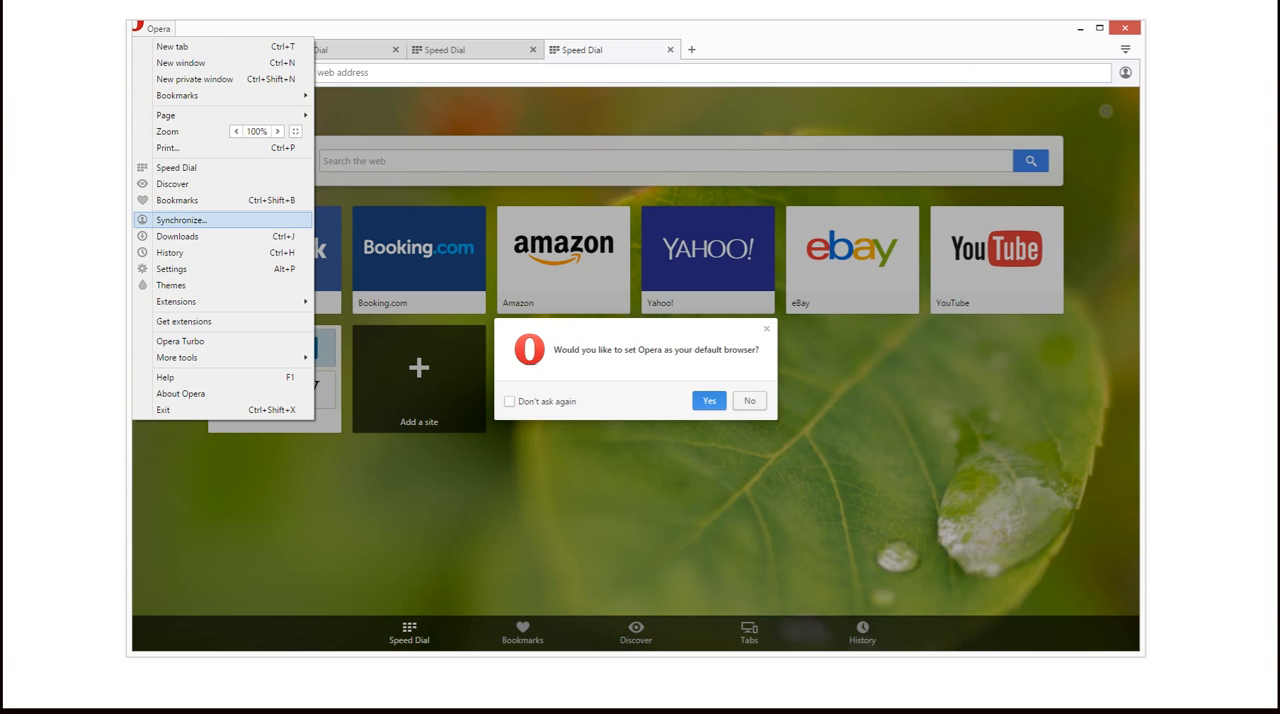
pyautogui.click(171, 268)
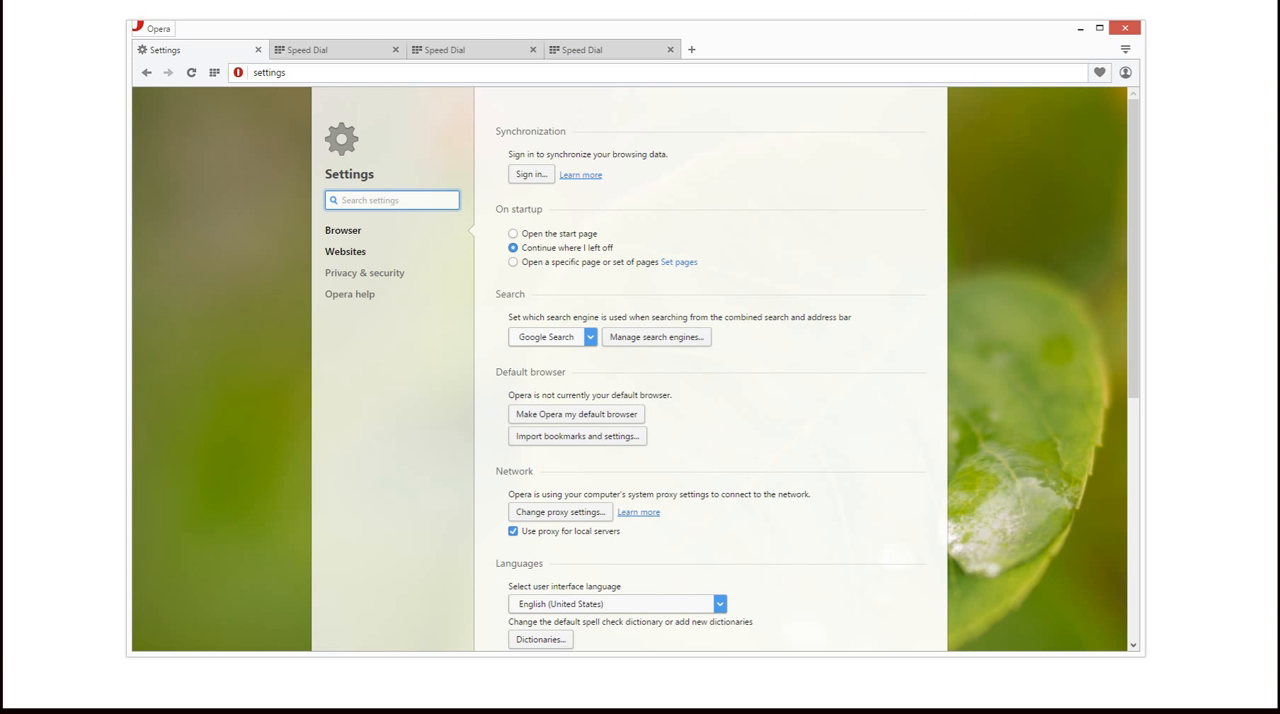
pyautogui.click(364, 272)
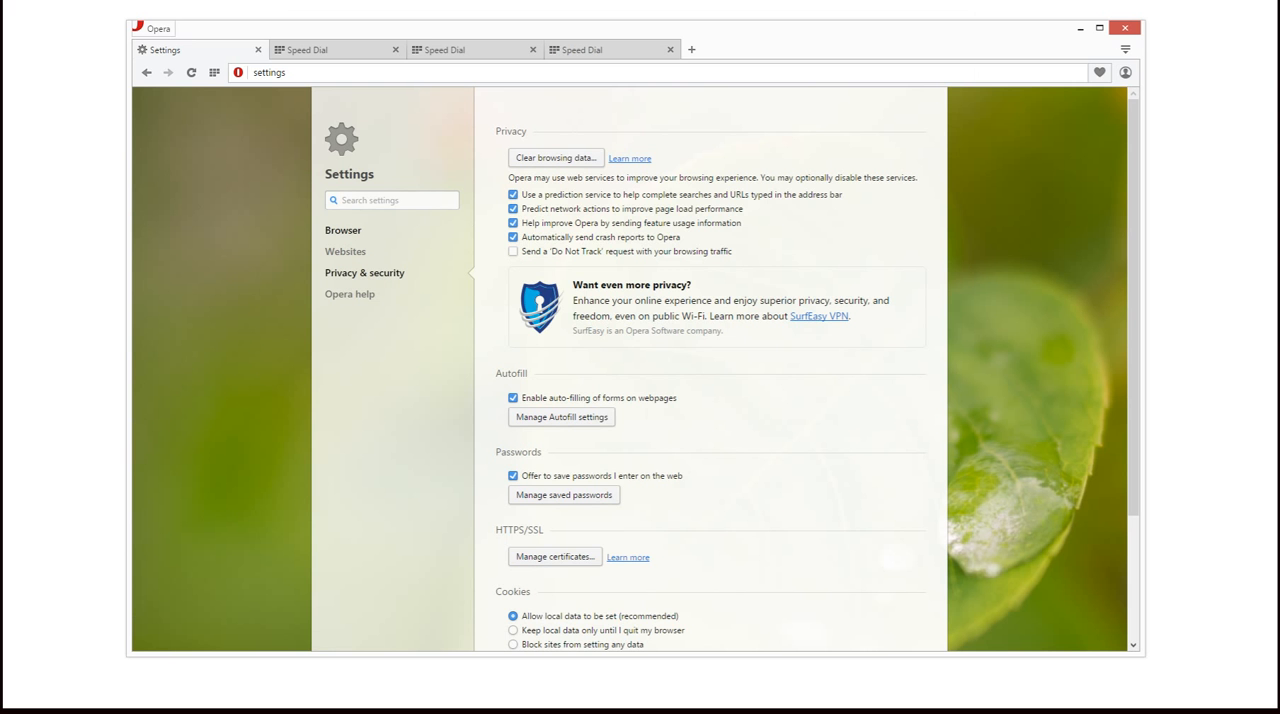
pyautogui.scroll(3)
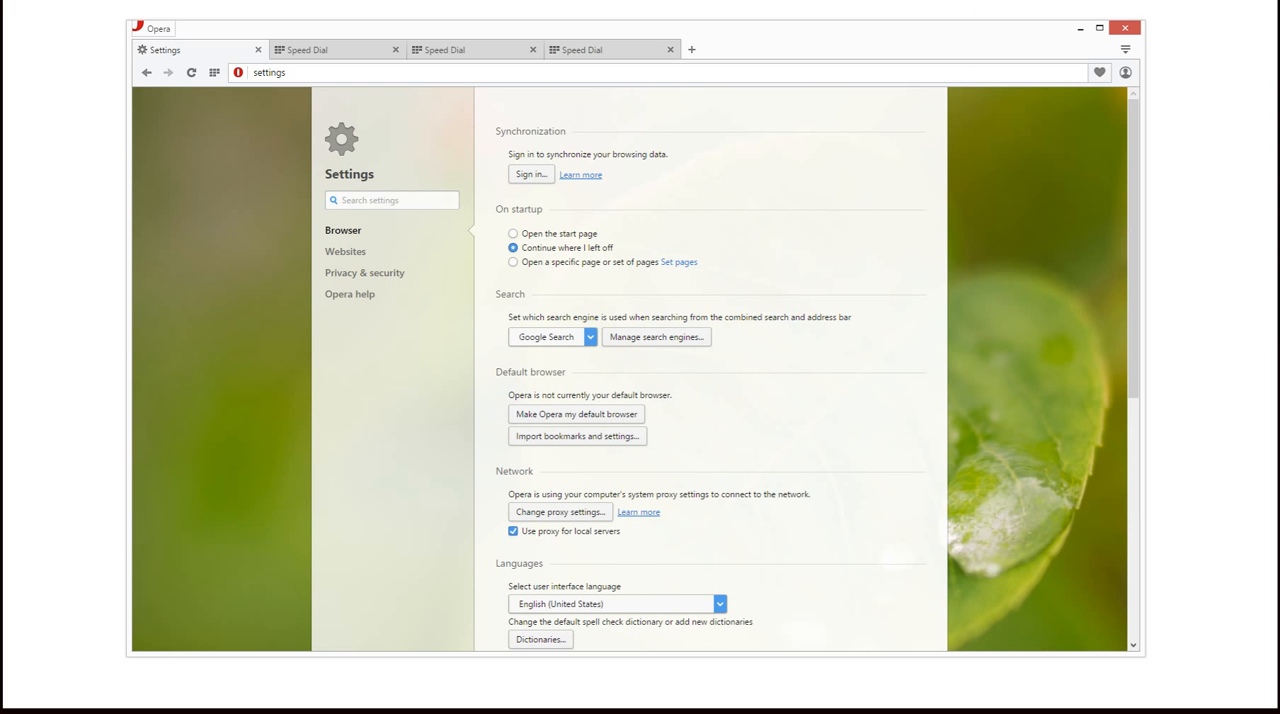
pyautogui.scroll(-3)
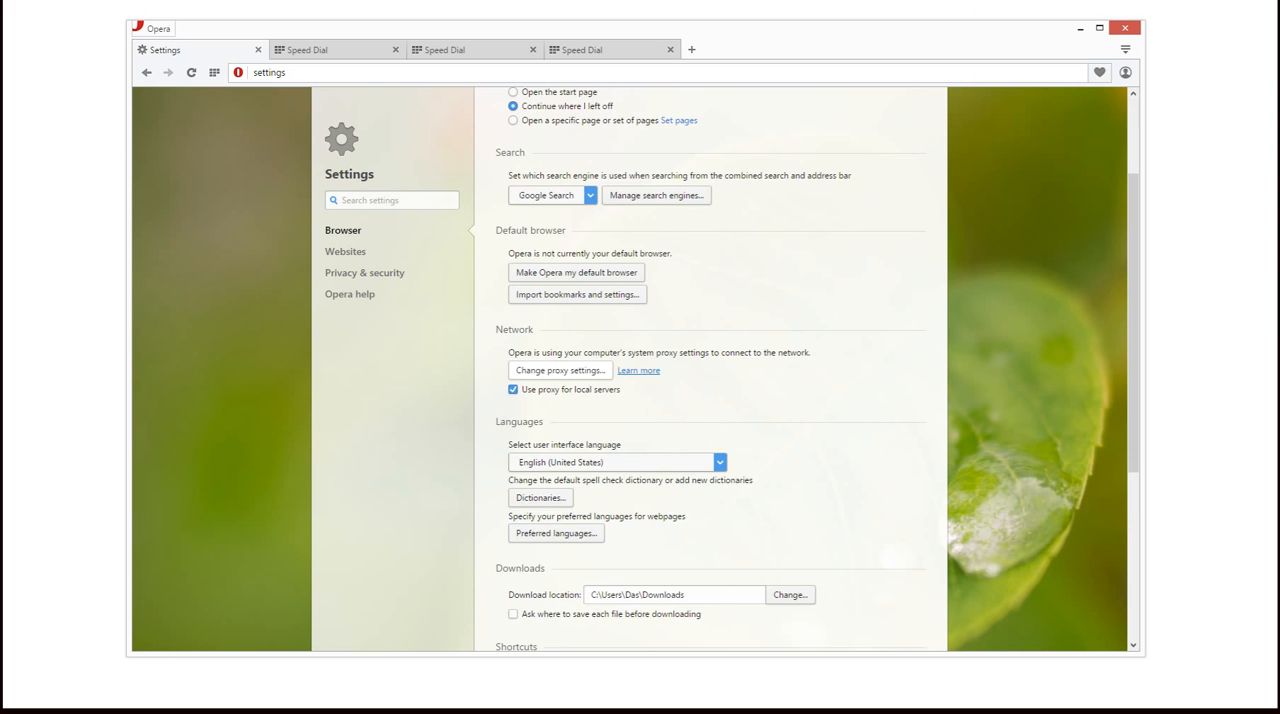
pyautogui.click(558, 370)
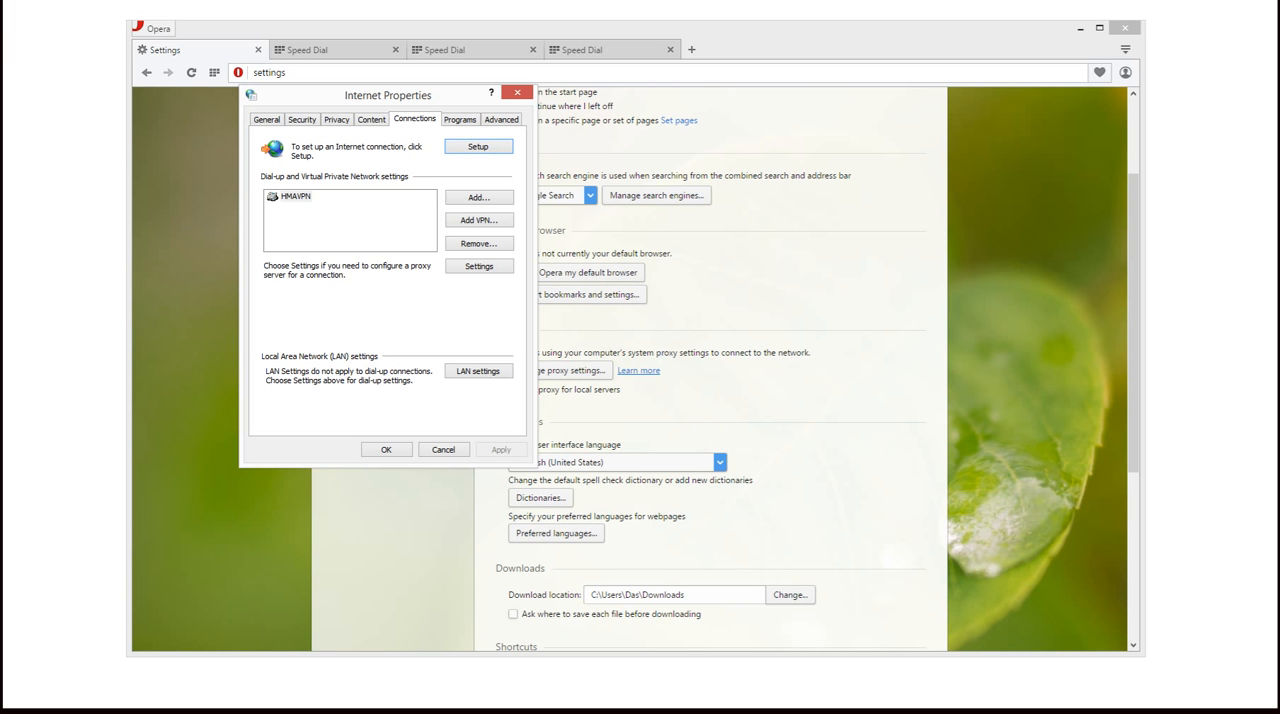
# Open Opera's LAN proxy server settings, look them over, and dismiss the dialog.
pyautogui.click(478, 371)
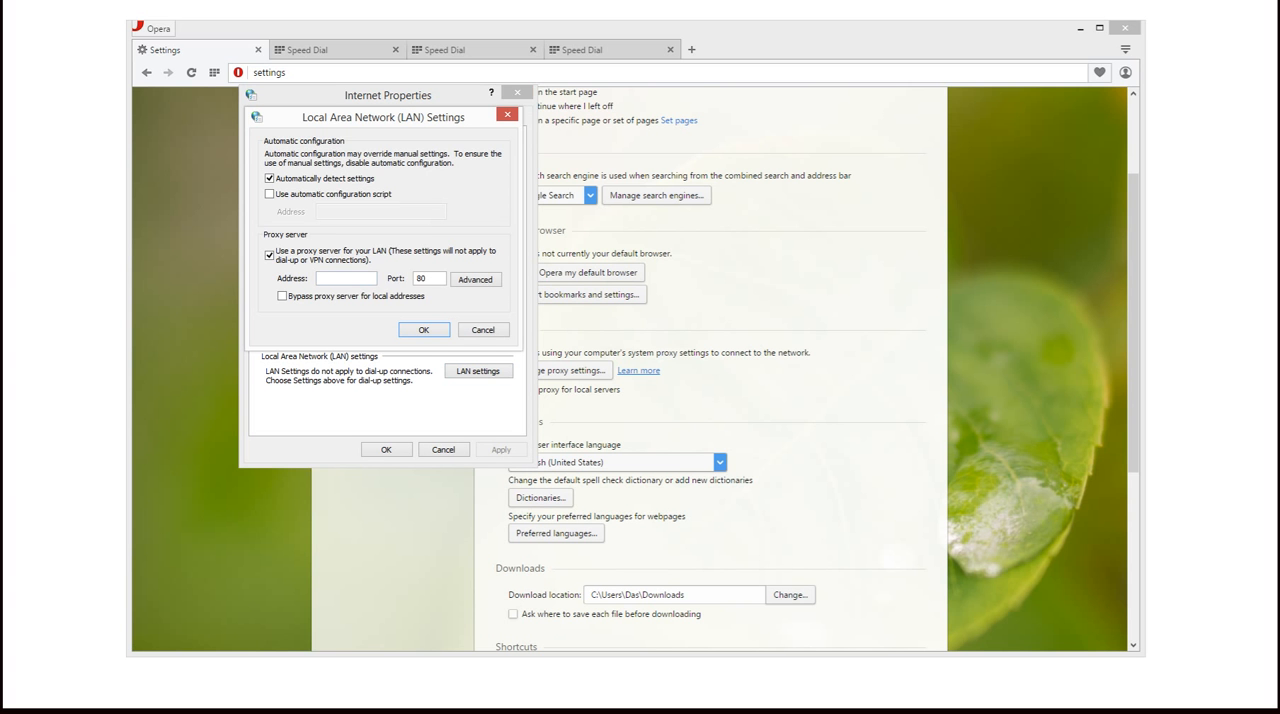
pyautogui.click(347, 278)
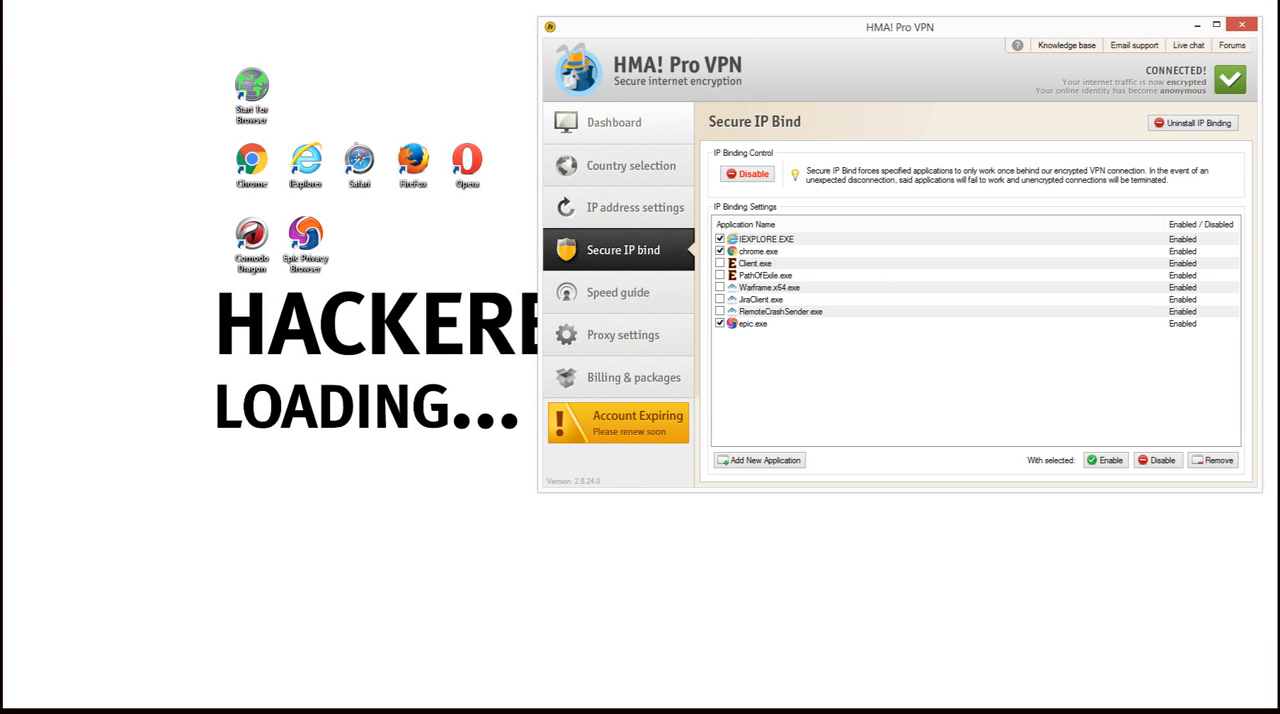
# View HMA's IP address and Secure IP Bind pages, then minimize the VPN window.
pyautogui.click(634, 207)
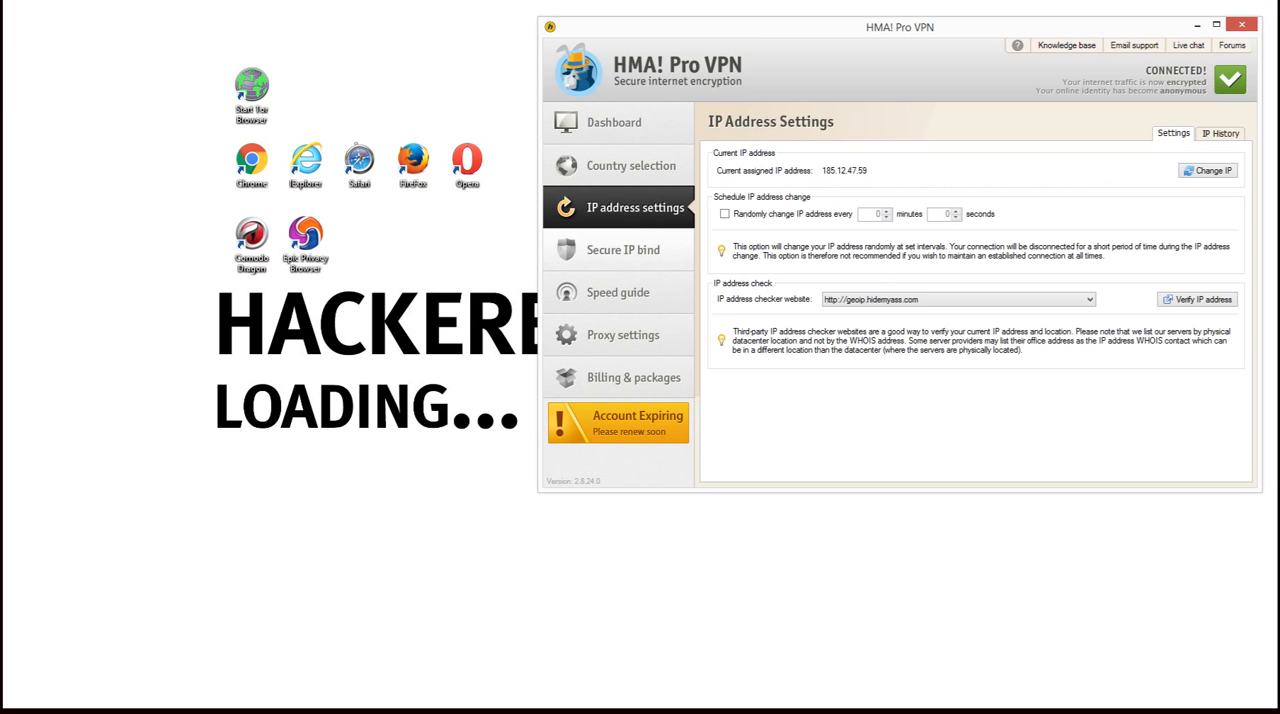
pyautogui.click(623, 250)
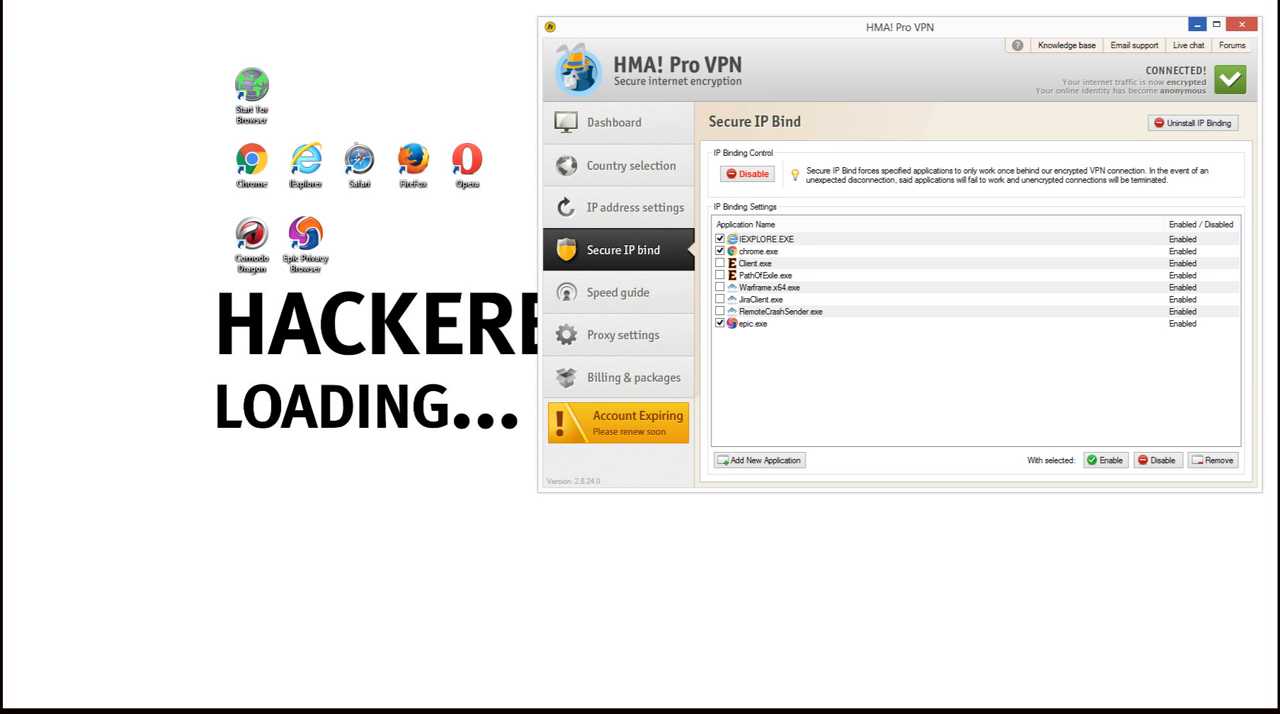
pyautogui.click(1241, 24)
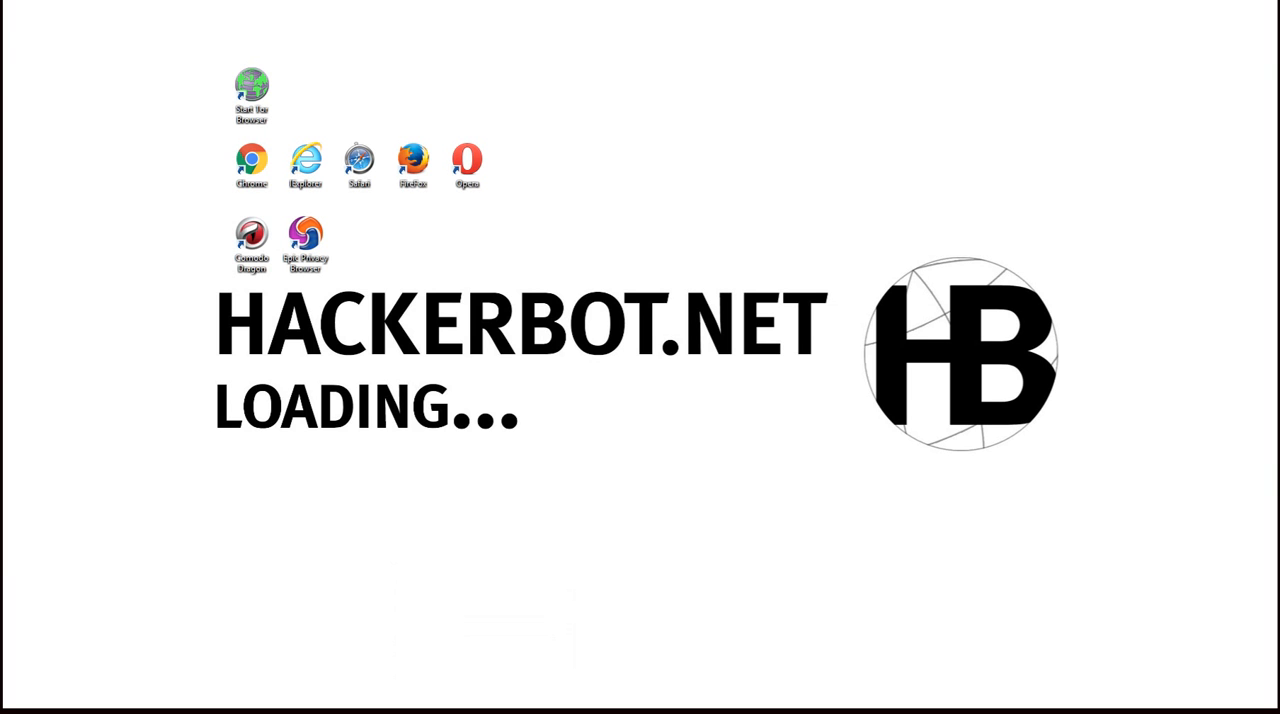